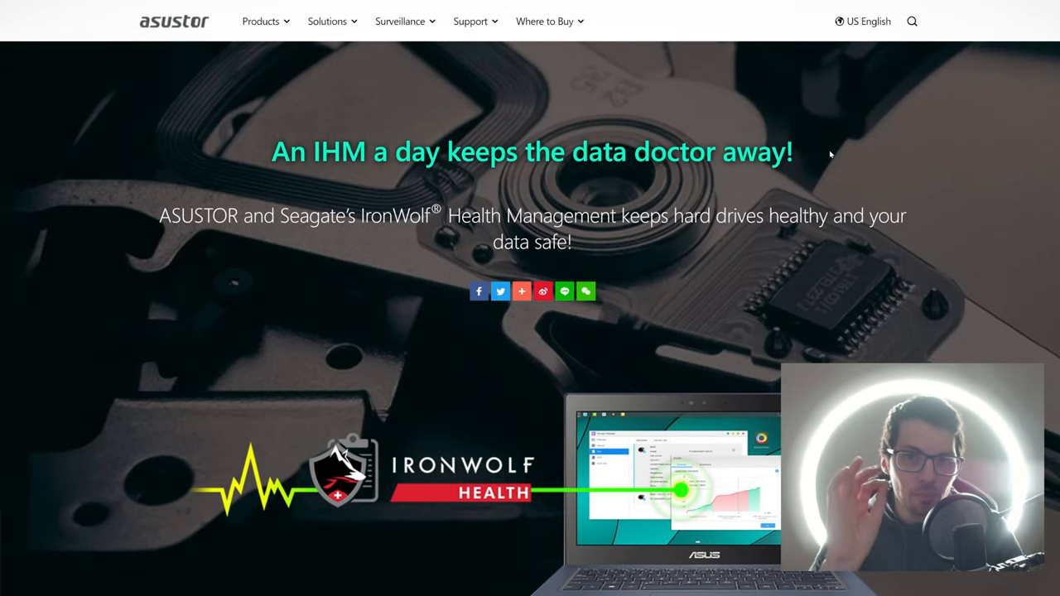
# Step: Scroll the IronWolf Health Management page and highlight the FAQ 'What is Seagate IronWolf Health Management?'
pyautogui.doubleClick(327, 151)
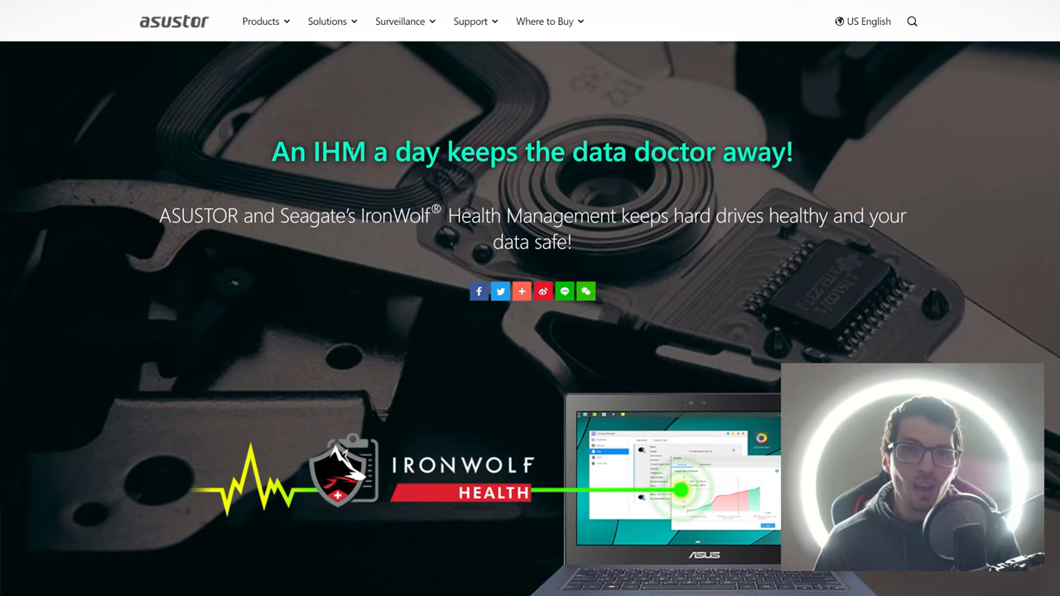
pyautogui.scroll(-3)
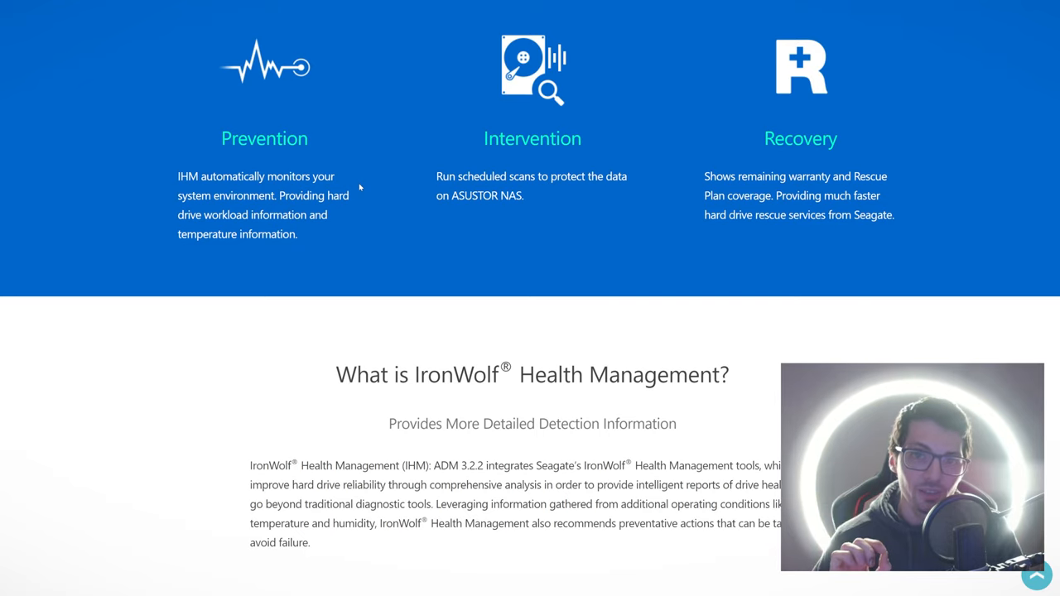
pyautogui.scroll(-3)
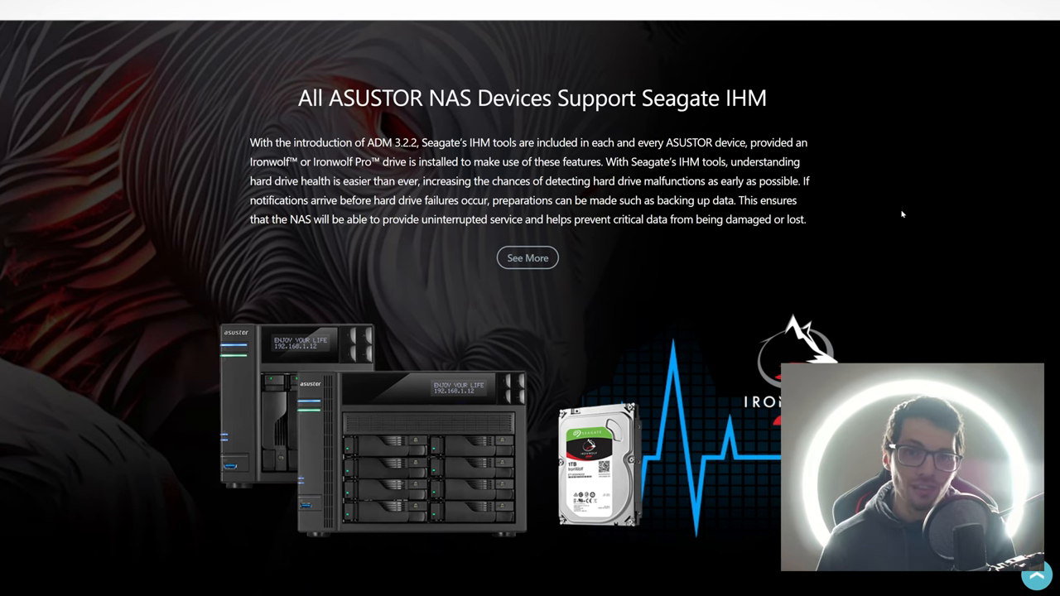
pyautogui.scroll(-3)
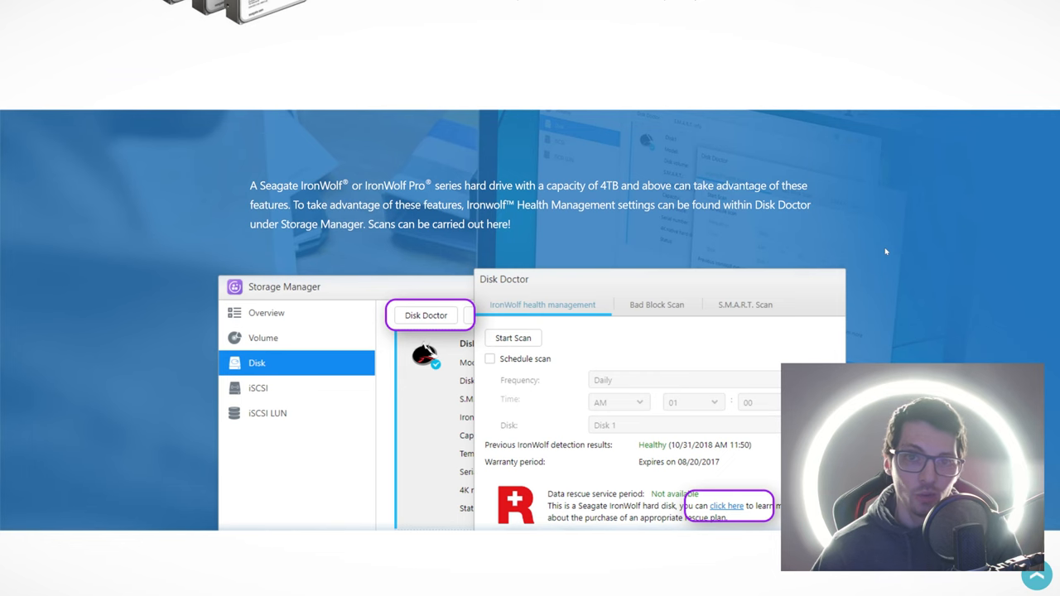
pyautogui.scroll(-3)
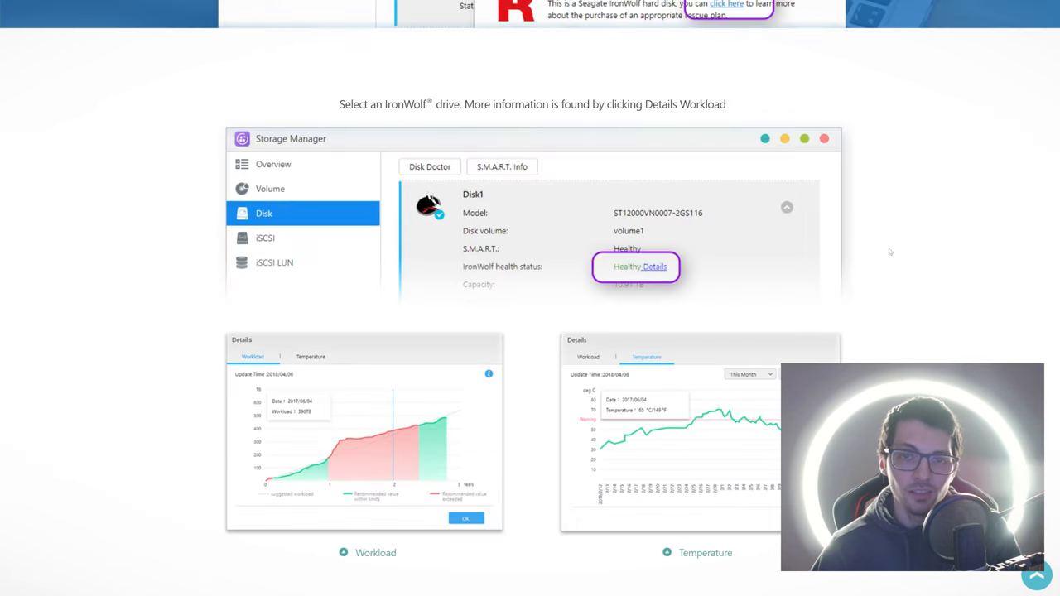
pyautogui.scroll(-3)
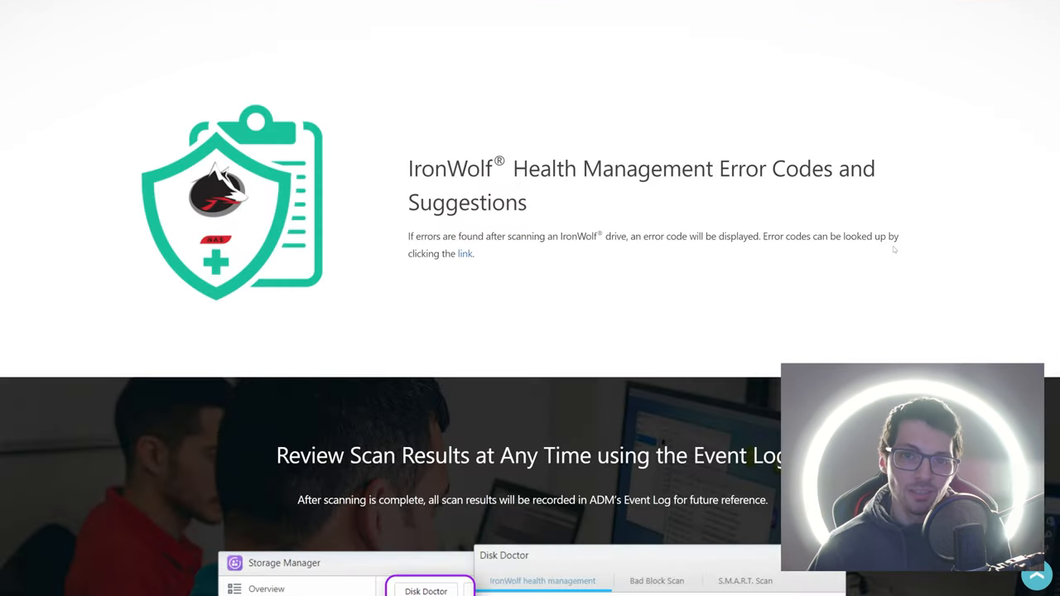
pyautogui.scroll(-3)
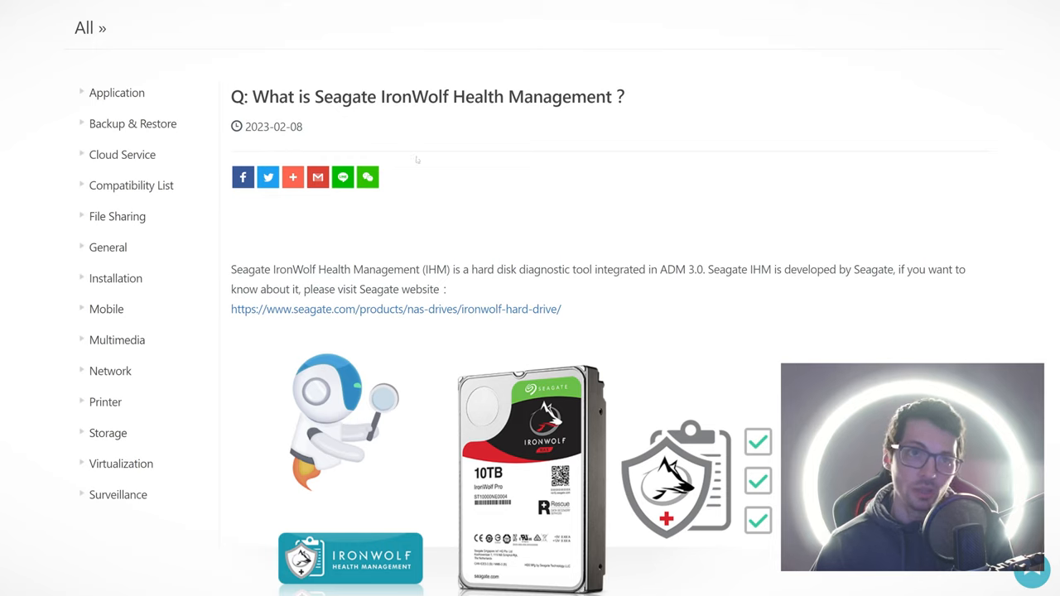
pyautogui.moveTo(252, 96); pyautogui.dragTo(473, 96)
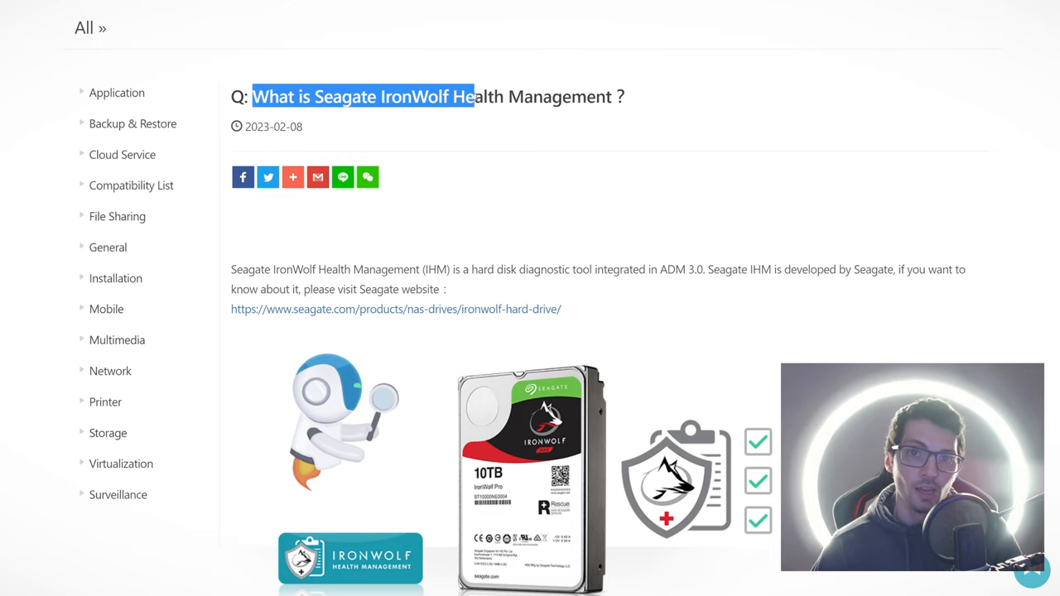
pyautogui.scroll(-3)
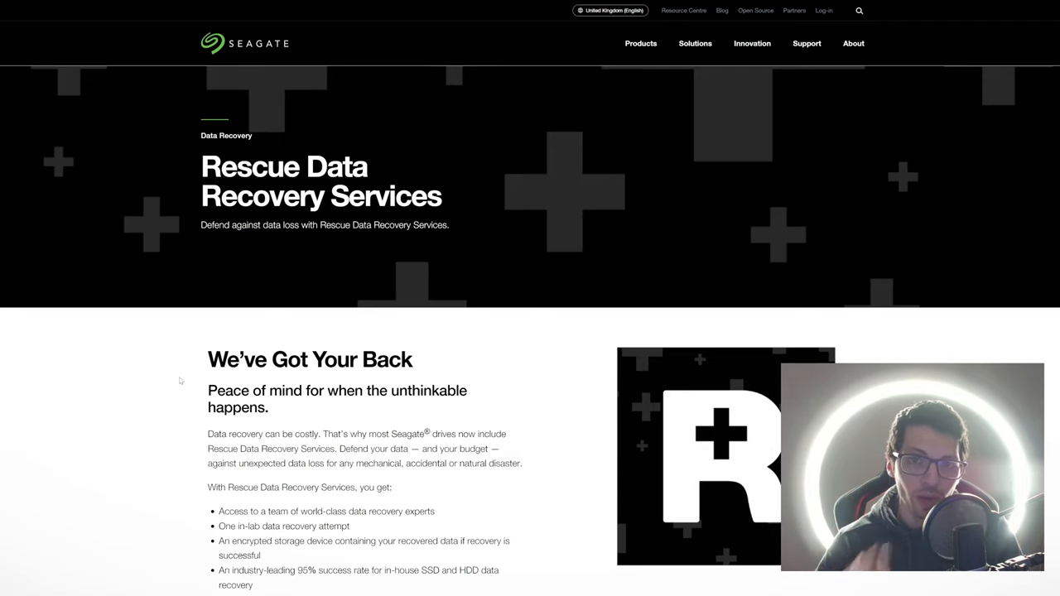
# Step: Clear the subheading highlight and highlight the 95% recovery success rate on Rescue Data Recovery
pyautogui.scroll(-3)
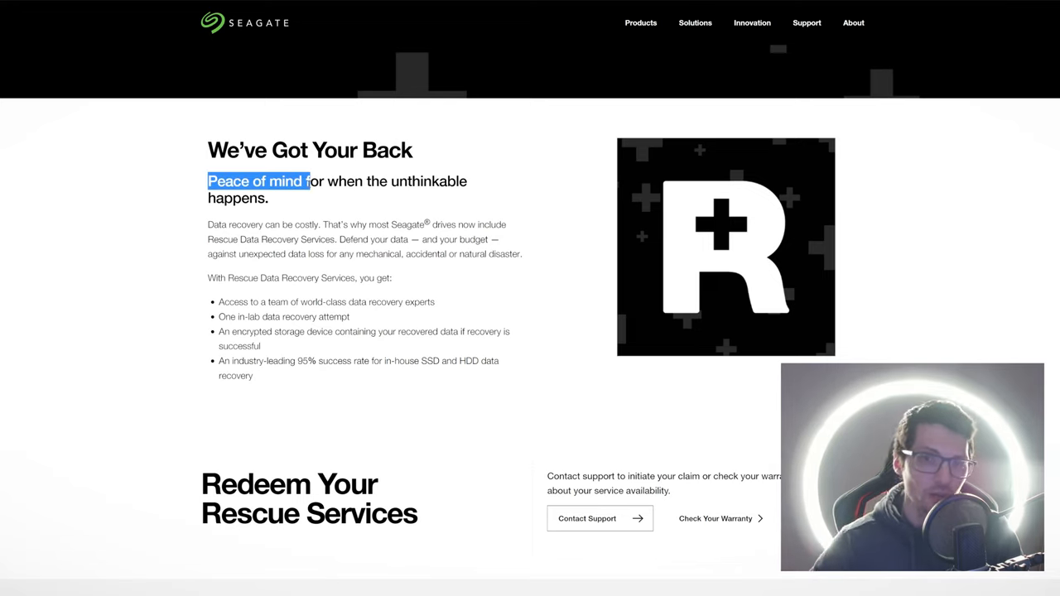
pyautogui.click(292, 207)
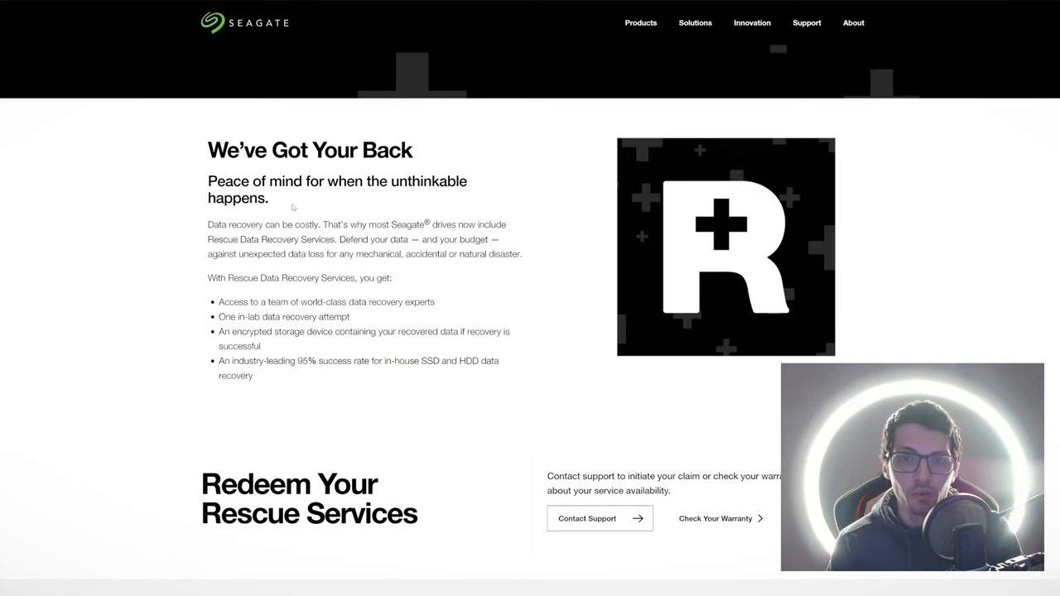
pyautogui.doubleClick(305, 360)
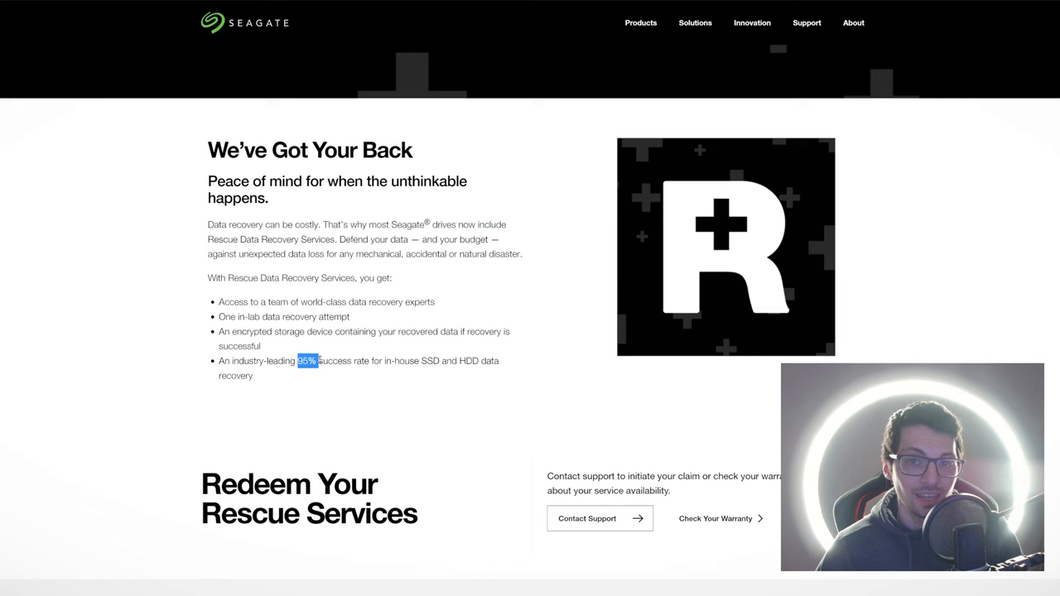
pyautogui.scroll(3)
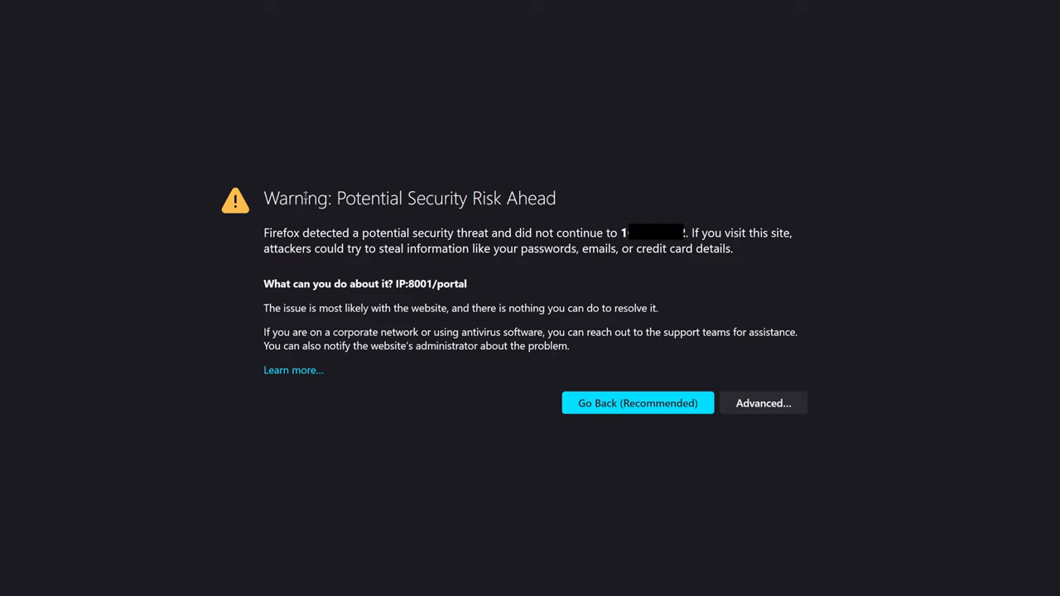
pyautogui.moveTo(453, 263)
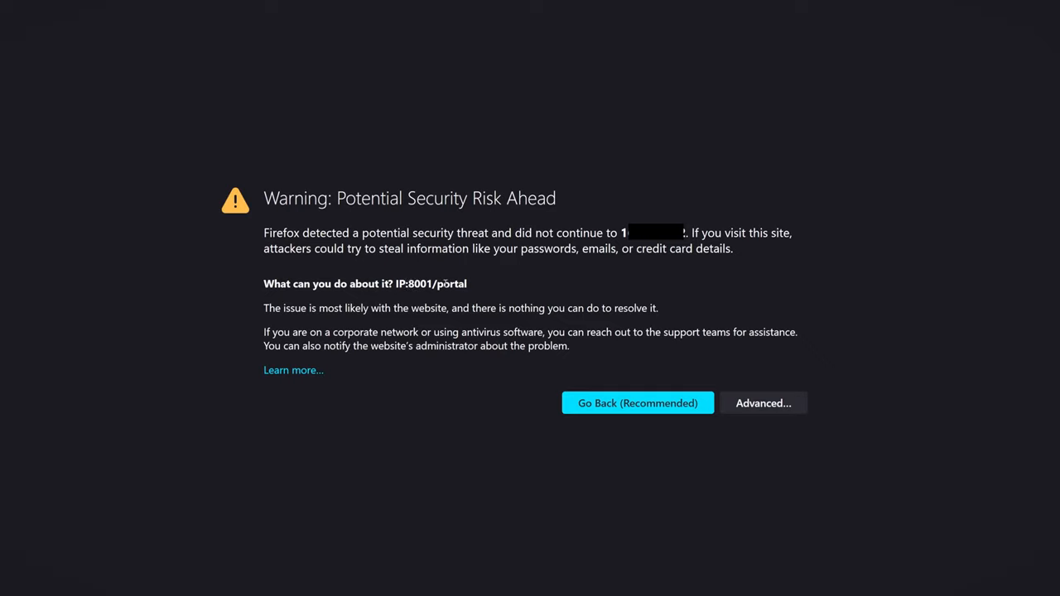
pyautogui.moveTo(476, 284)
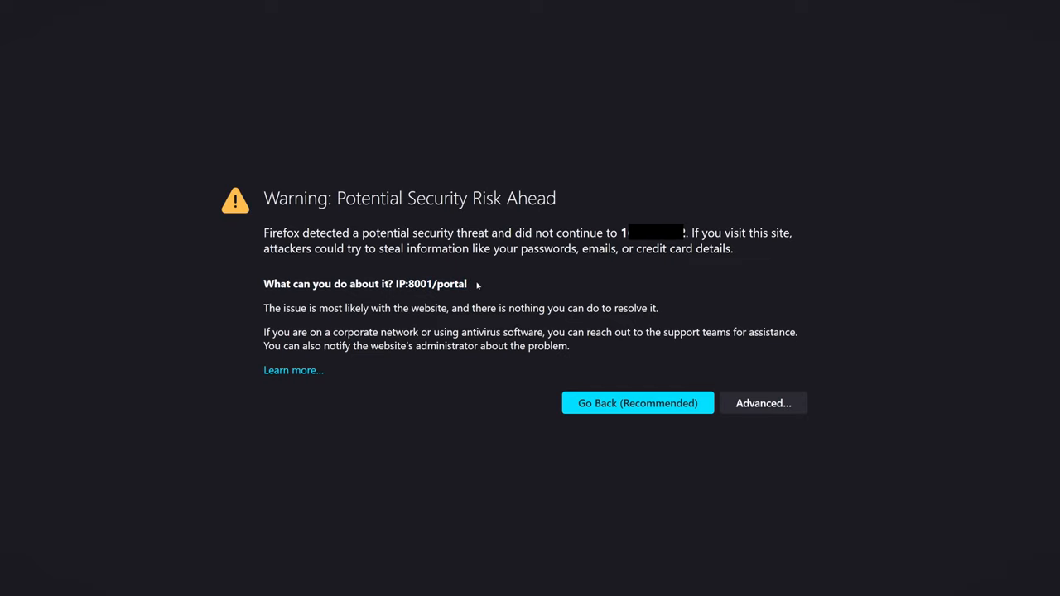
pyautogui.moveTo(494, 373)
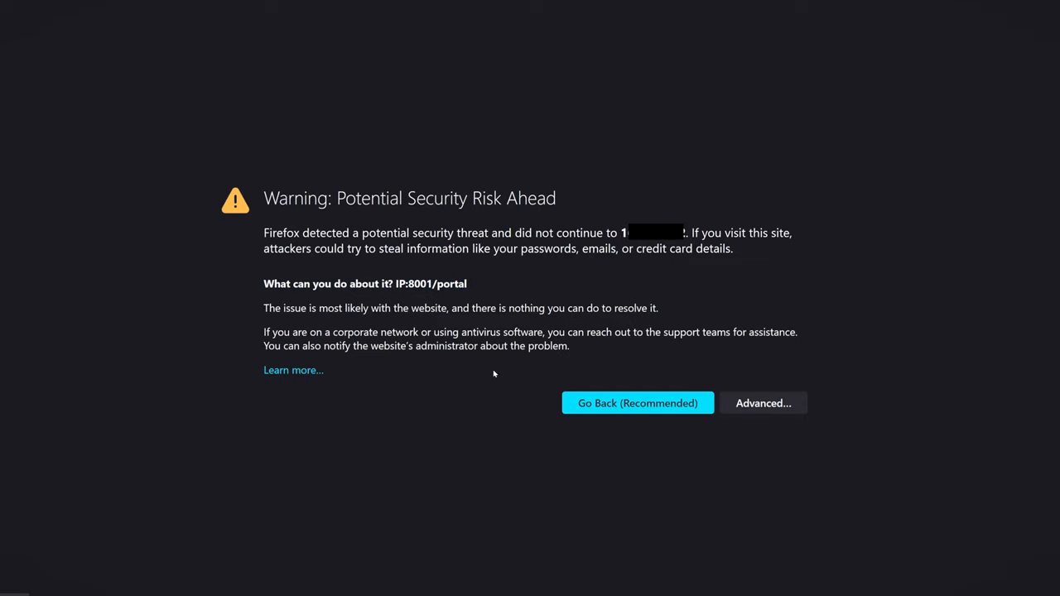
# Step: Accept the risk and continue to the Lockerstor NAS sign-in page
pyautogui.click(759, 403)
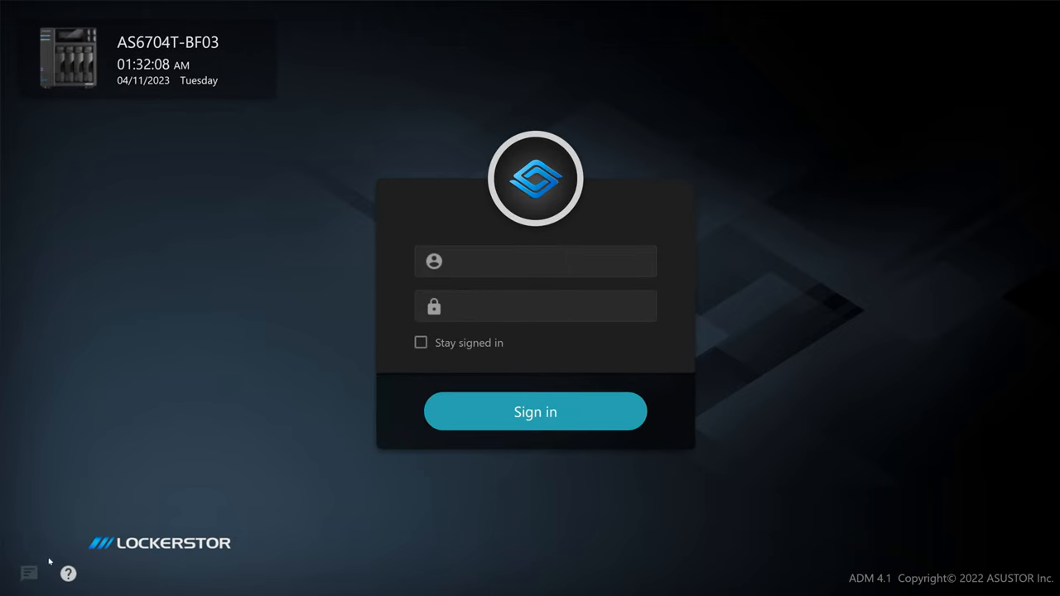
# Step: Sign in to ADM as admin and inspect the HTTPS port value in Before you begin
pyautogui.click(69, 573)
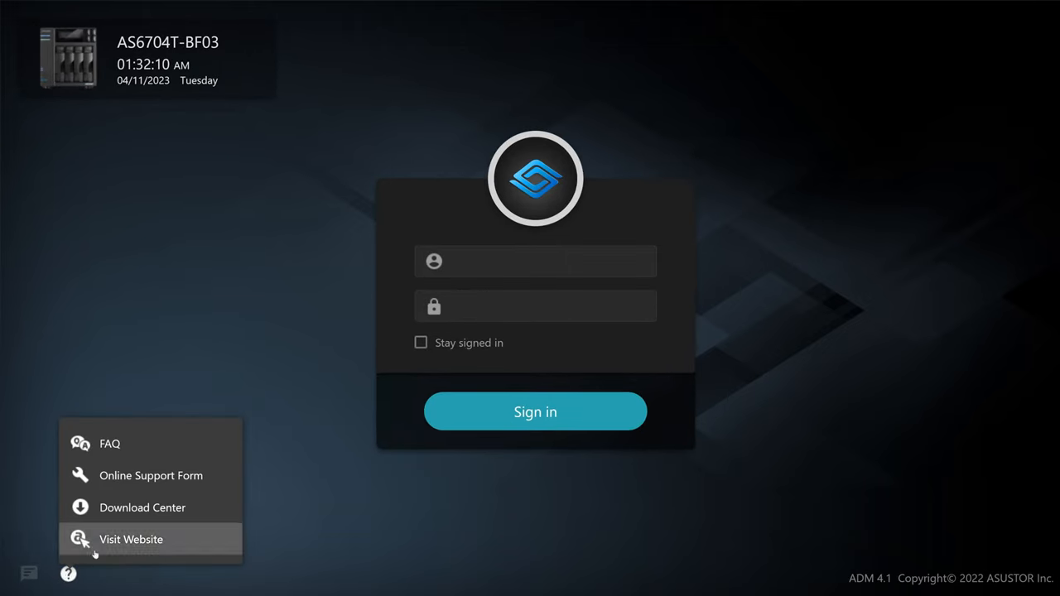
pyautogui.moveTo(453, 285)
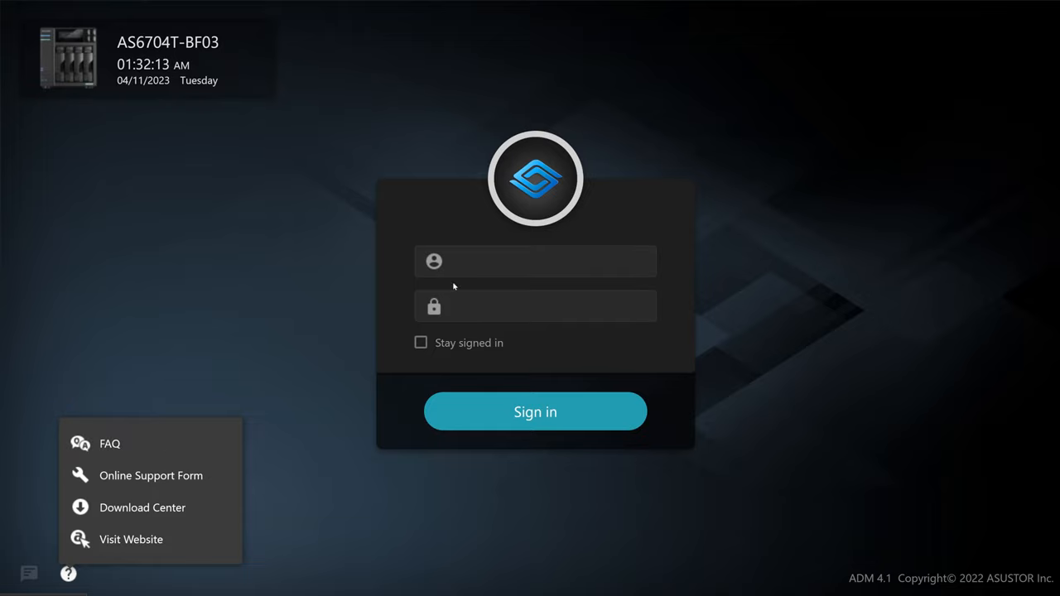
pyautogui.click(535, 260)
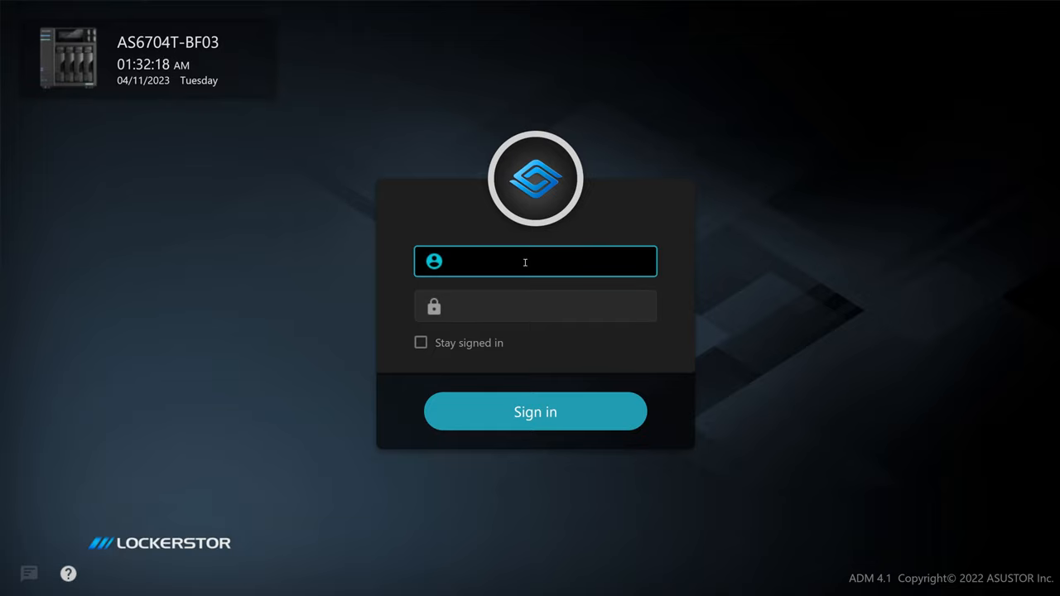
pyautogui.write('admin')
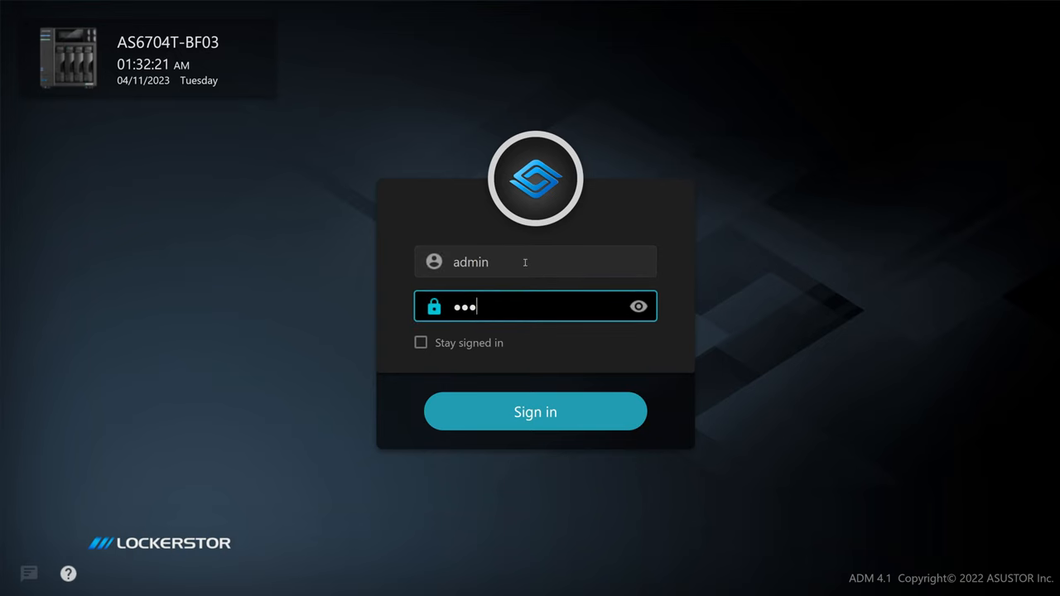
pyautogui.click(534, 412)
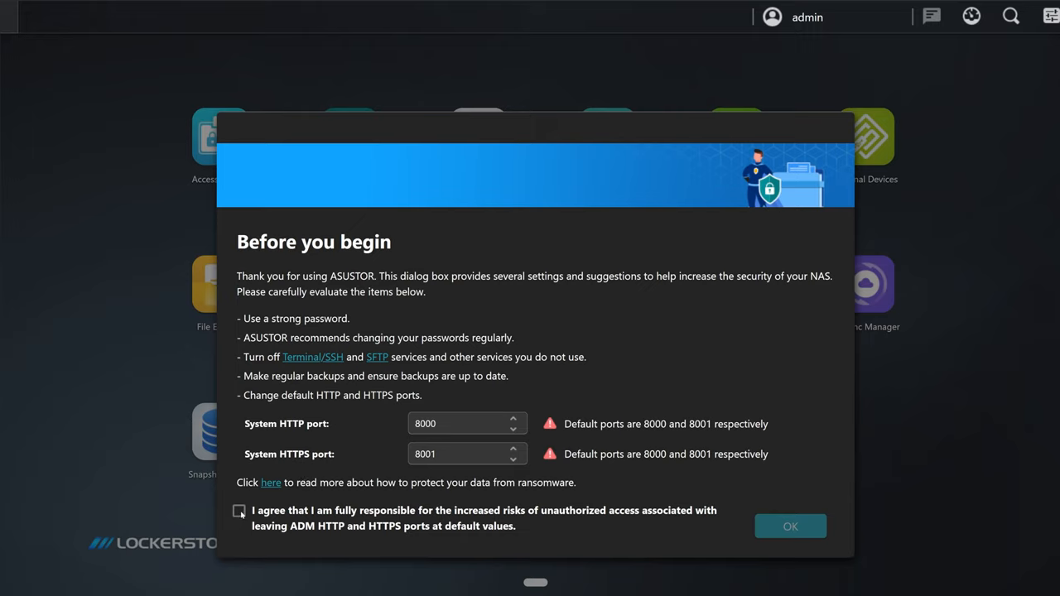
pyautogui.click(239, 510)
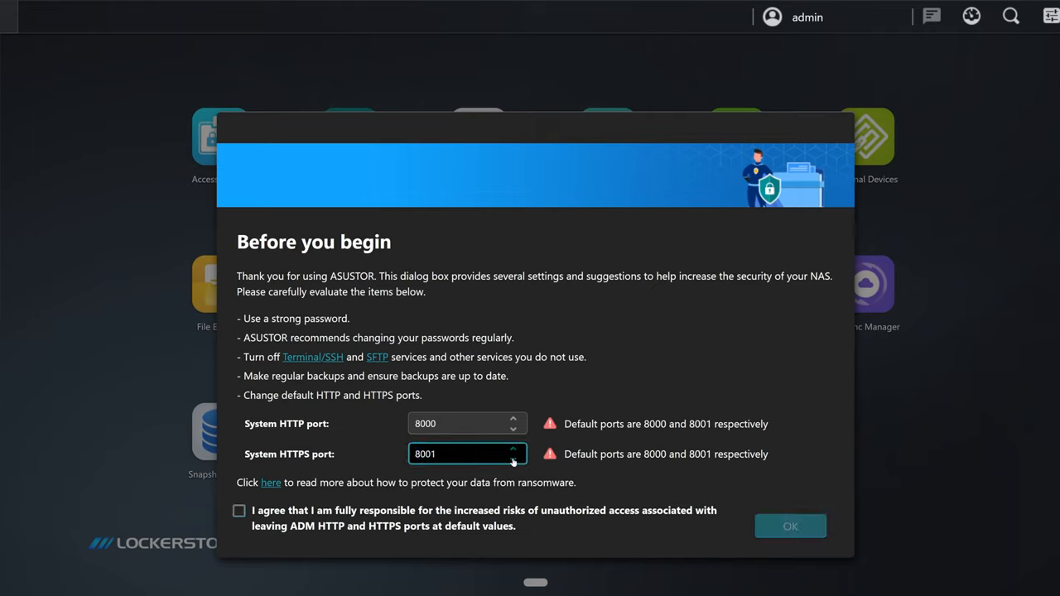
pyautogui.click(239, 510)
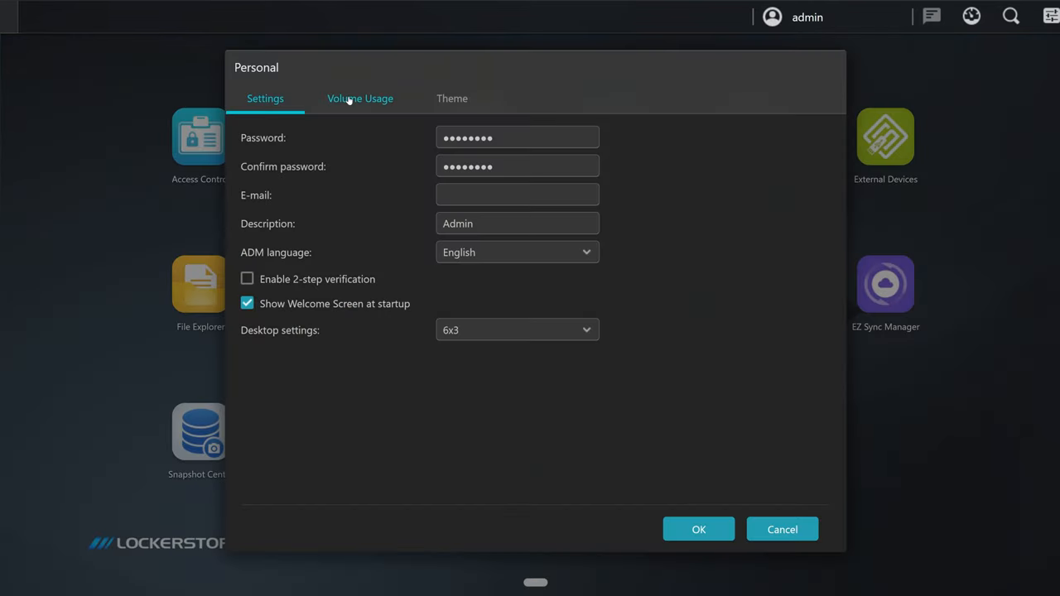
# Step: Add the Activity Monitor widget to the ADM dashboard
pyautogui.click(452, 98)
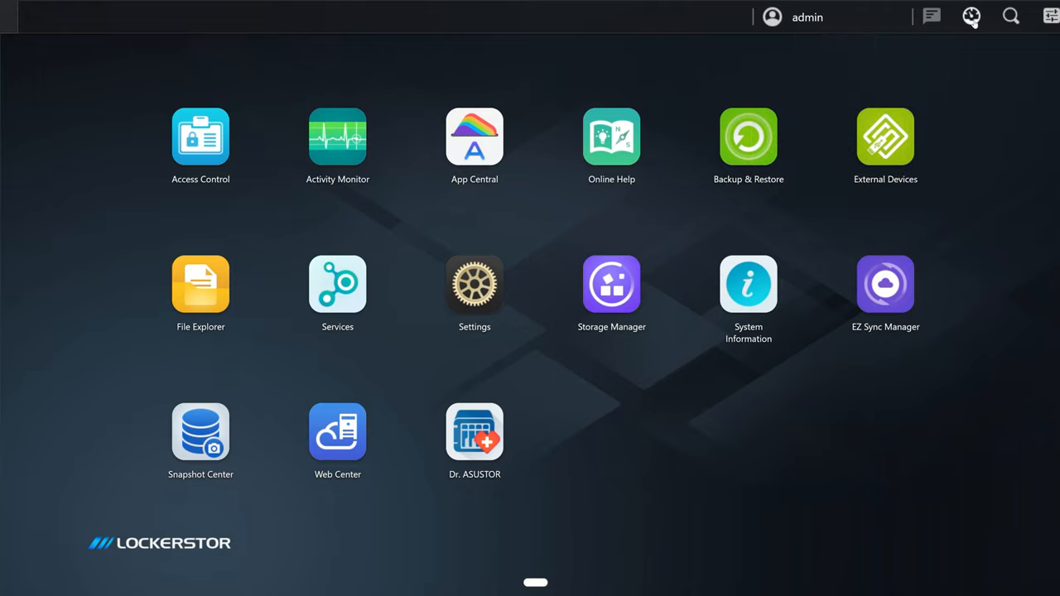
pyautogui.click(971, 17)
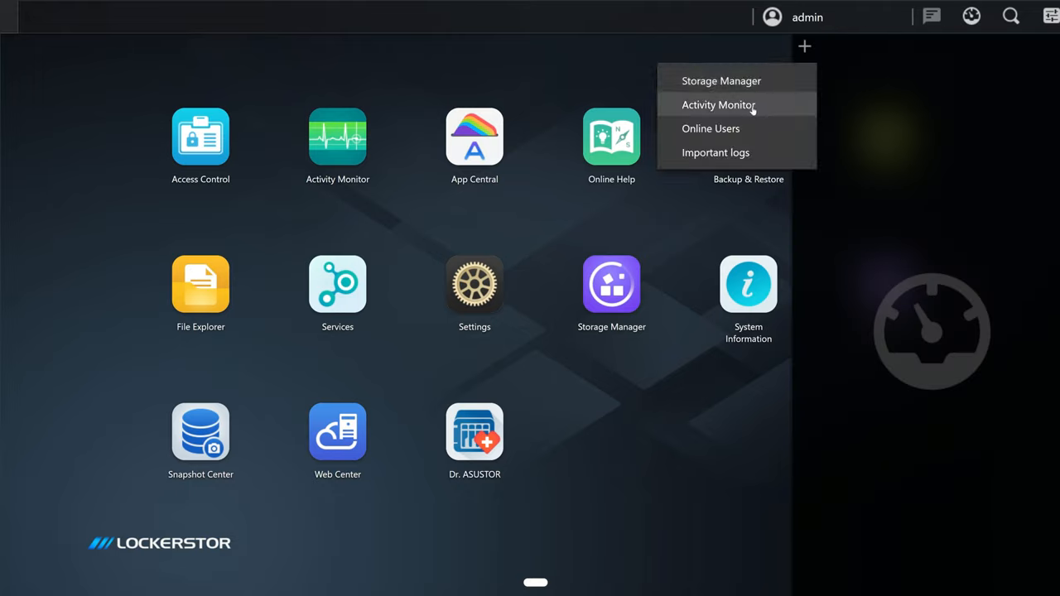
pyautogui.click(718, 105)
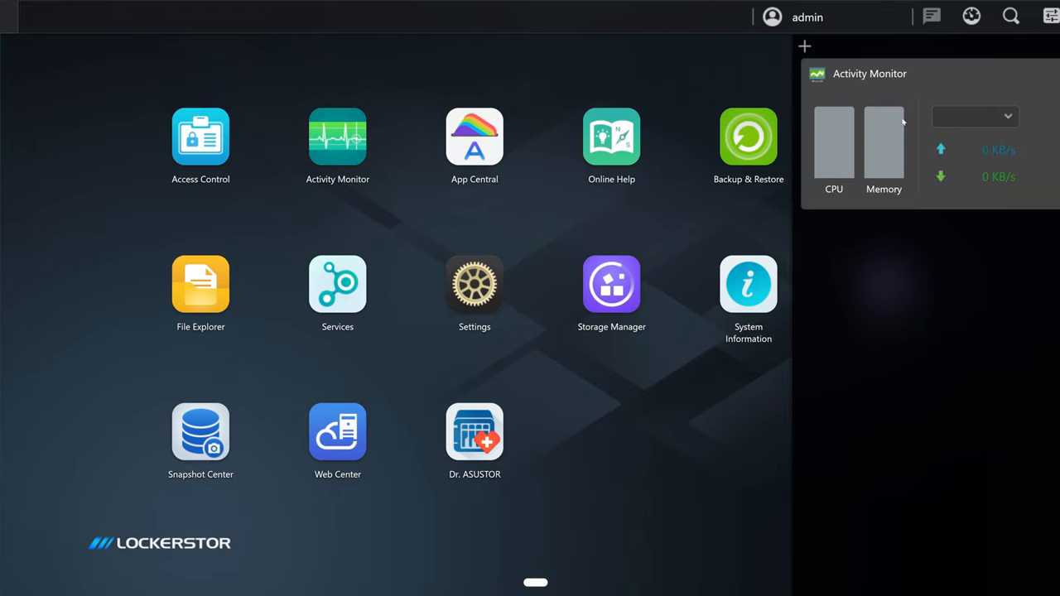
# Step: Browse the app search and full Preferences overview, then return to the desktop
pyautogui.click(1010, 16)
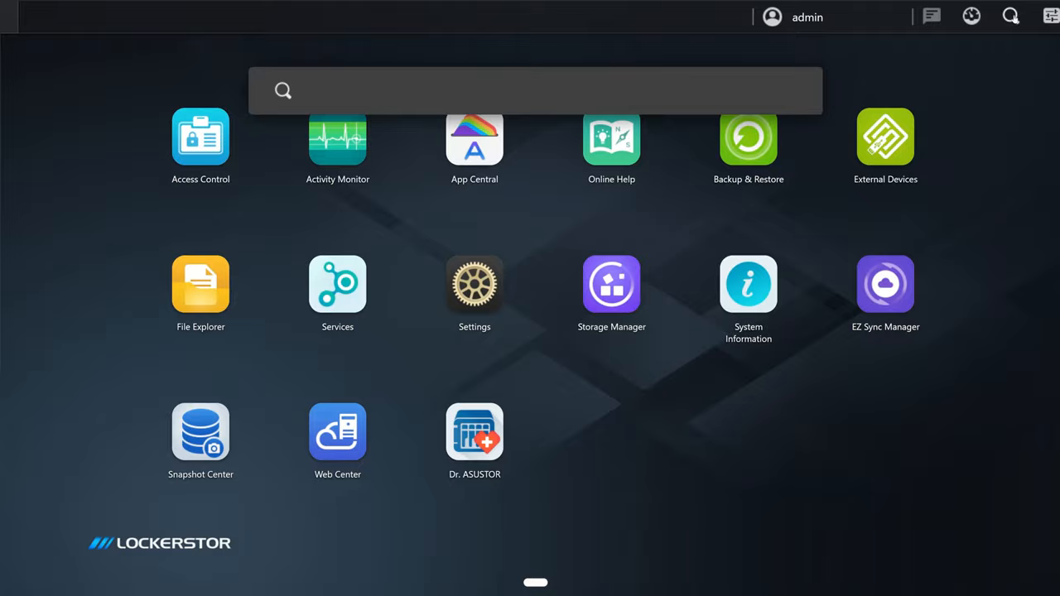
pyautogui.click(475, 284)
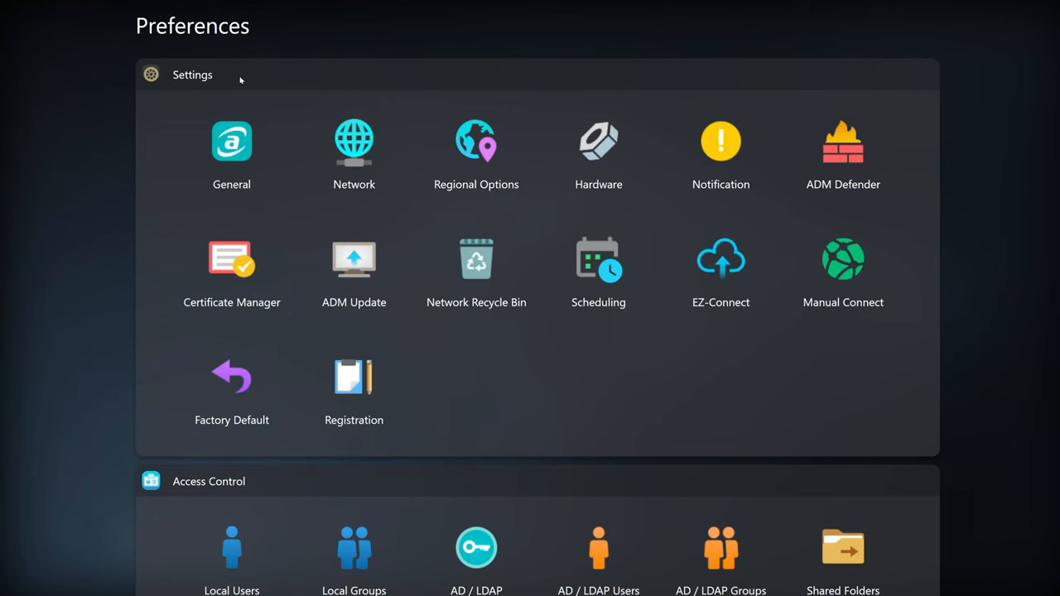
pyautogui.scroll(-3)
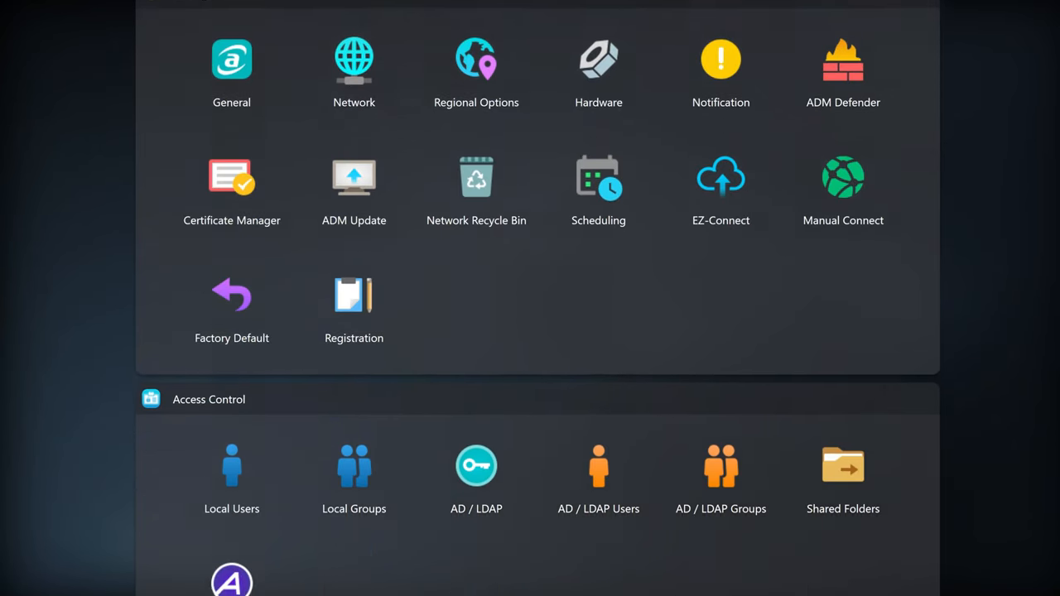
pyautogui.scroll(-3)
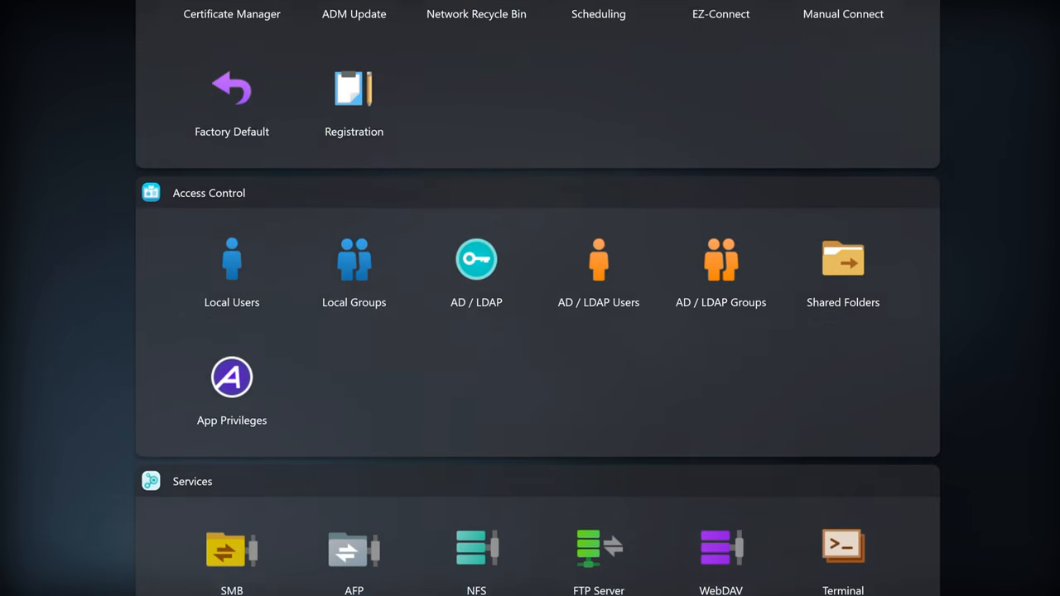
pyautogui.scroll(3)
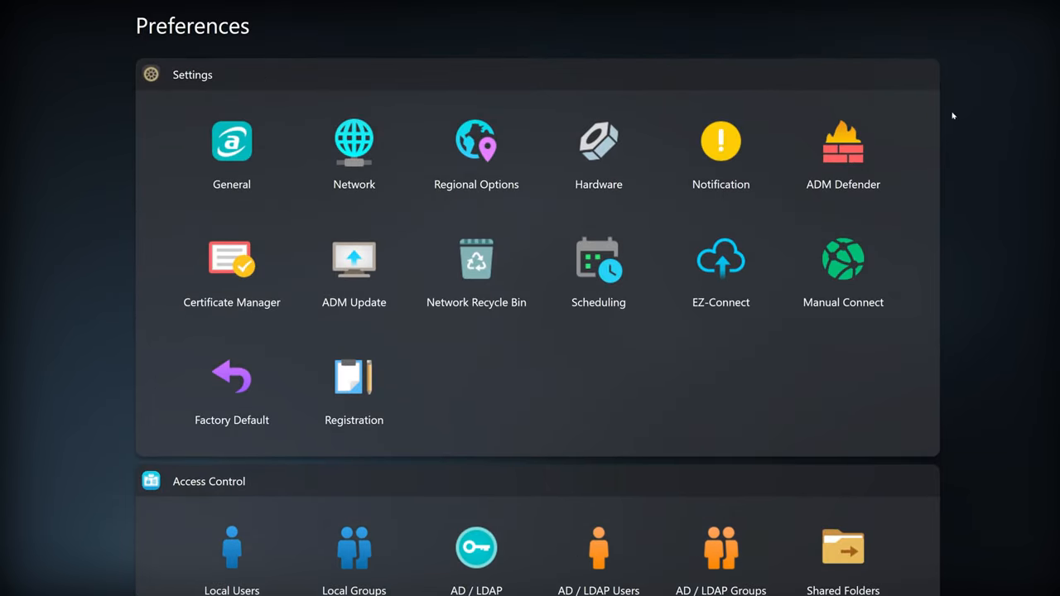
pyautogui.click(12, 17)
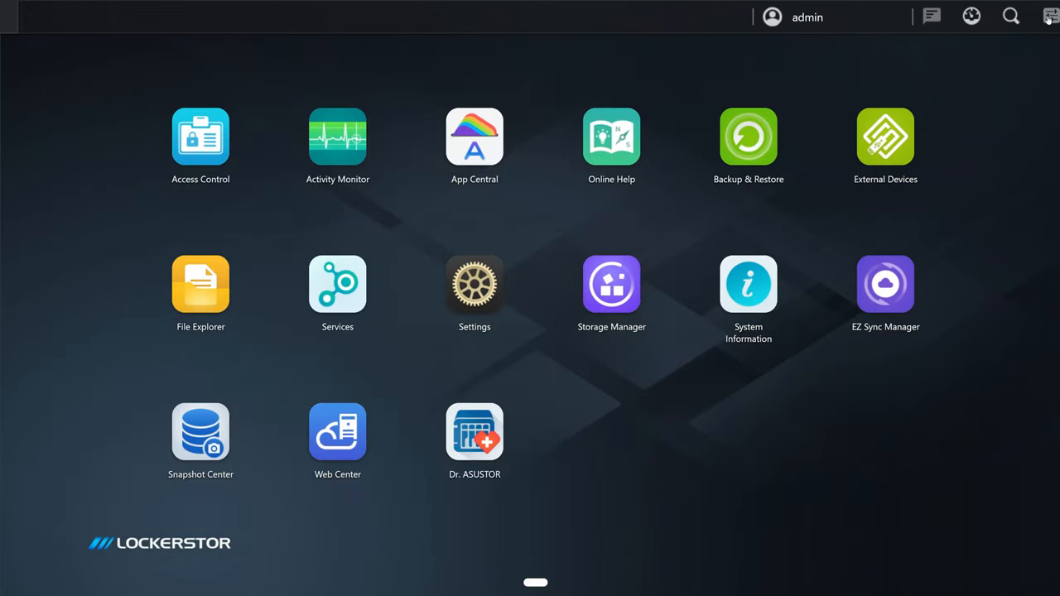
# Step: View General and Hardware settings and set LED brightness to minimum
pyautogui.click(475, 284)
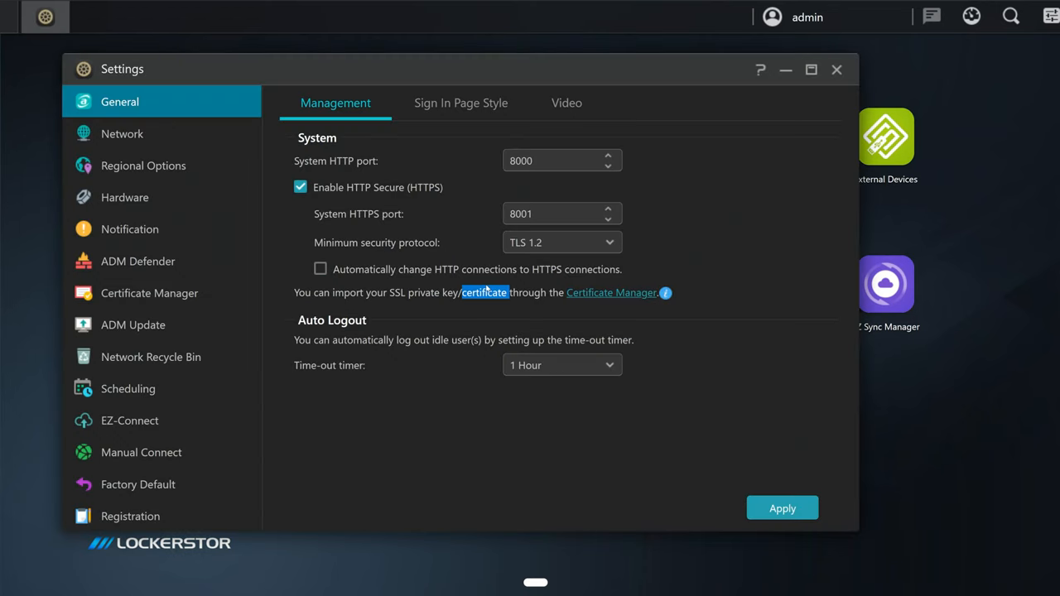
pyautogui.moveTo(129, 230)
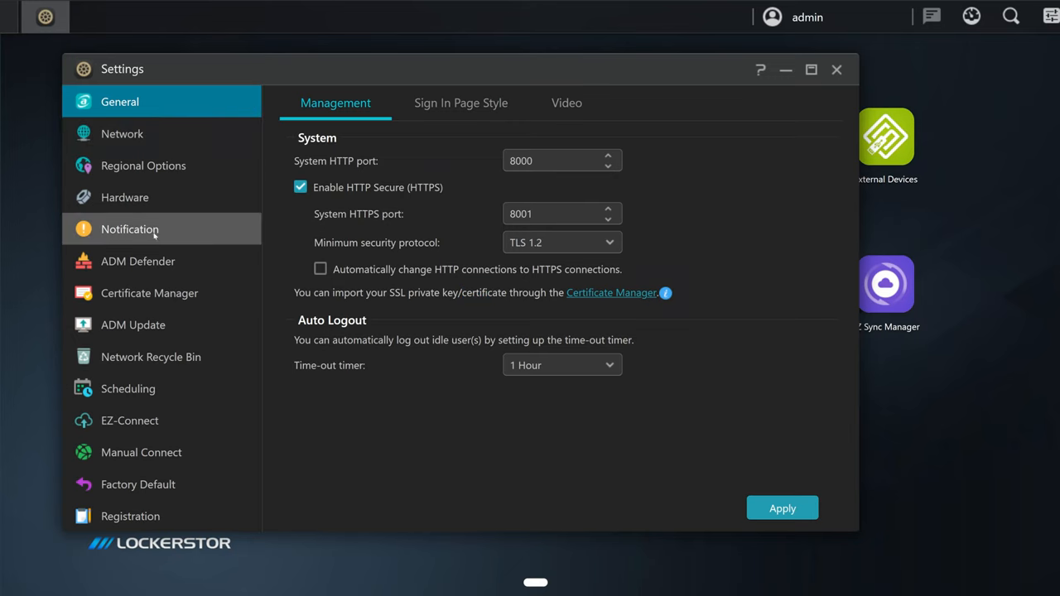
pyautogui.click(121, 133)
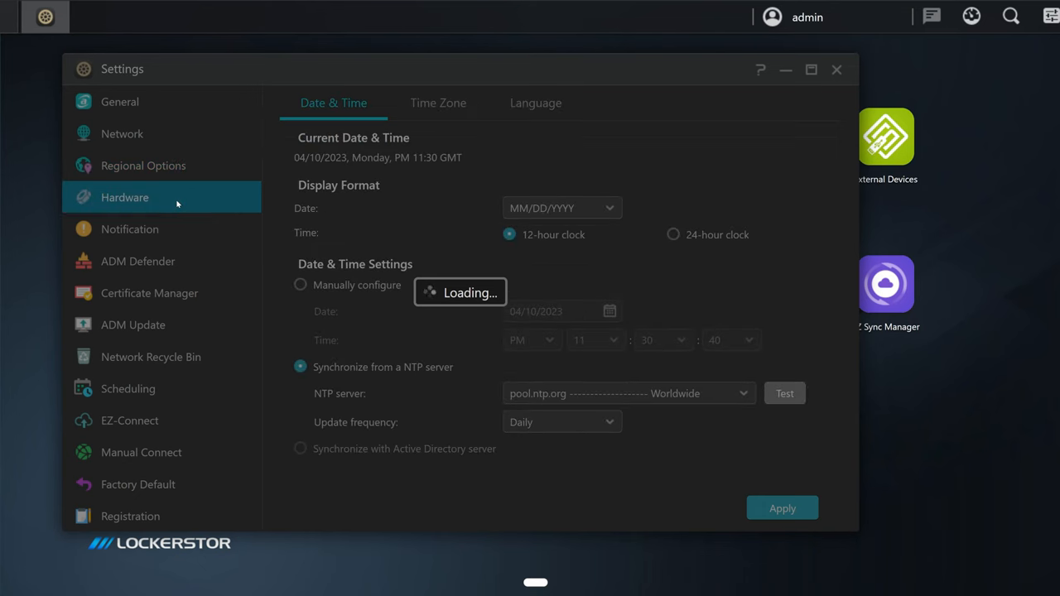
pyautogui.click(125, 197)
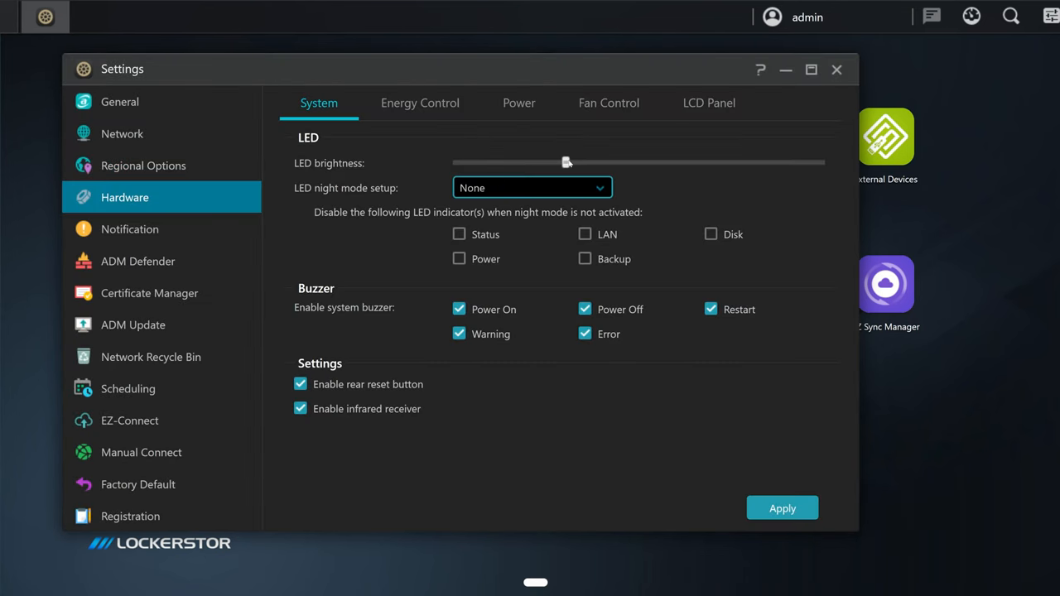
pyautogui.moveTo(566, 162); pyautogui.dragTo(456, 162)
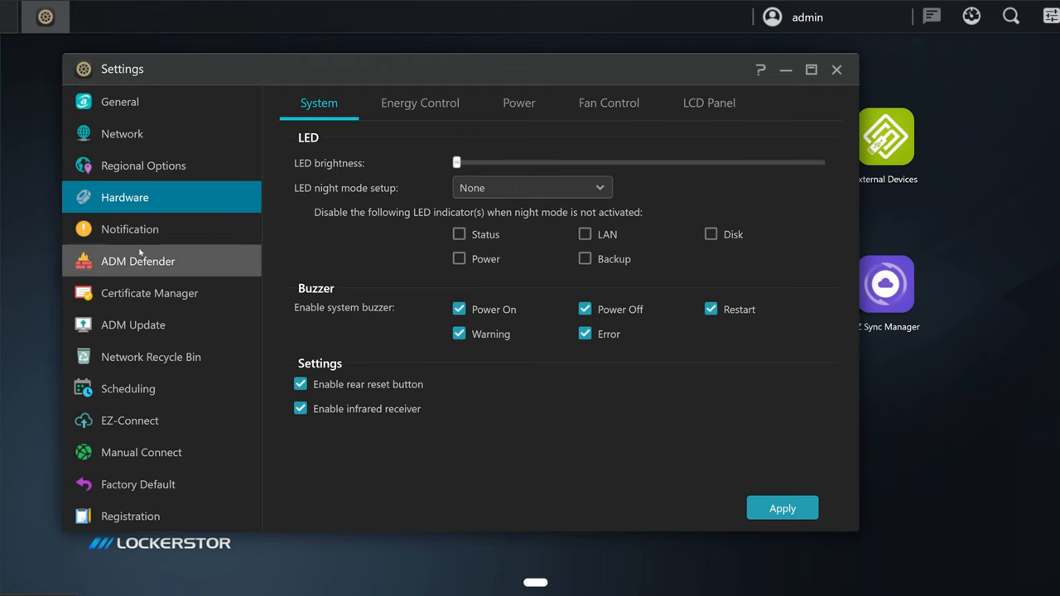
# Step: Tour Notification, Certificate, ADM Update, Recycle Bin, Scheduling, Connect and DDNS settings pages
pyautogui.click(129, 229)
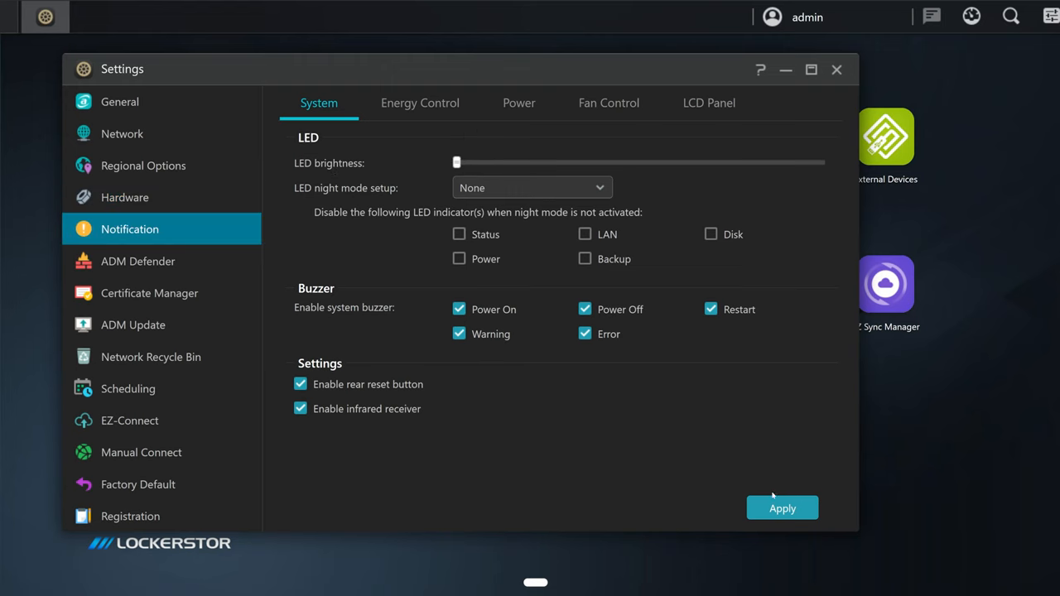
pyautogui.click(129, 229)
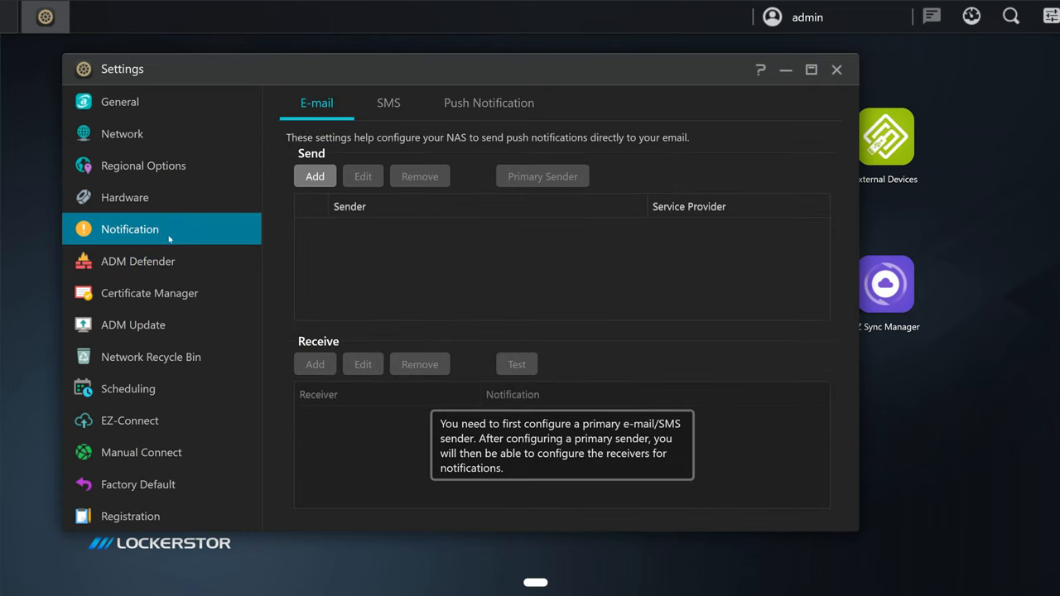
pyautogui.click(149, 293)
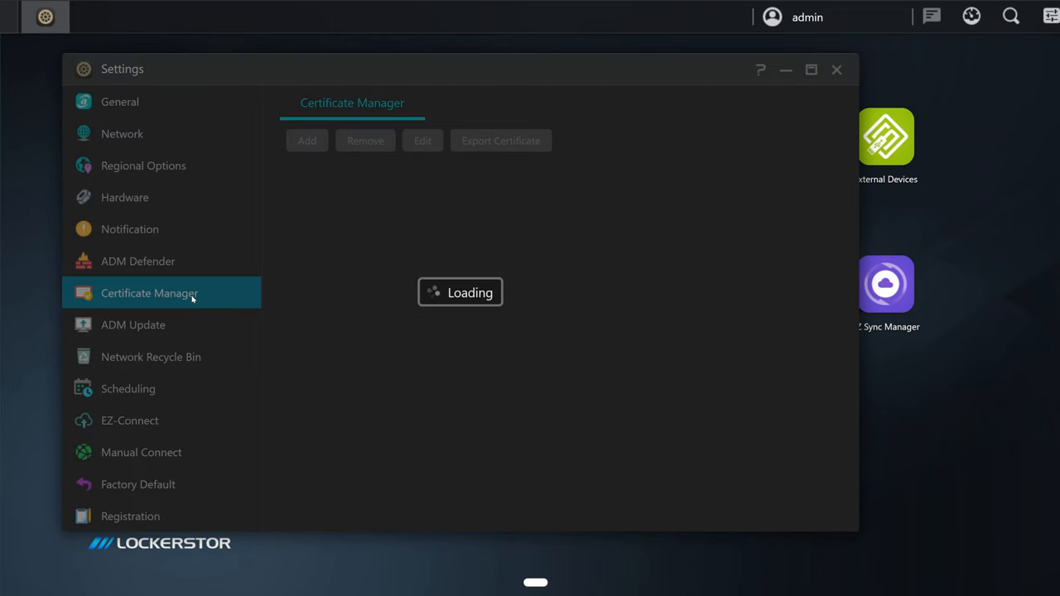
pyautogui.click(133, 325)
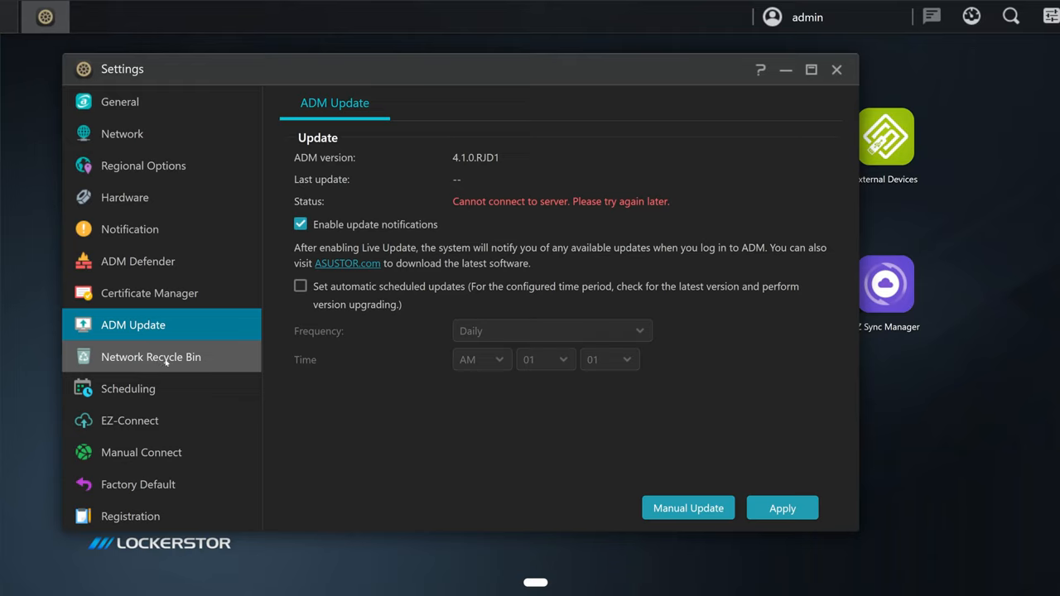
pyautogui.click(151, 356)
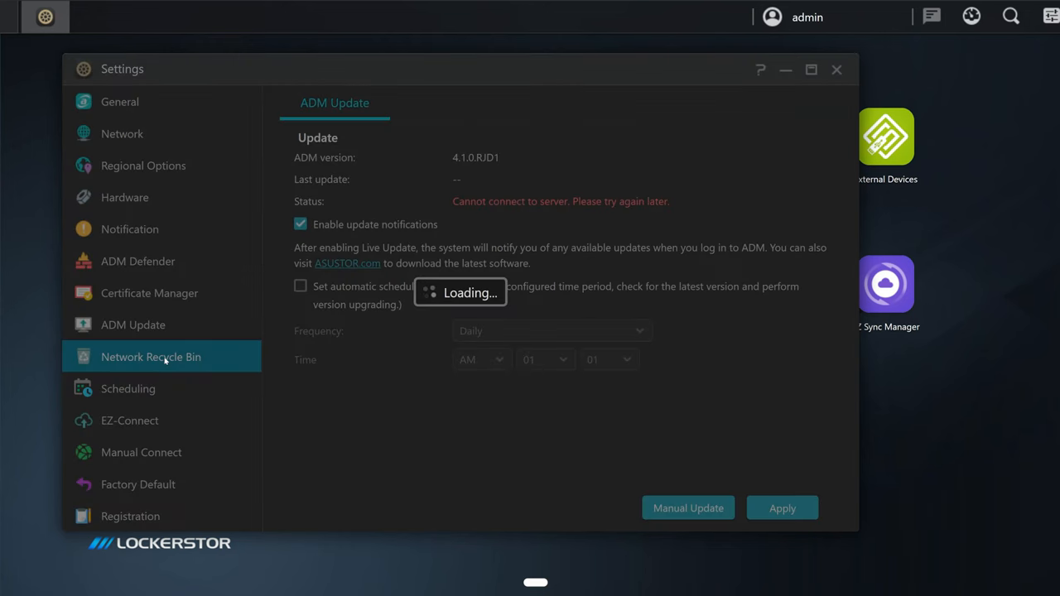
pyautogui.click(151, 357)
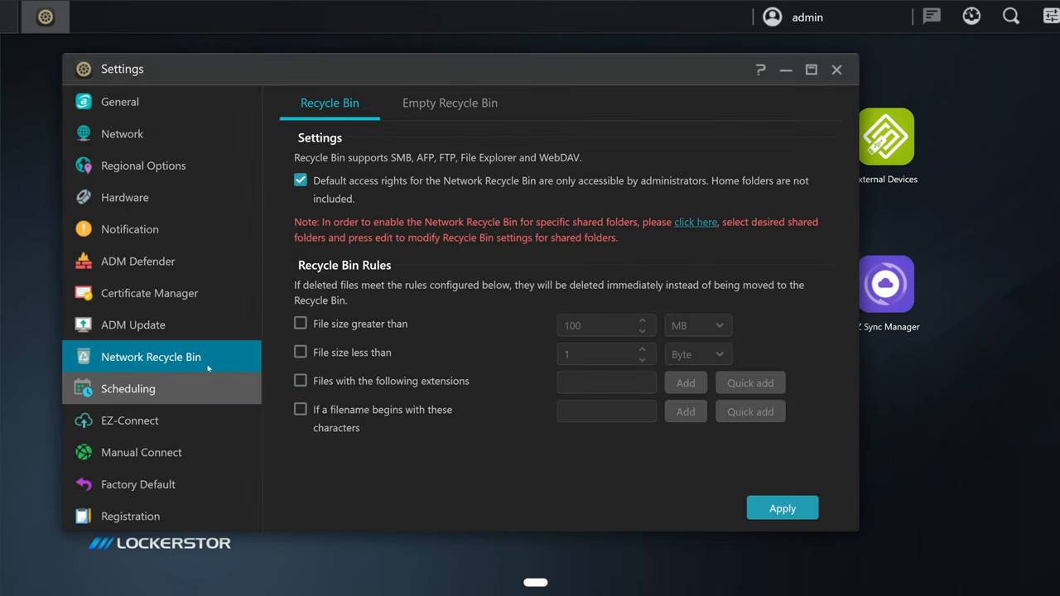
pyautogui.click(130, 419)
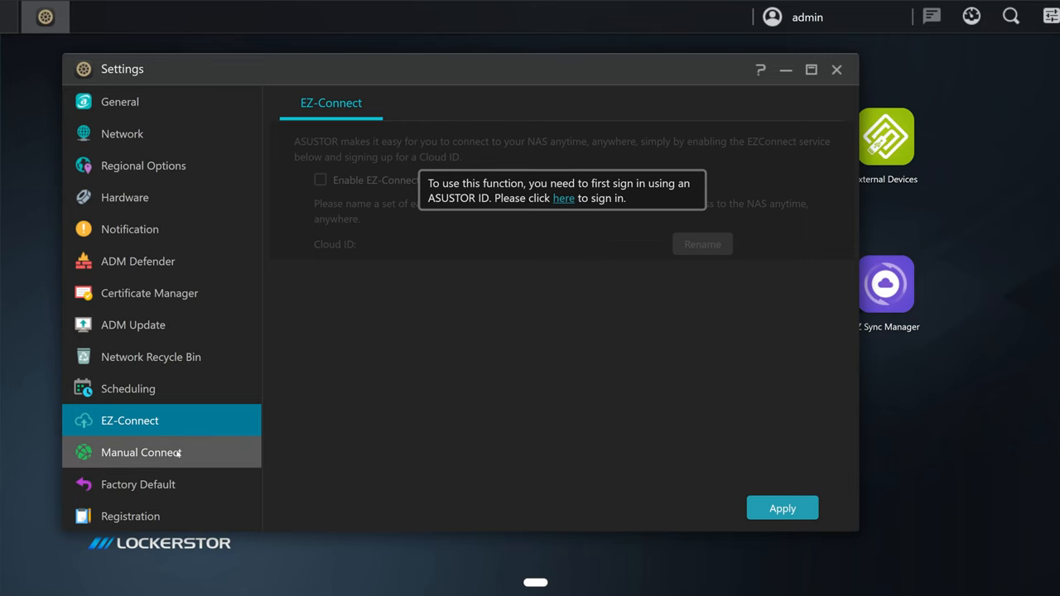
pyautogui.click(141, 452)
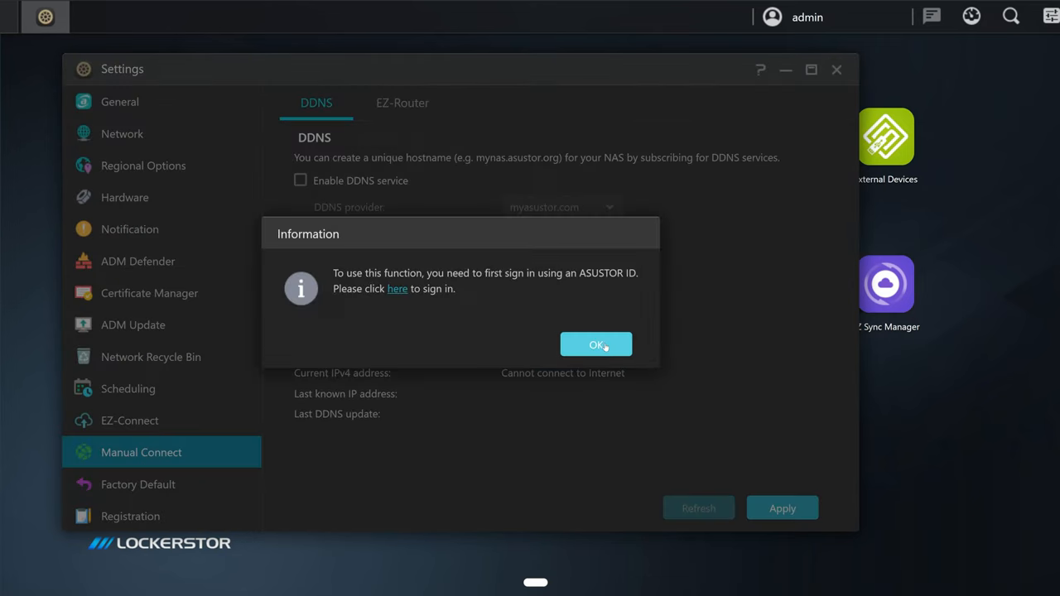
pyautogui.moveTo(510, 340)
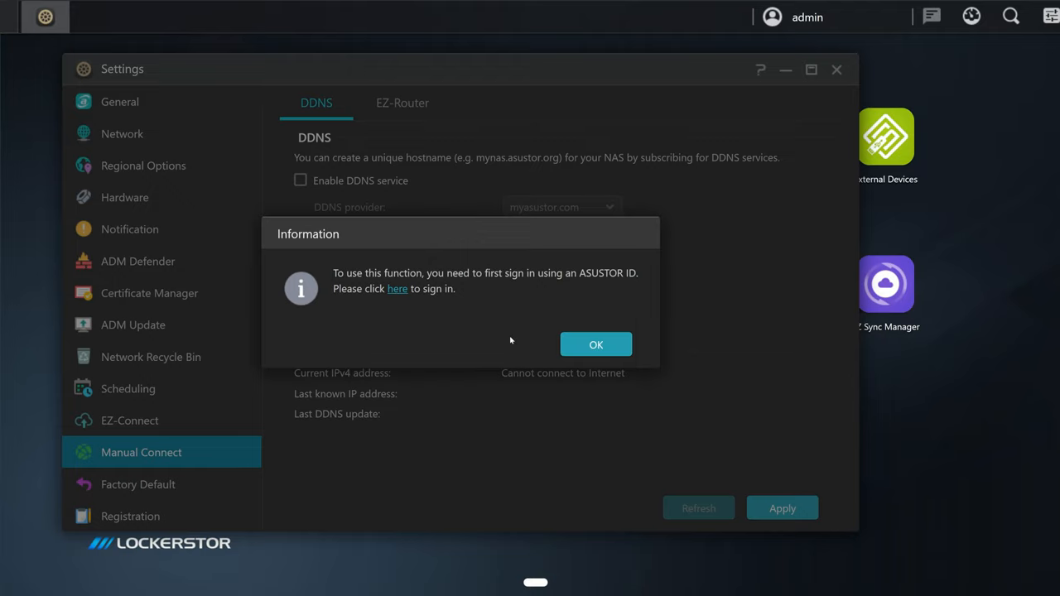
pyautogui.moveTo(526, 322)
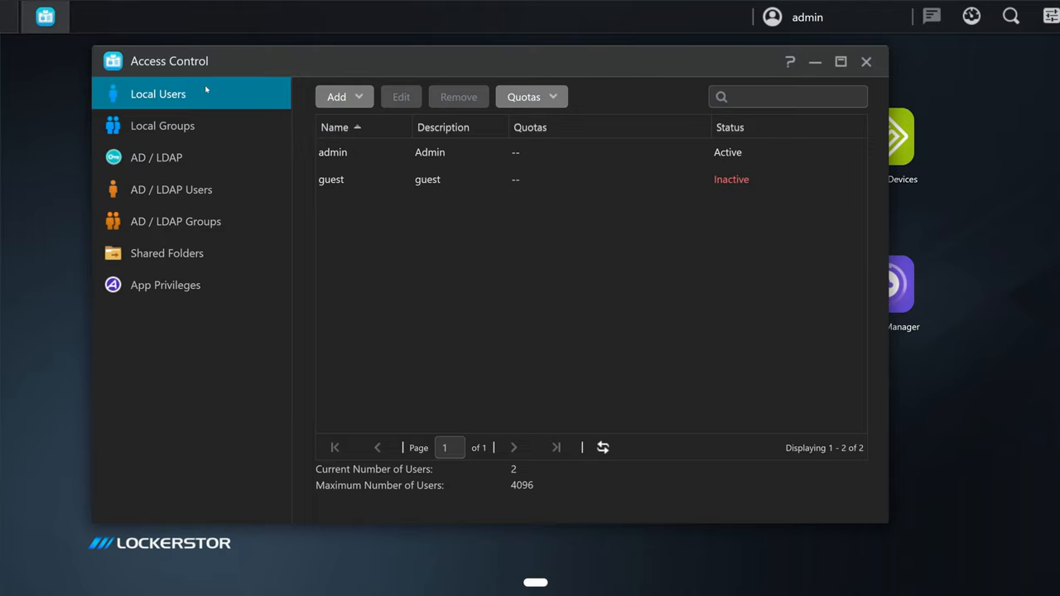
# Step: Check the Activity Monitor's network graph and settings, then close it
pyautogui.click(171, 189)
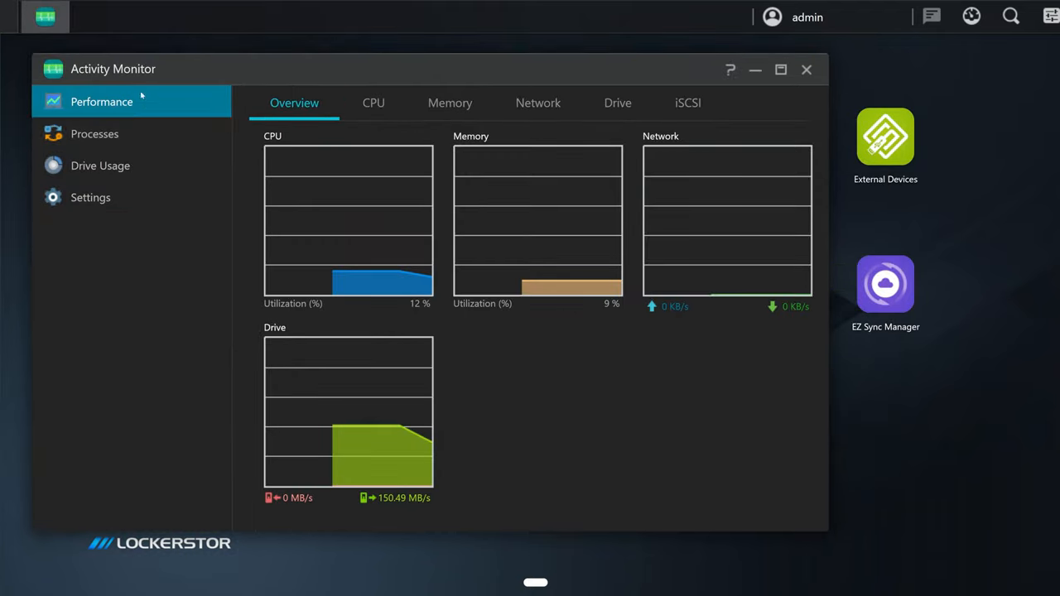
pyautogui.click(537, 103)
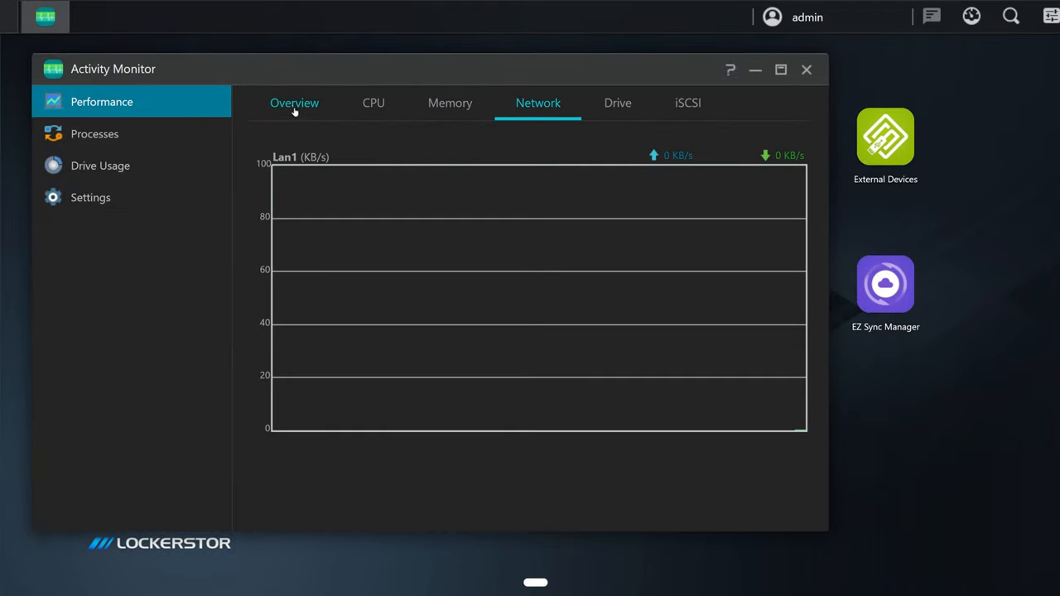
pyautogui.click(90, 197)
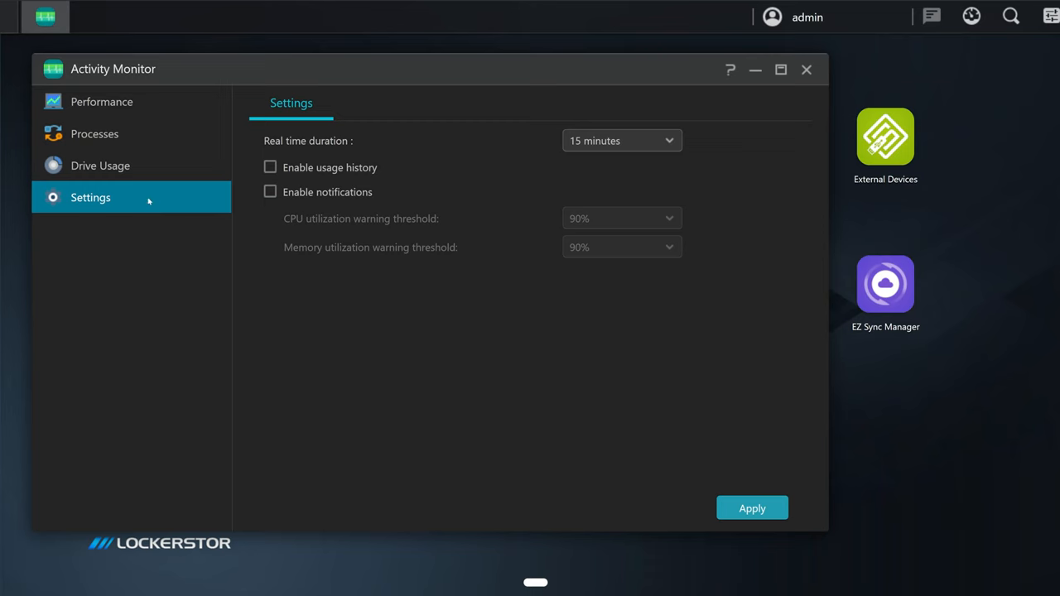
pyautogui.click(805, 68)
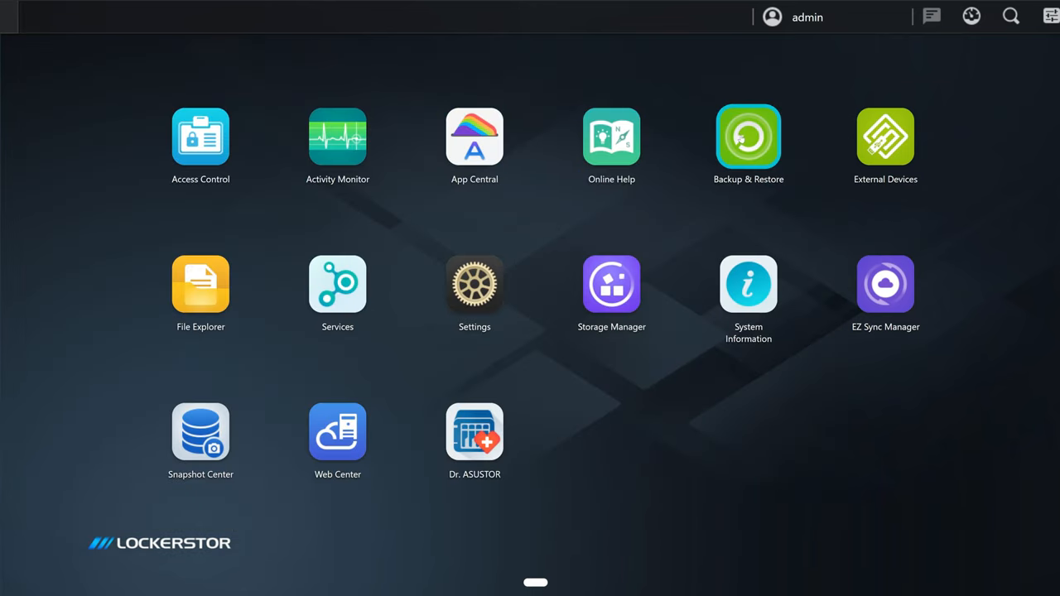
# Step: Review External Devices and System Information, and run a Dr. ASUSTOR health check
pyautogui.click(885, 136)
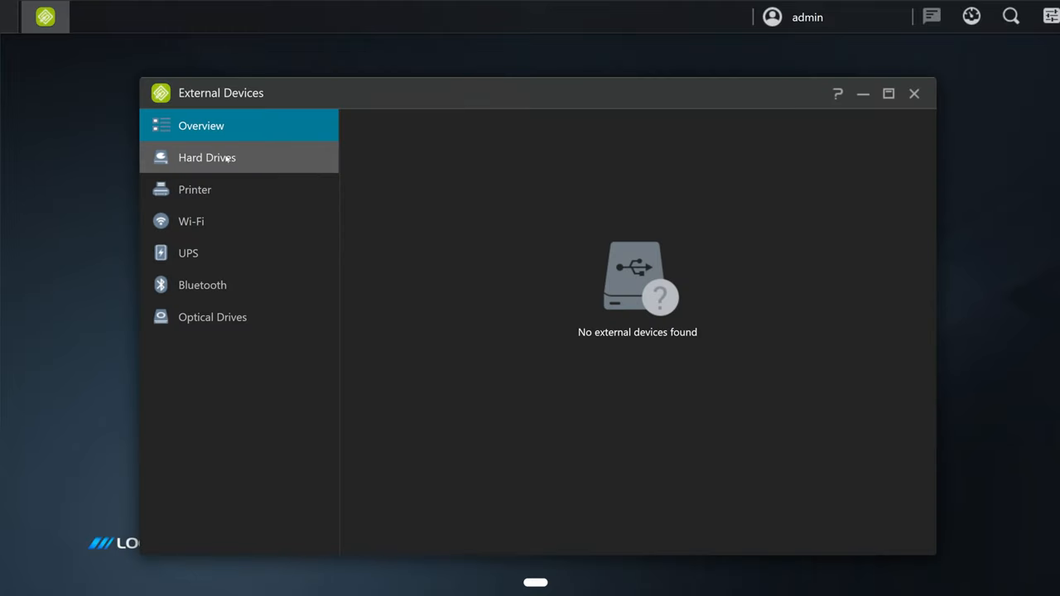
pyautogui.moveTo(914, 94)
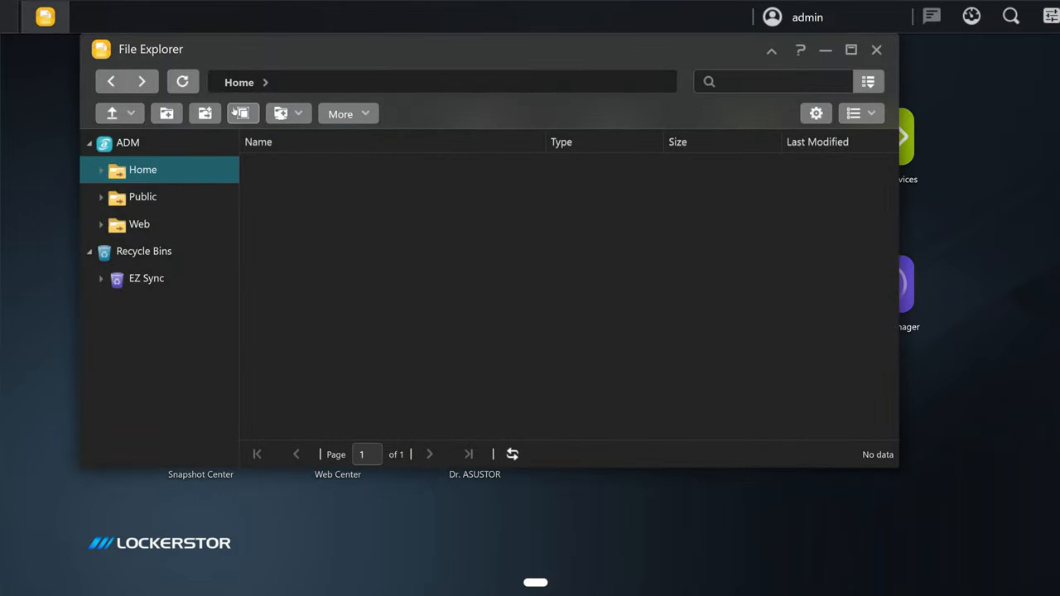
pyautogui.click(876, 49)
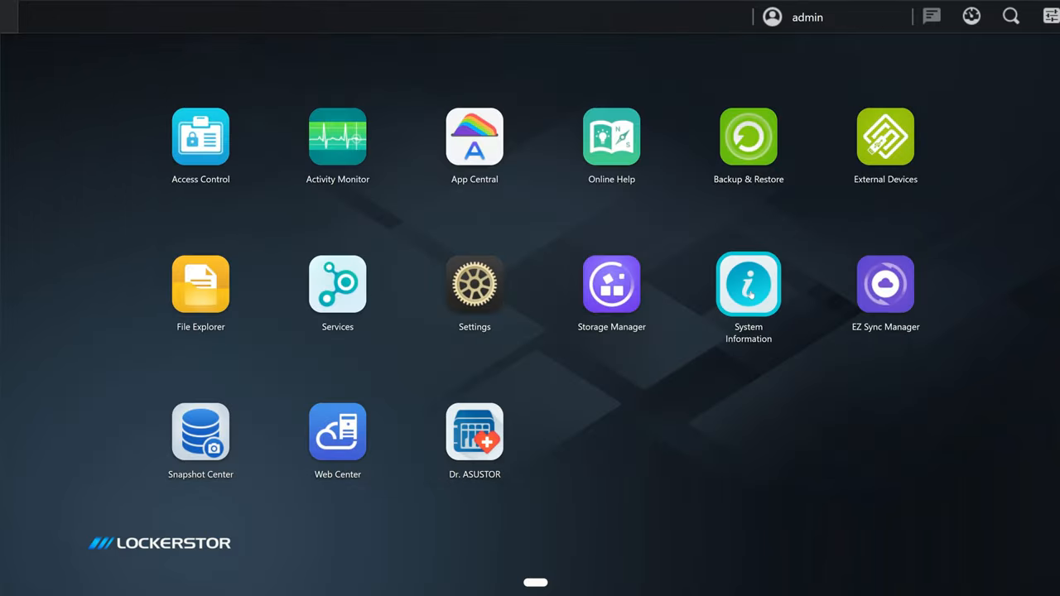
pyautogui.click(748, 284)
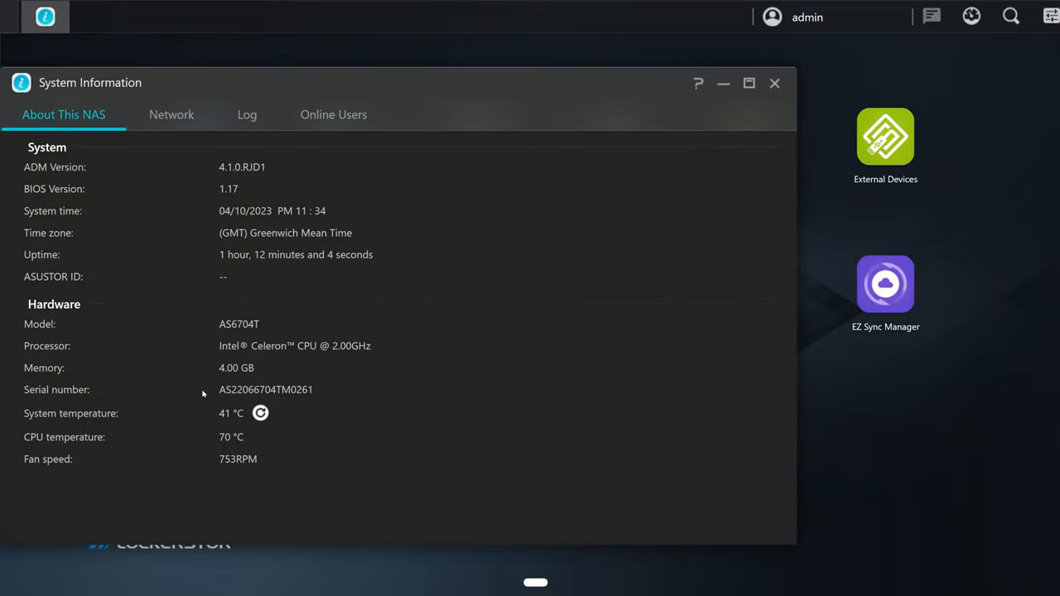
pyautogui.click(774, 83)
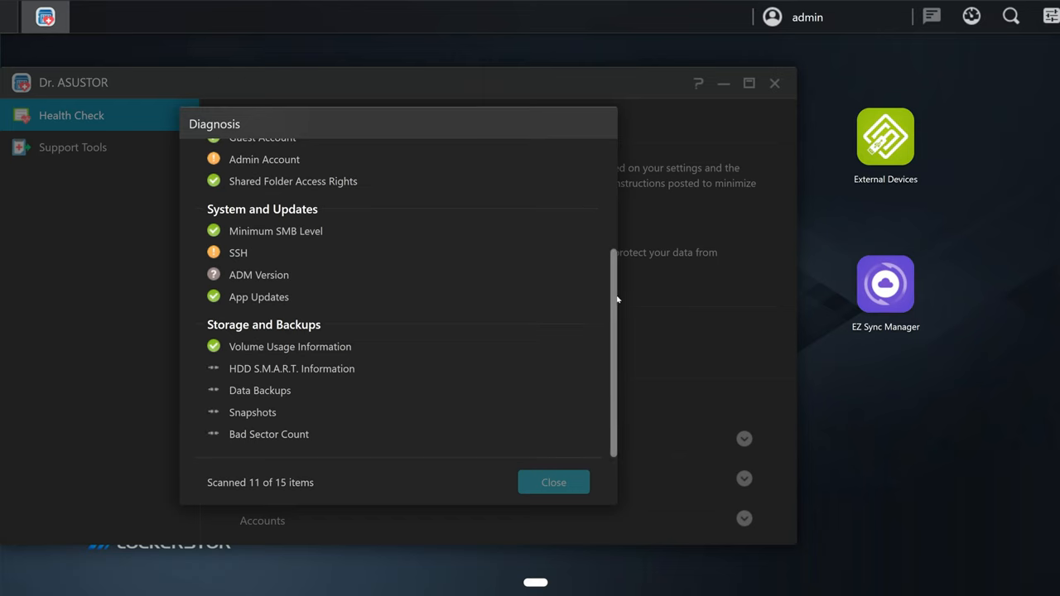
pyautogui.scroll(3)
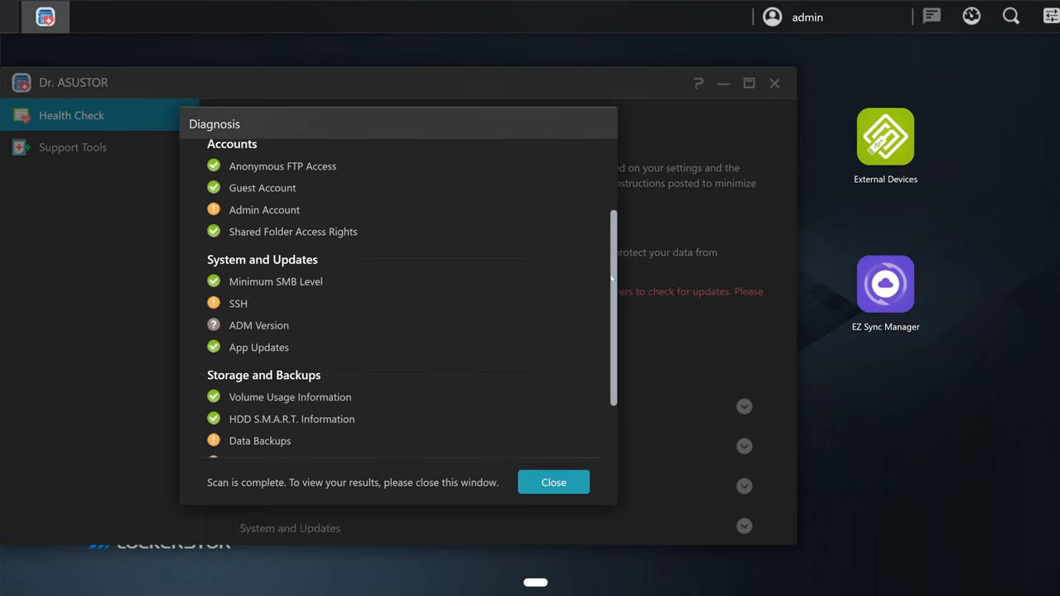
pyautogui.click(553, 482)
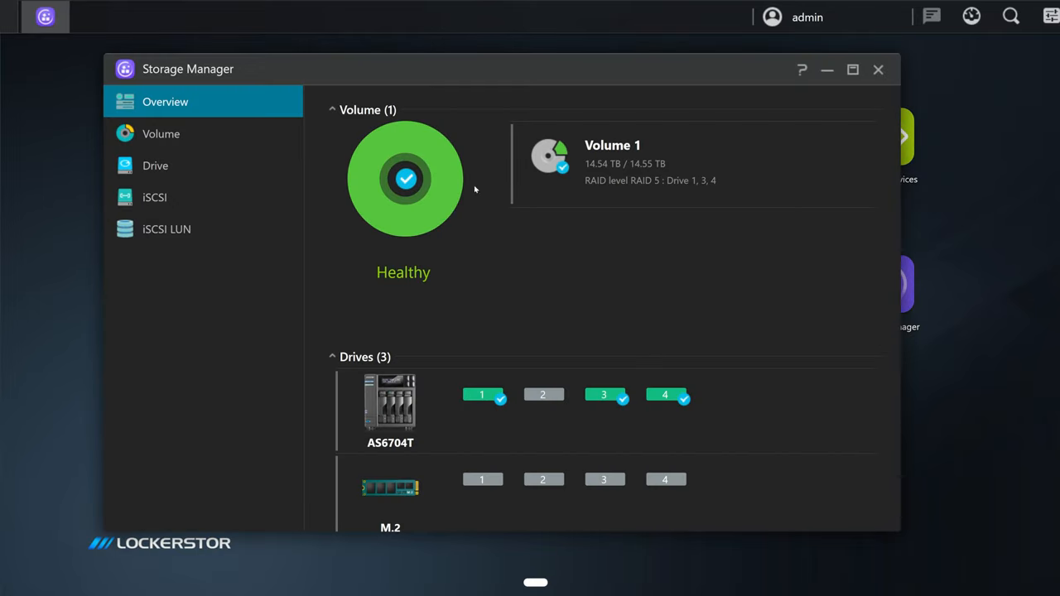
# Step: Review the four 7.28 TB drives and the RAID 5 volume syncing at about 11%
pyautogui.scroll(-3)
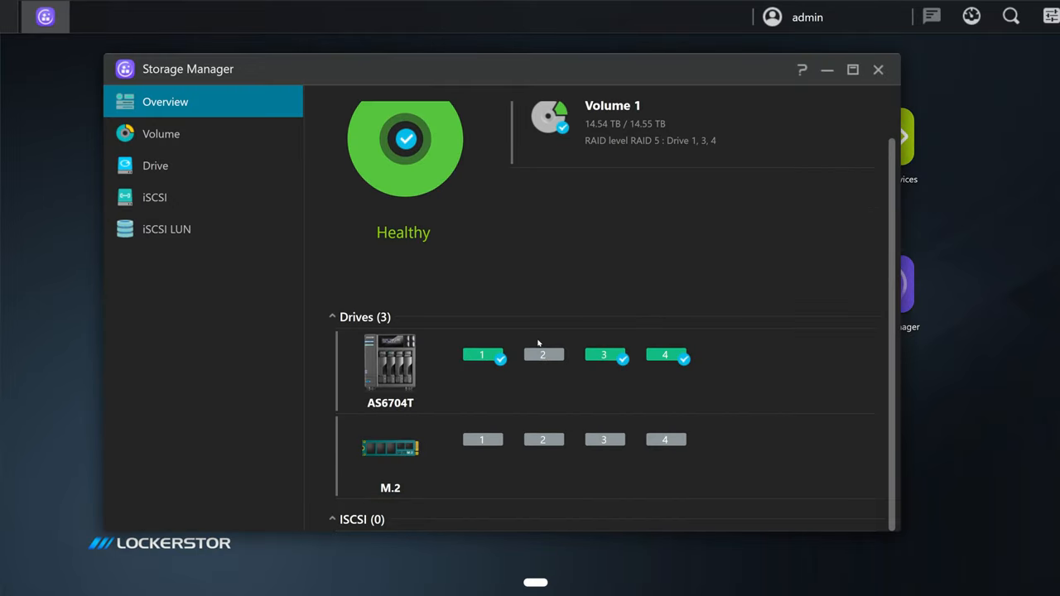
pyautogui.click(155, 165)
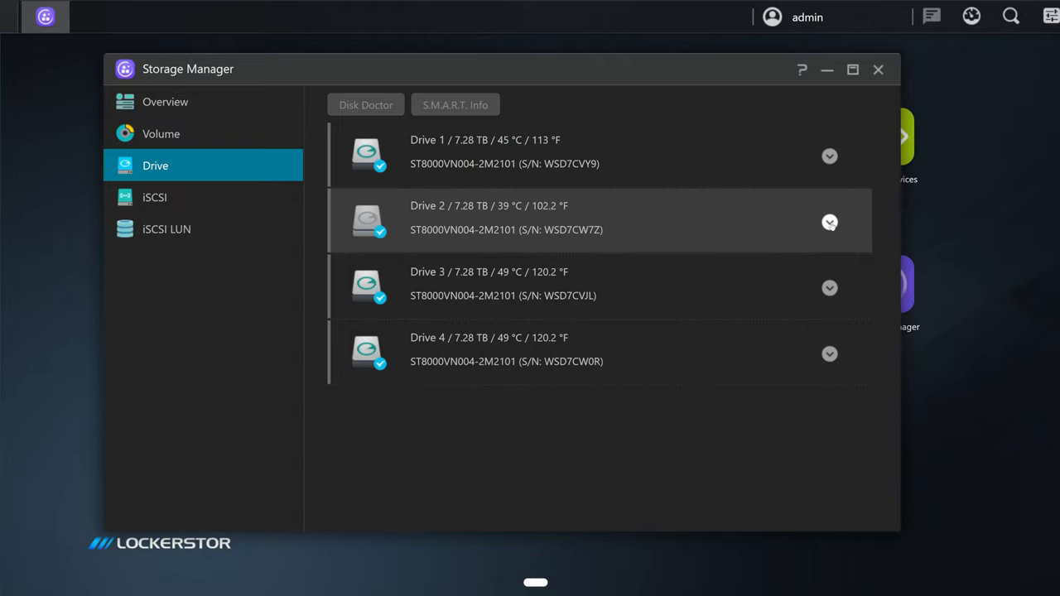
pyautogui.moveTo(832, 222)
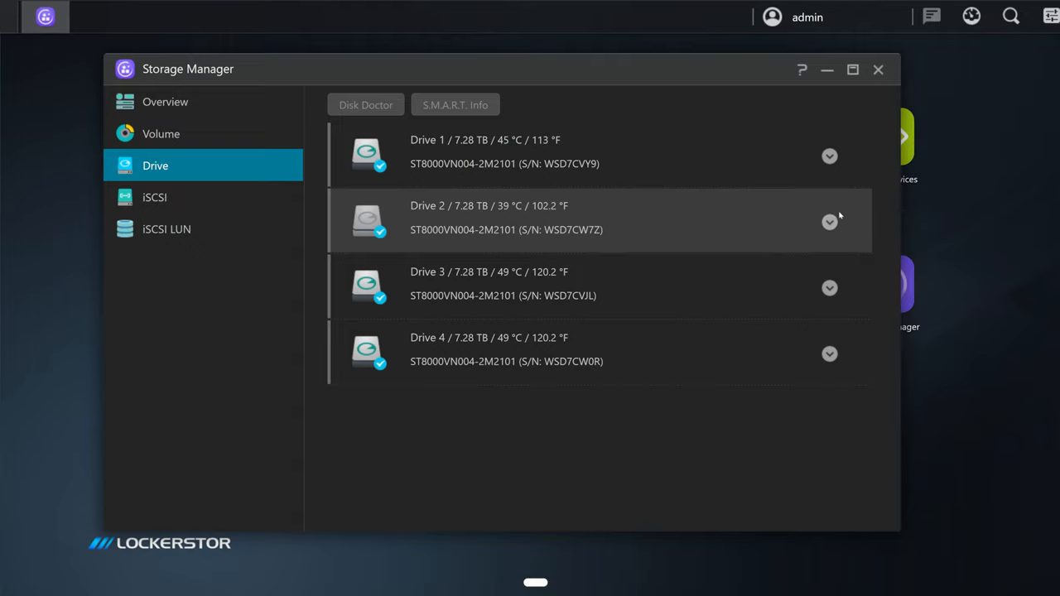
pyautogui.click(160, 134)
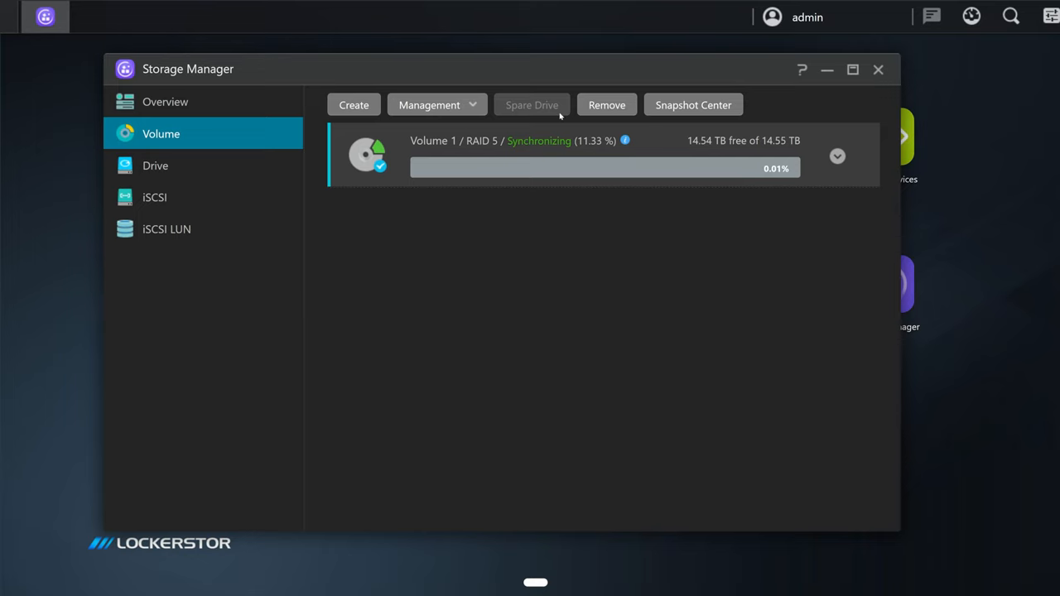
# Step: Choose Advanced setup with RAID 5 across all four drives and no spare drive
pyautogui.click(353, 105)
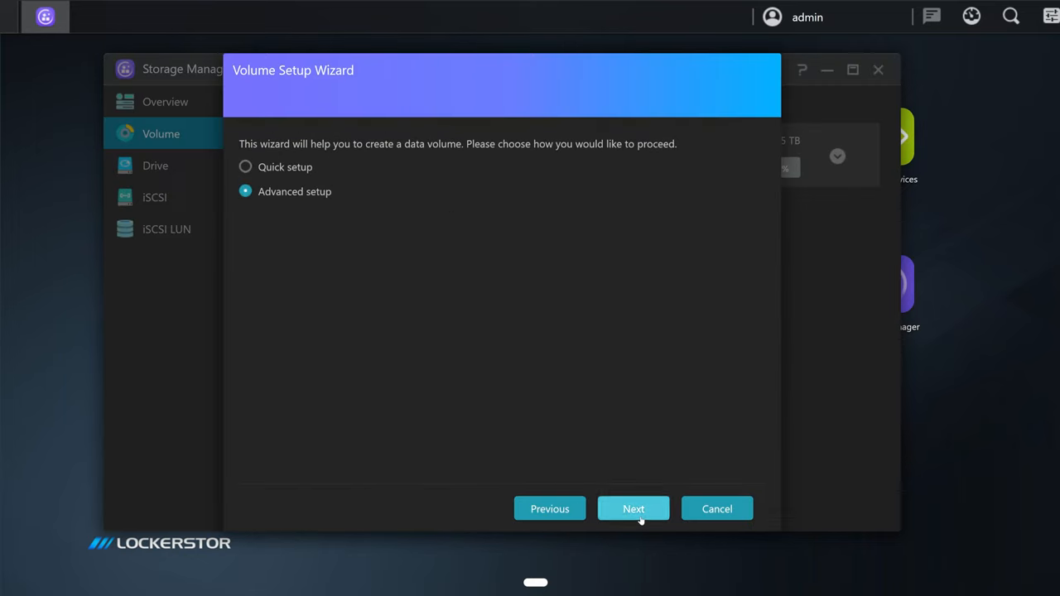
pyautogui.click(634, 509)
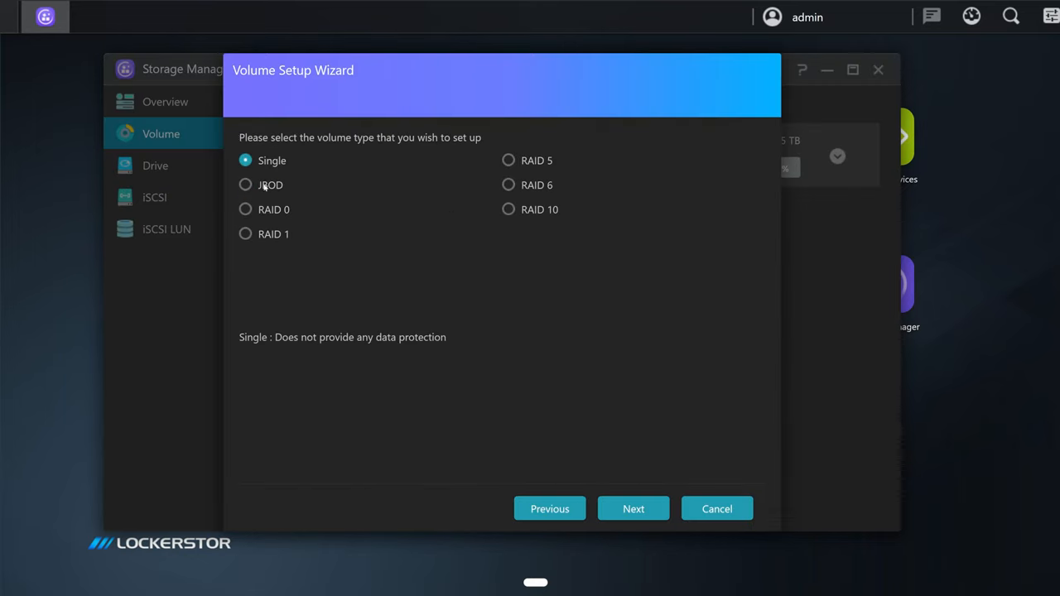
pyautogui.click(508, 160)
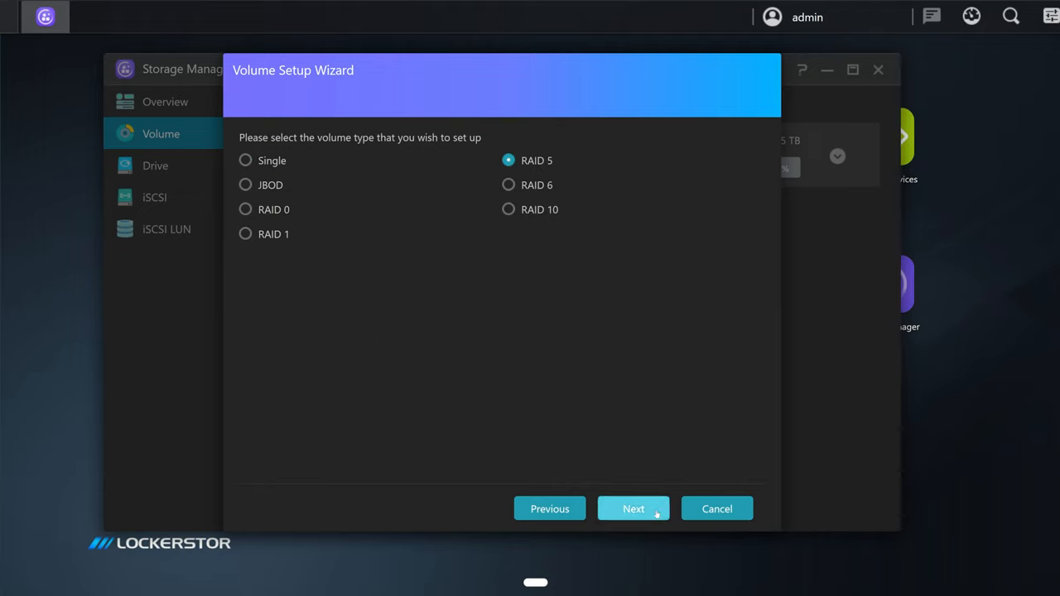
pyautogui.click(634, 508)
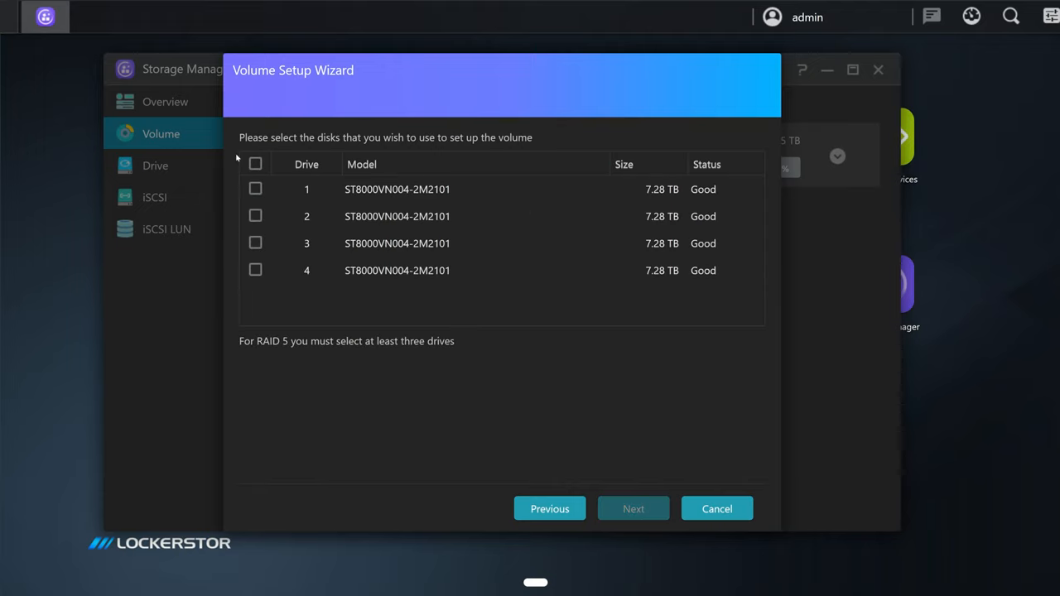
pyautogui.click(255, 164)
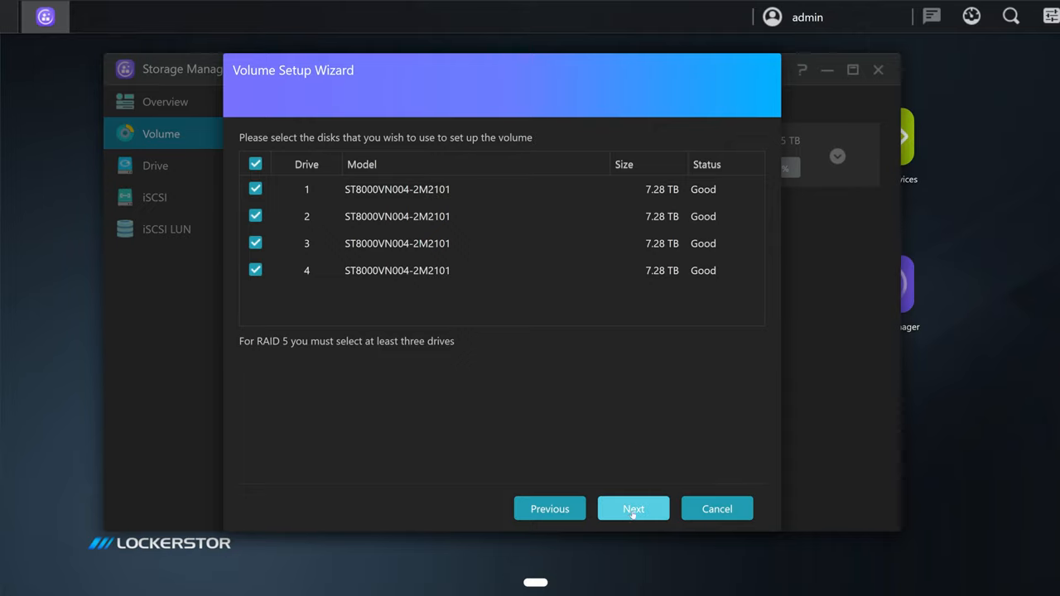
pyautogui.click(633, 509)
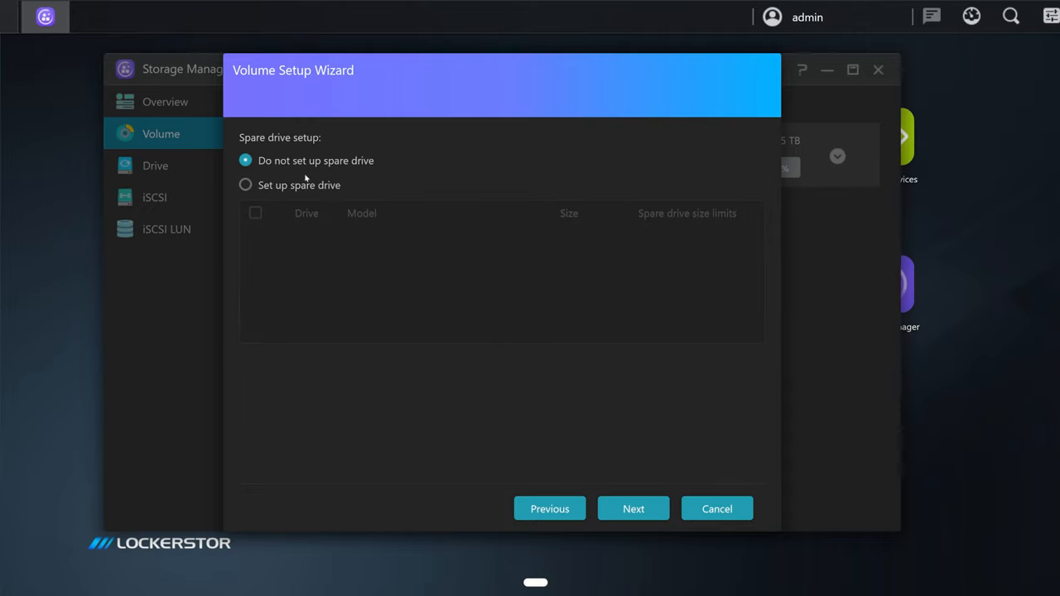
pyautogui.click(549, 509)
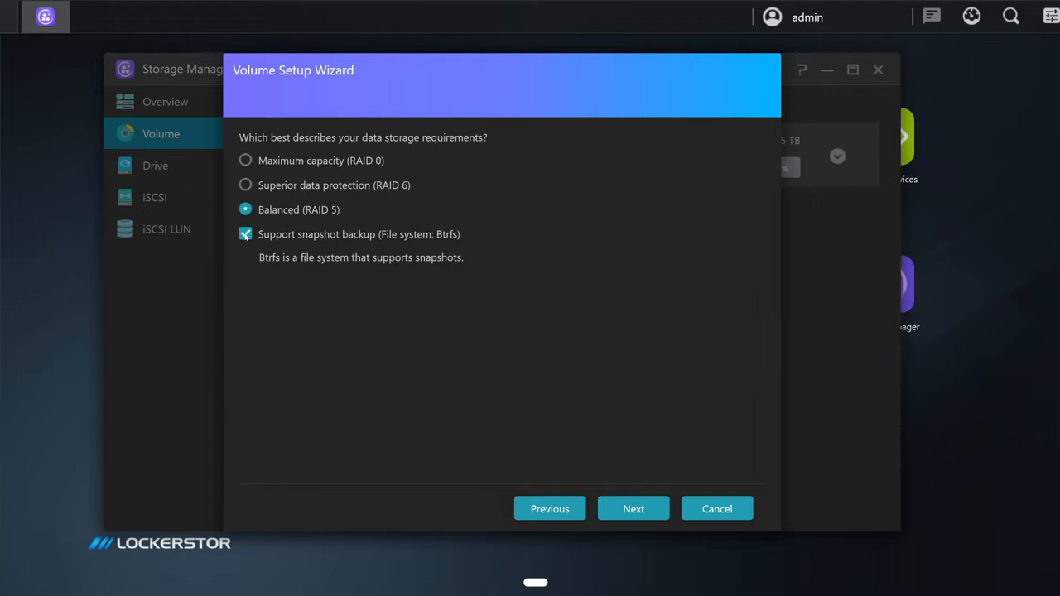
# Step: Disable snapshot support, finish the wizard and confirm erasing drives with the password
pyautogui.click(245, 234)
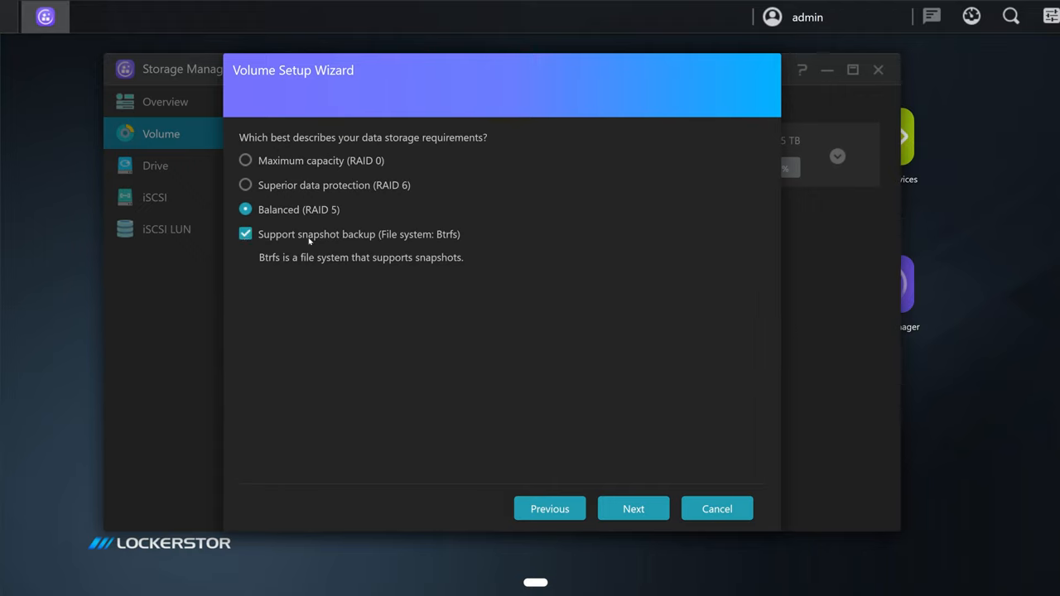
pyautogui.click(245, 234)
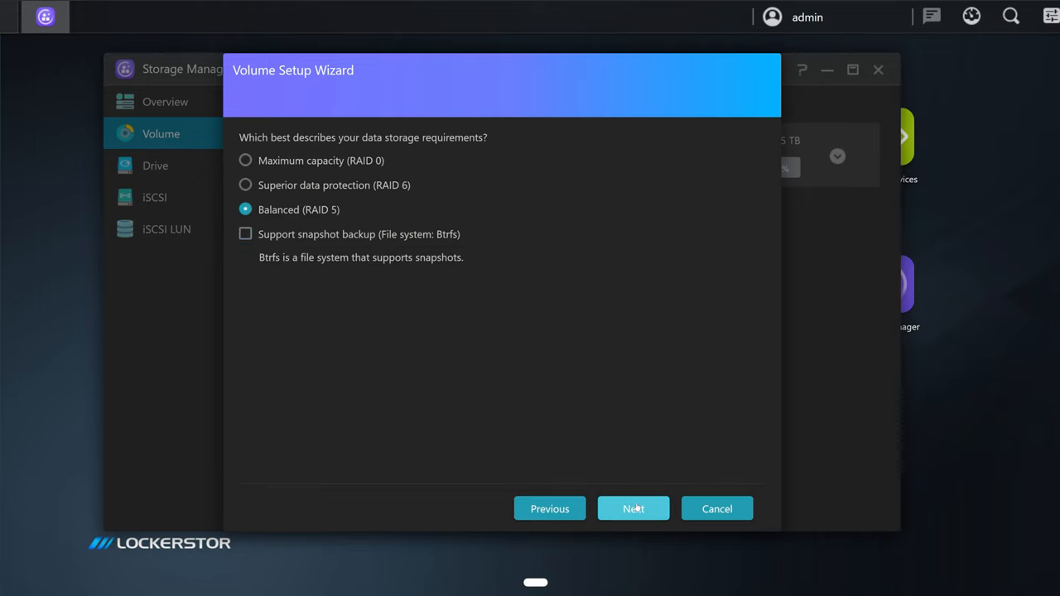
pyautogui.click(633, 508)
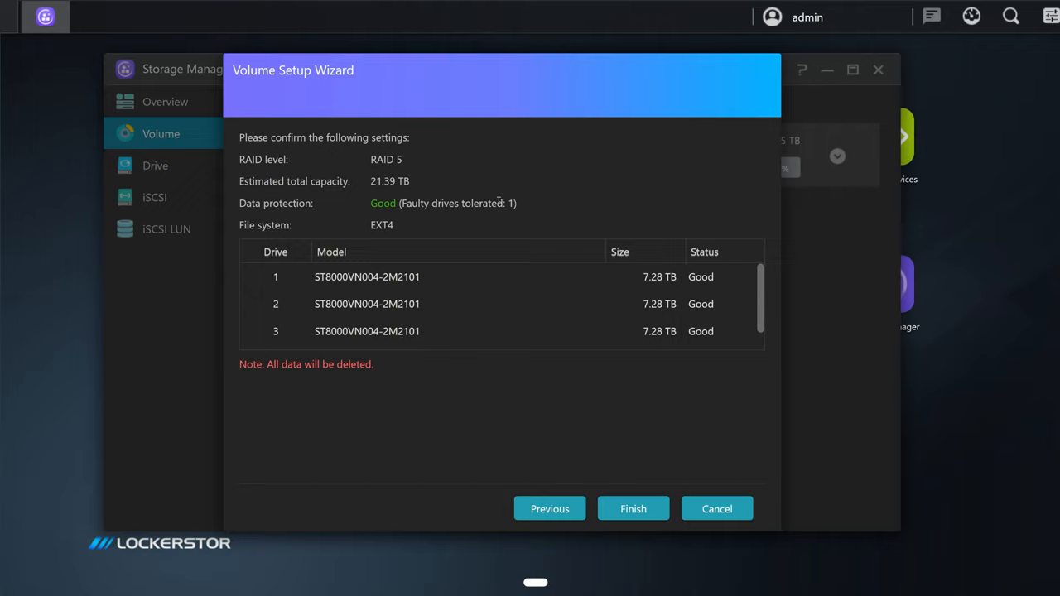
pyautogui.moveTo(396, 220)
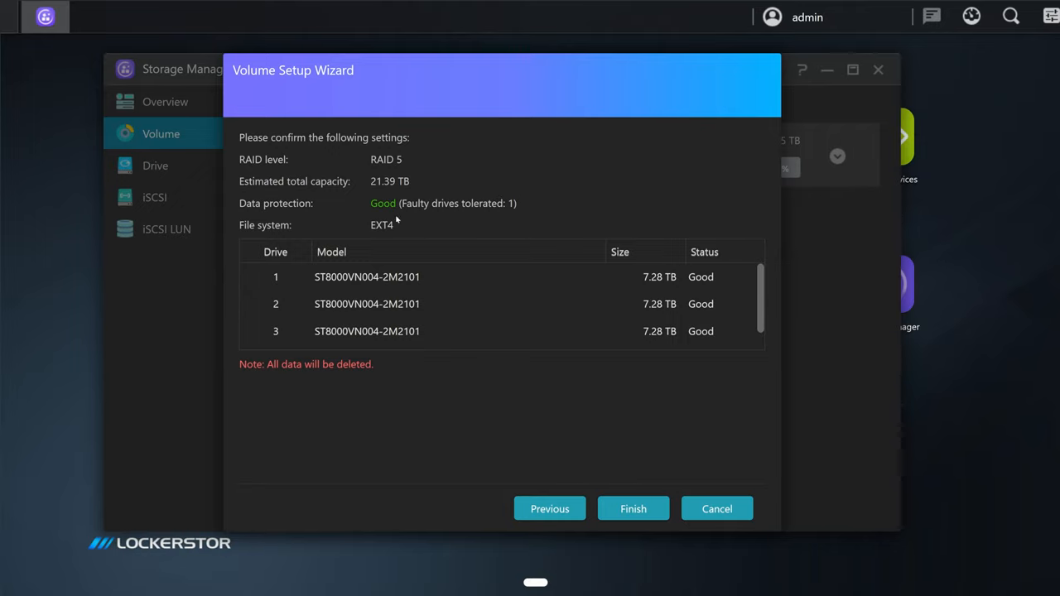
pyautogui.click(633, 509)
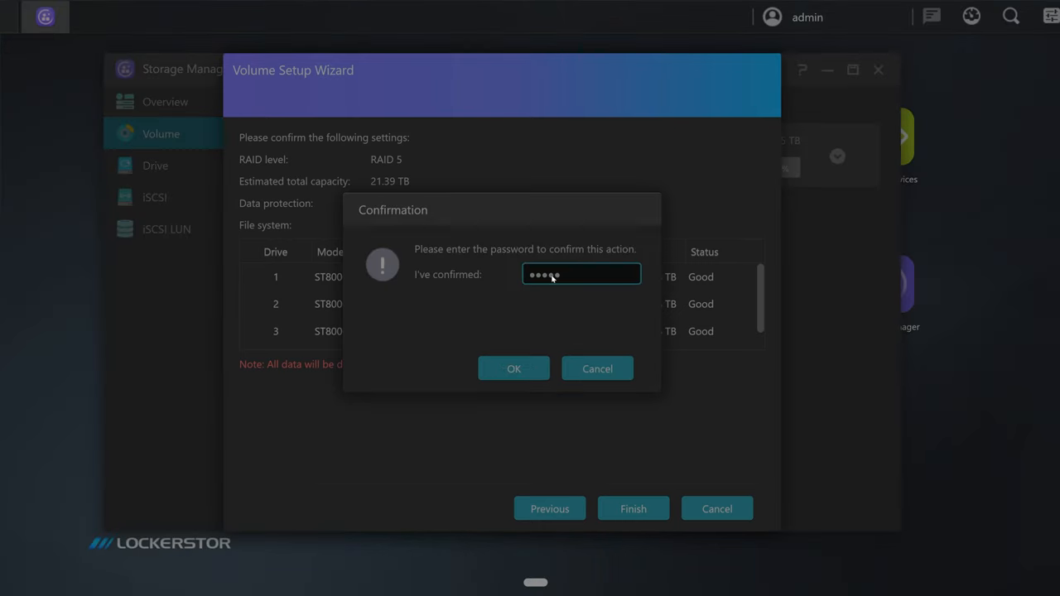
pyautogui.click(513, 368)
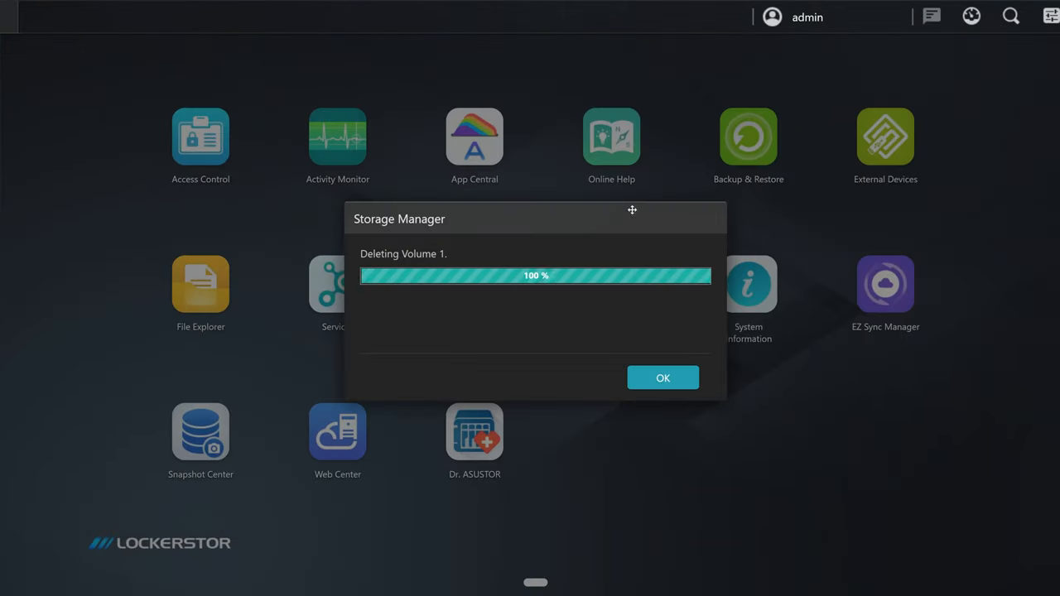
# Step: Verify RAID 5 Volume 1 is healthy in Storage Manager, then right-click inside the empty Home folder
pyautogui.click(662, 378)
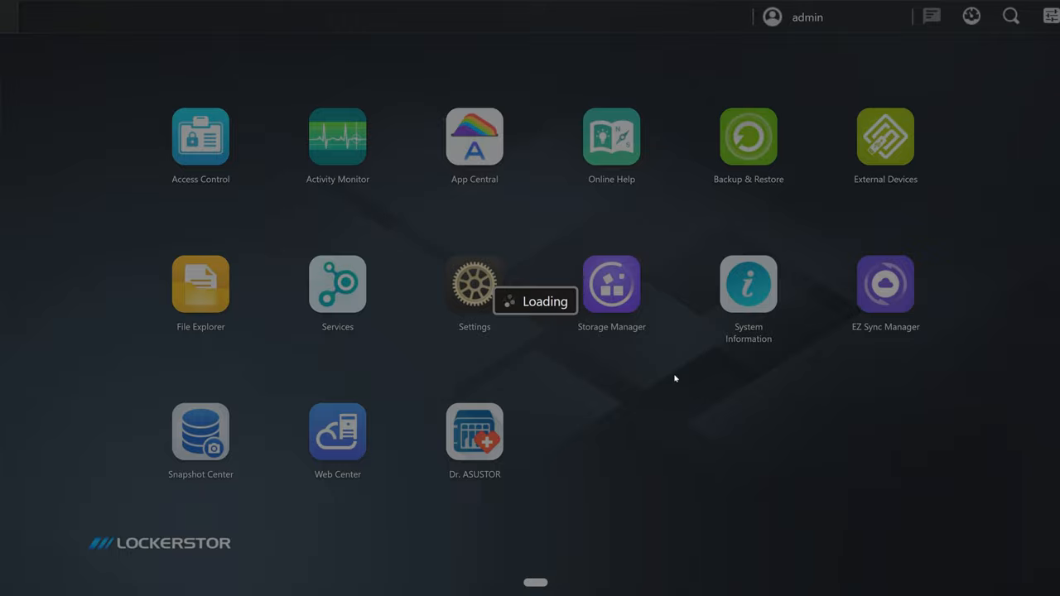
pyautogui.click(611, 284)
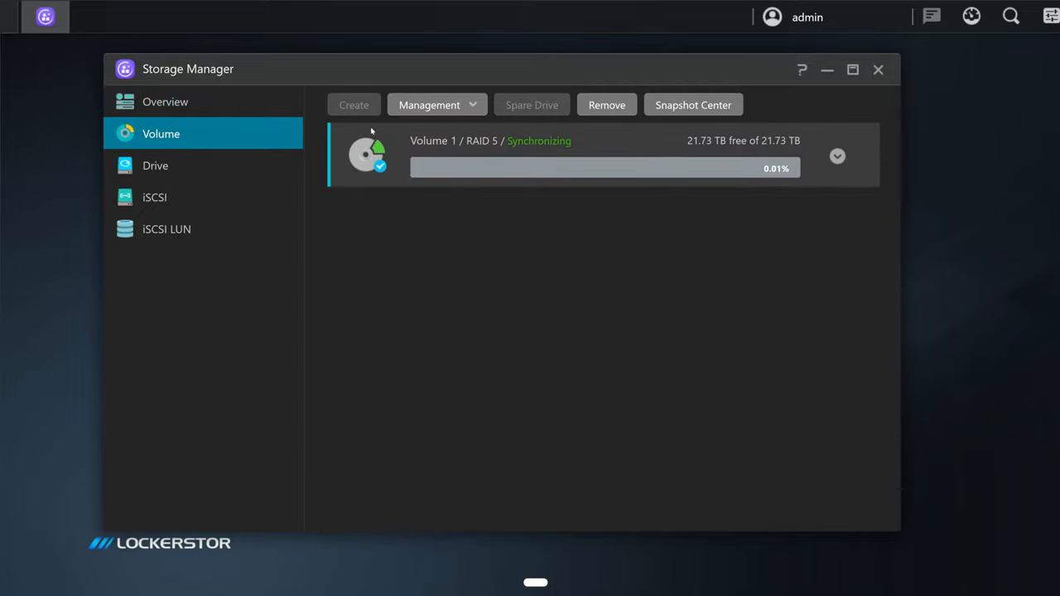
pyautogui.click(164, 101)
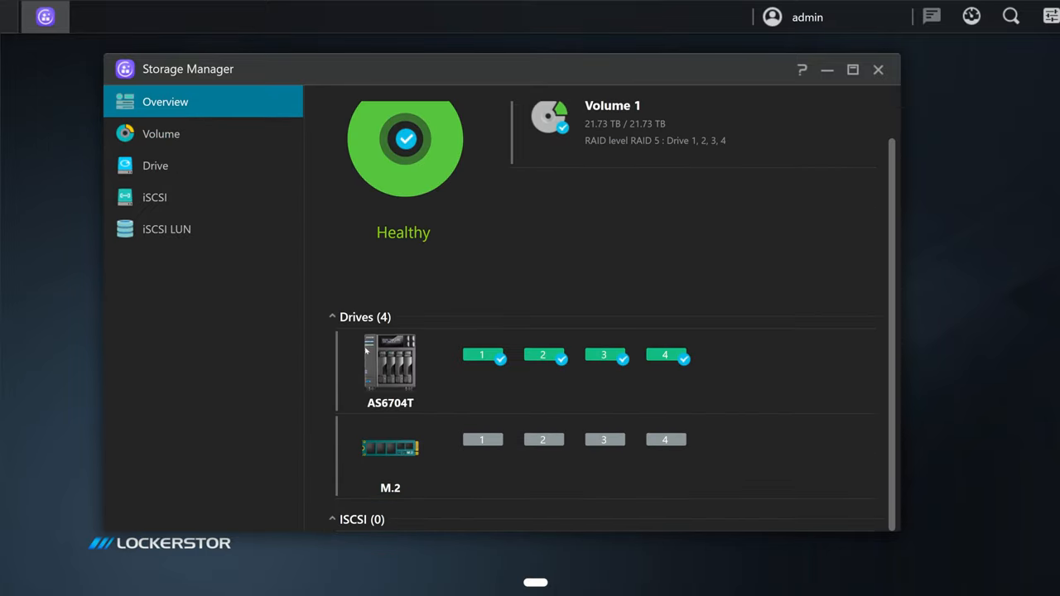
pyautogui.moveTo(493, 442)
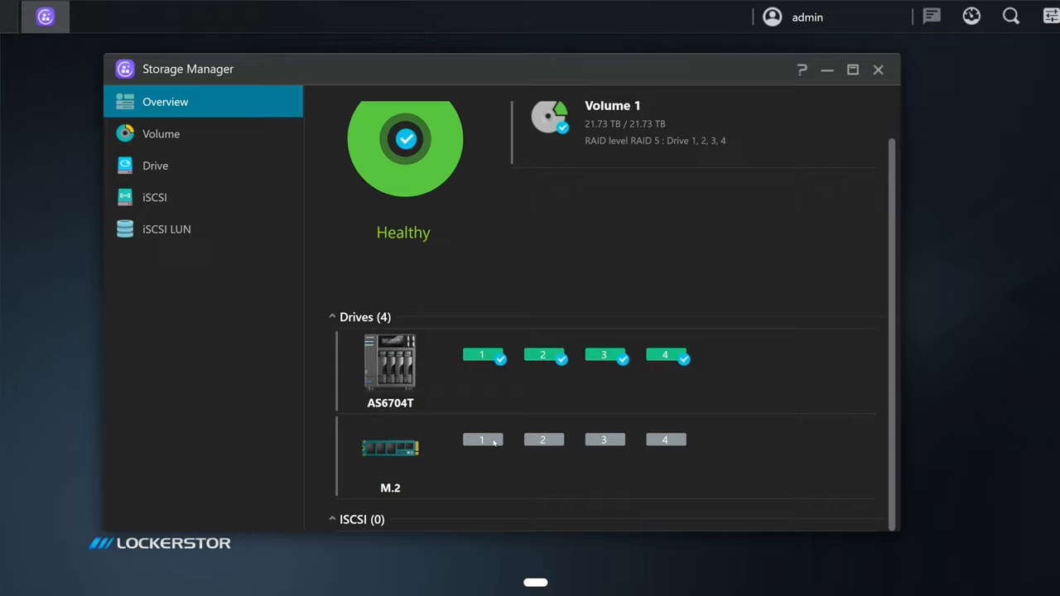
pyautogui.moveTo(482, 461)
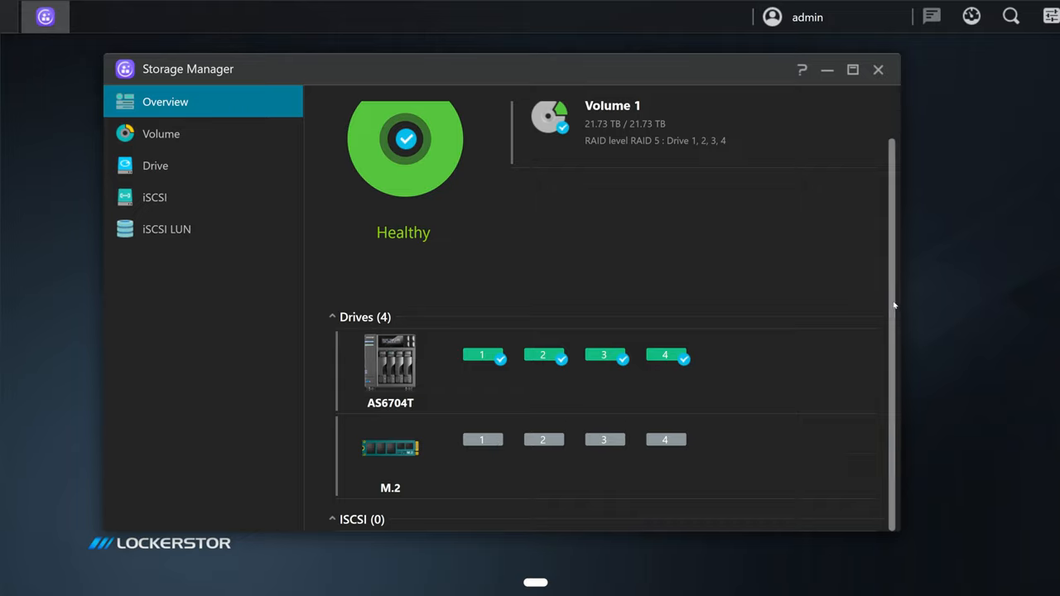
pyautogui.scroll(3)
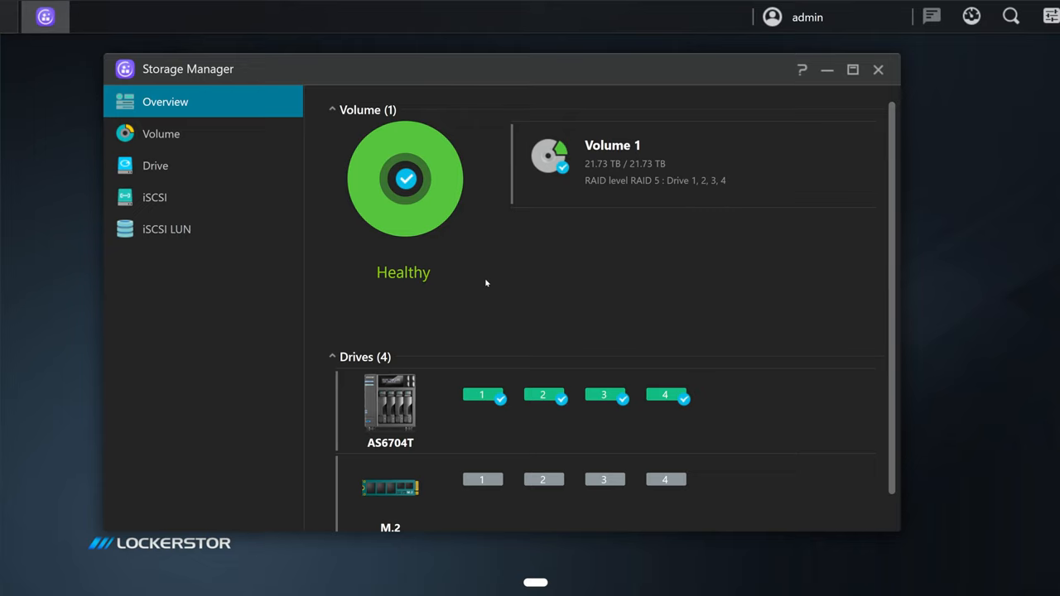
pyautogui.moveTo(877, 70)
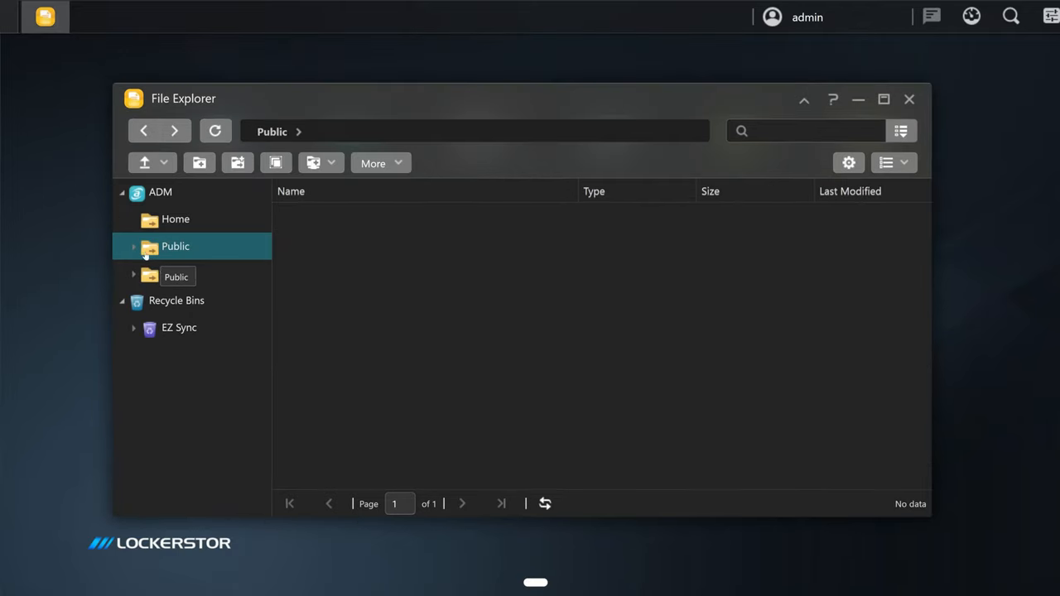
pyautogui.rightClick(406, 261)
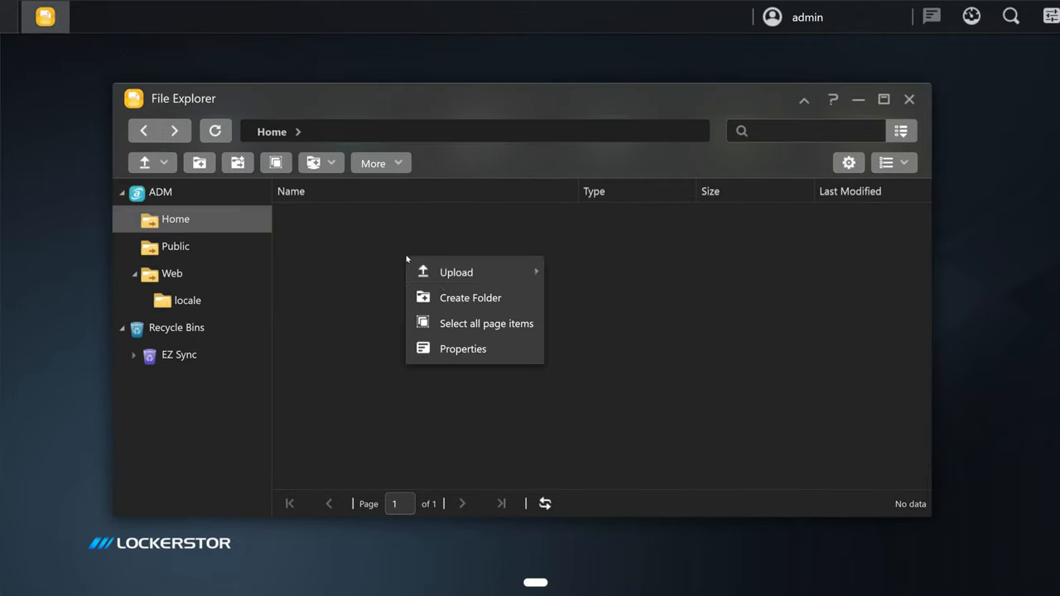
pyautogui.click(469, 297)
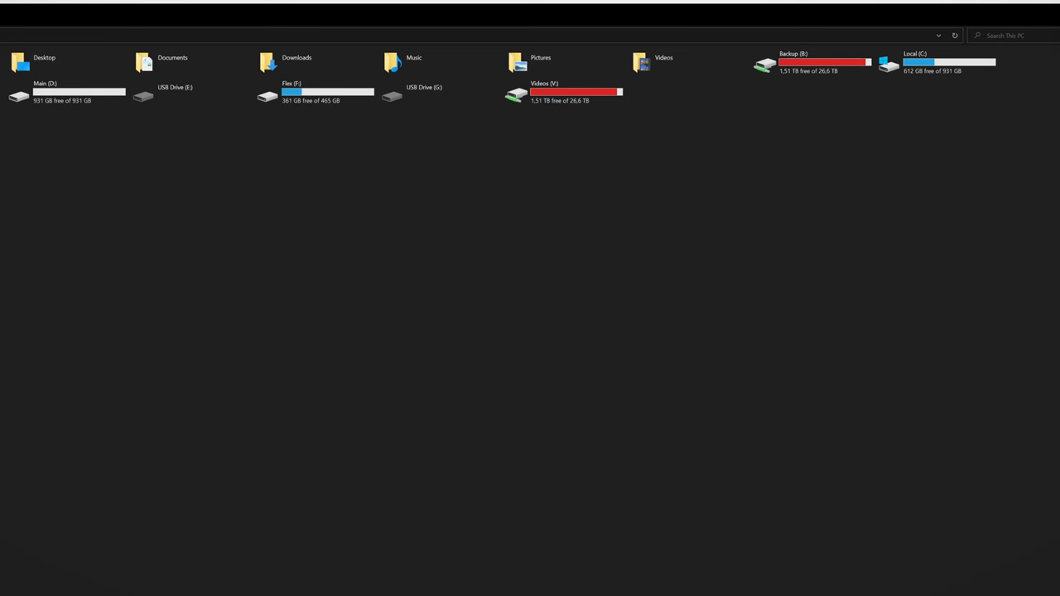
pyautogui.moveTo(368, 275)
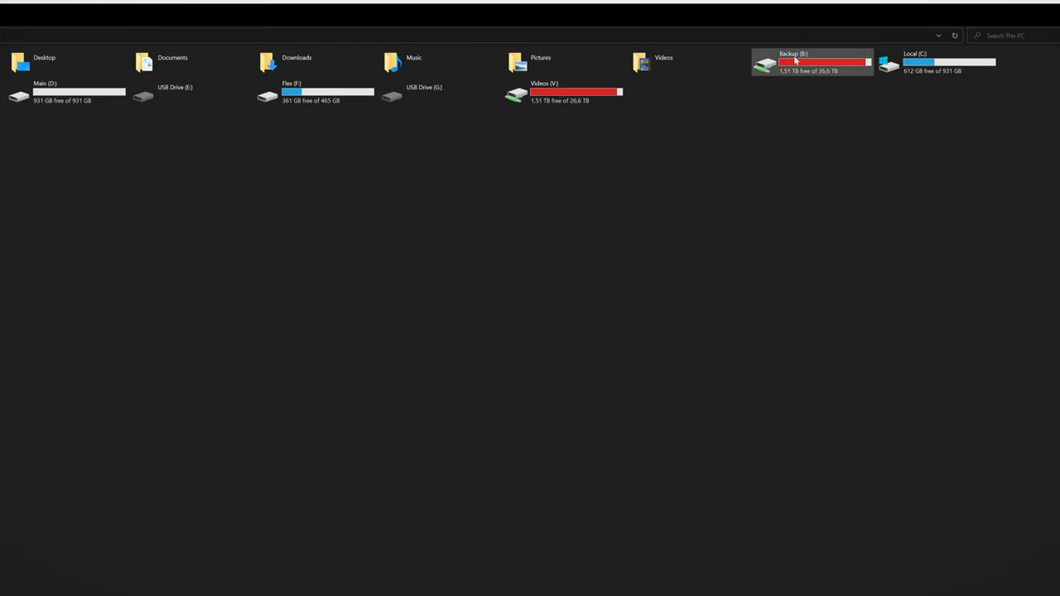
pyautogui.moveTo(559, 129)
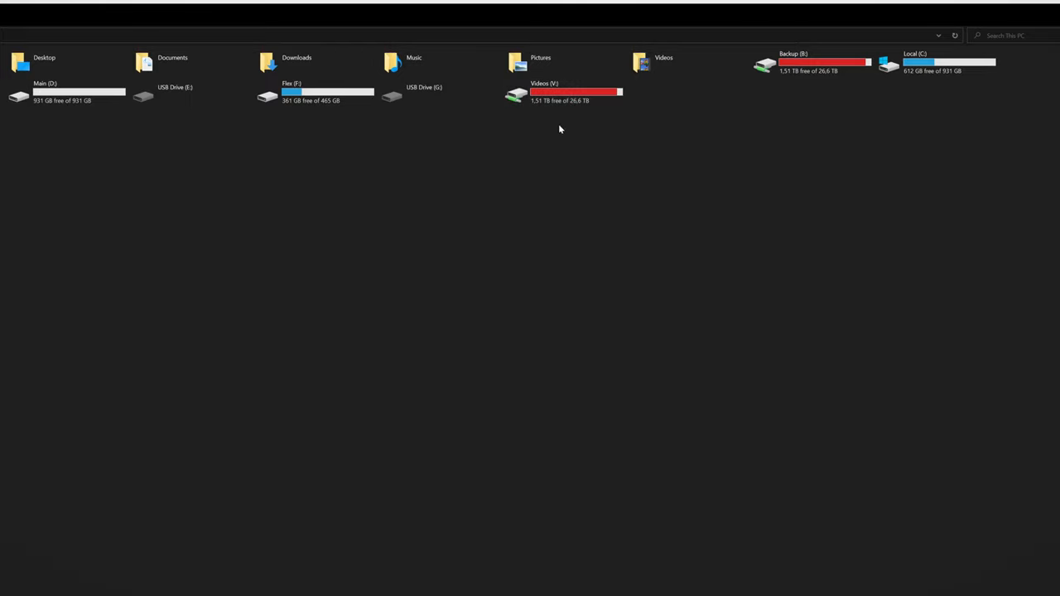
pyautogui.click(563, 92)
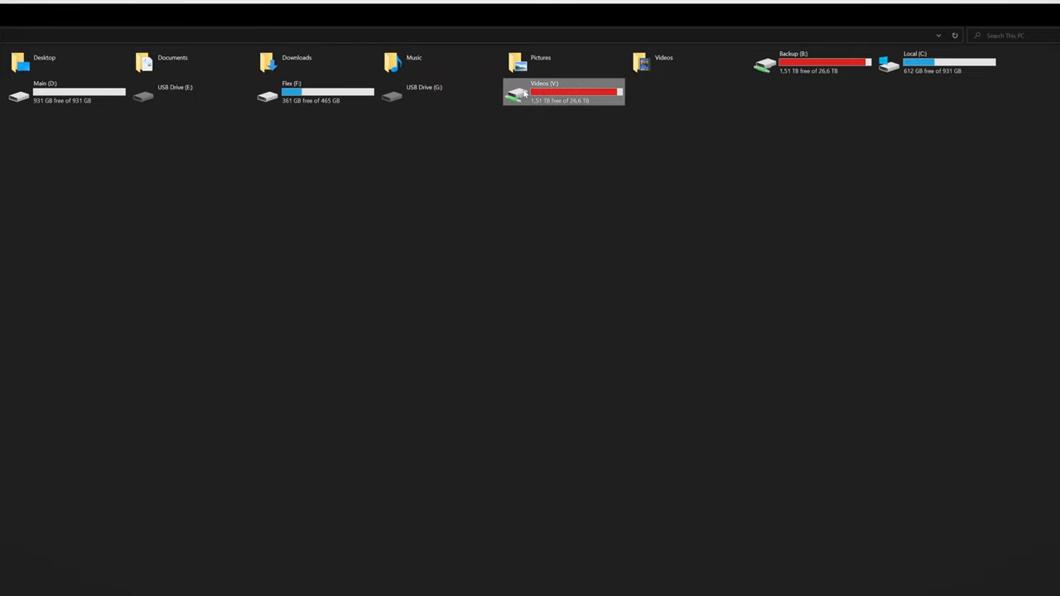
pyautogui.moveTo(279, 296)
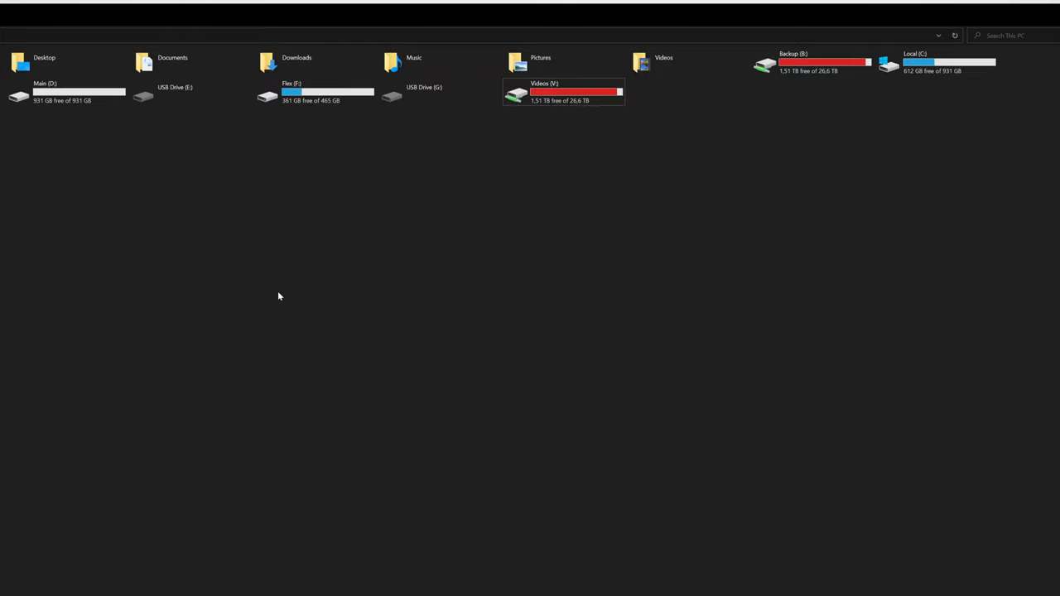
pyautogui.moveTo(275, 312)
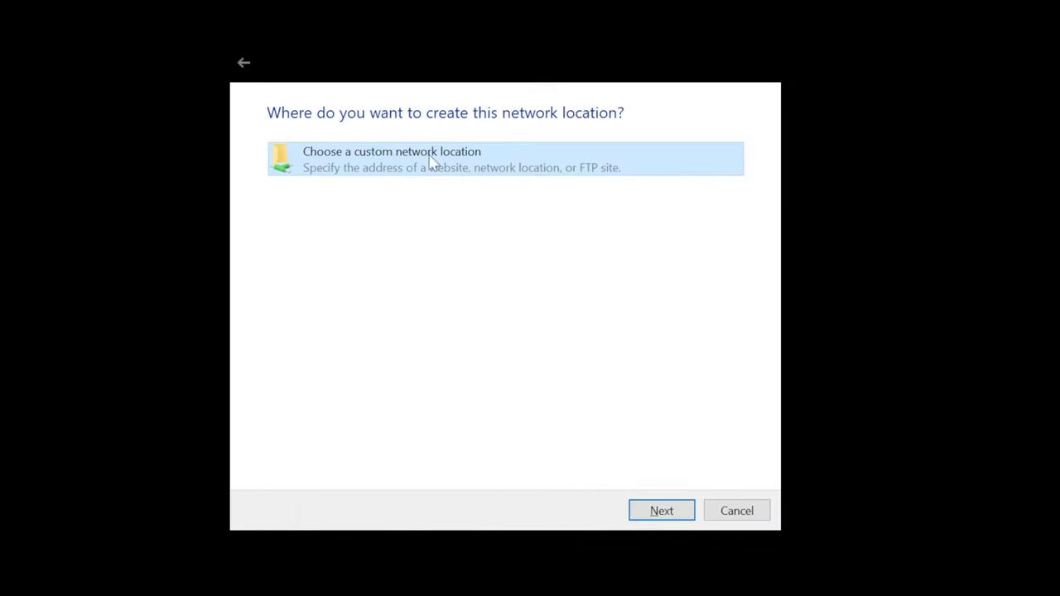
# Step: Add the NAS home share (169.254.1.2) as a 'home' network location under This PC
pyautogui.click(660, 509)
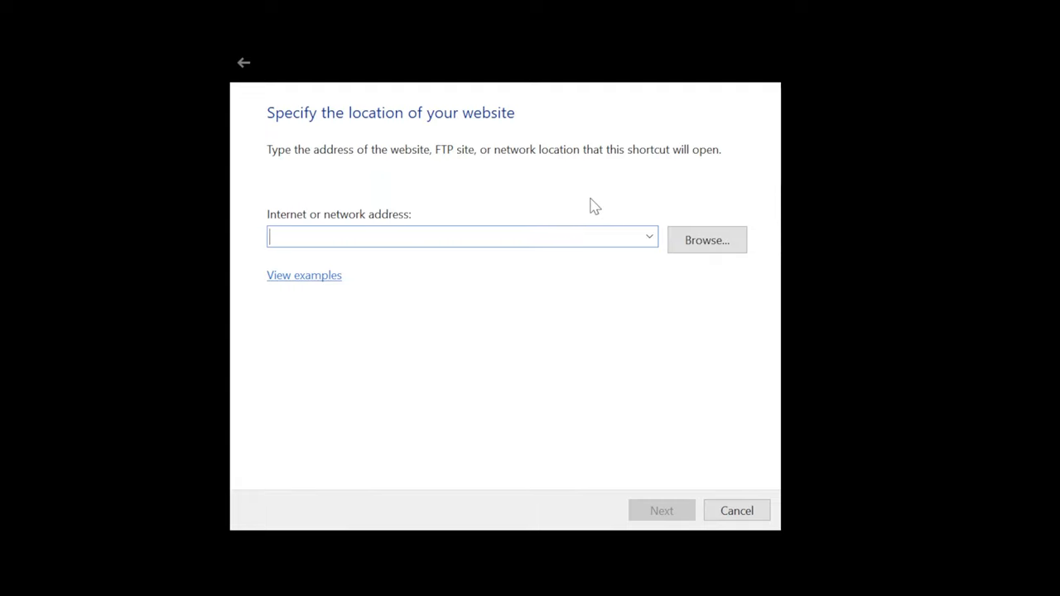
pyautogui.write('\\\\1\\home')
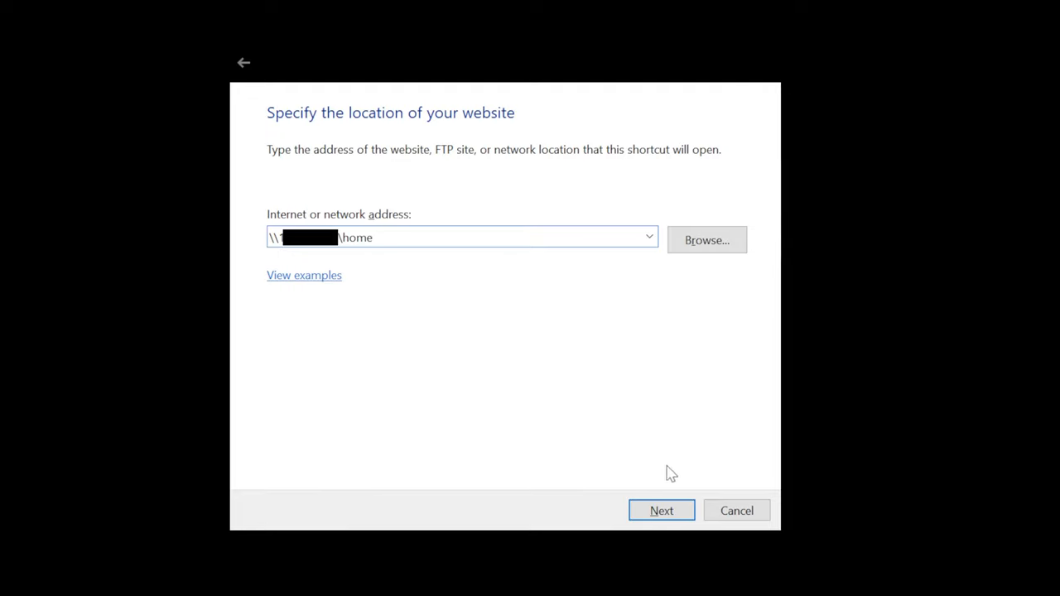
pyautogui.click(661, 510)
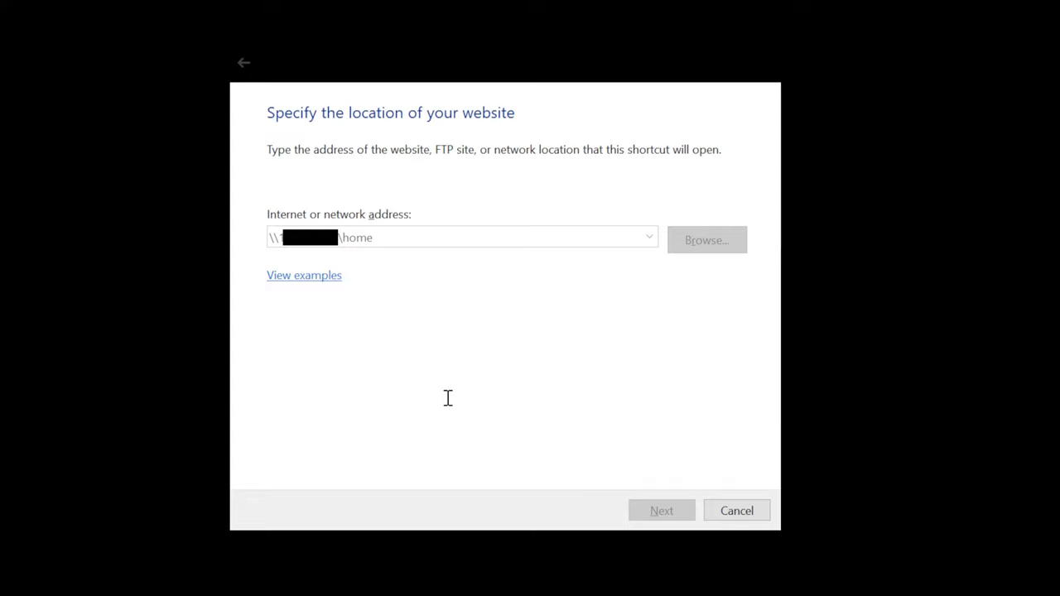
pyautogui.moveTo(412, 451)
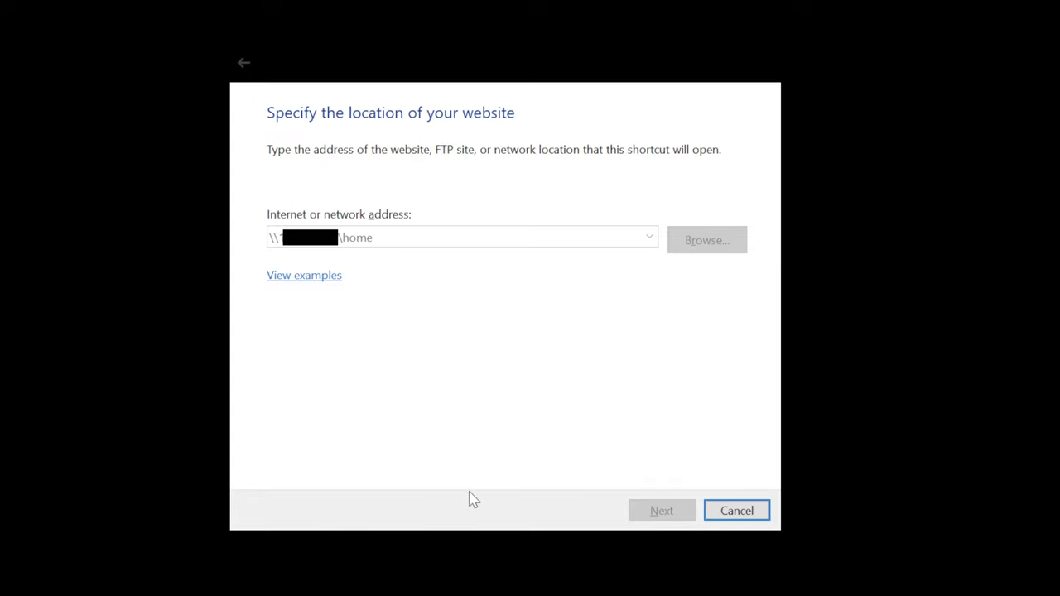
pyautogui.click(661, 510)
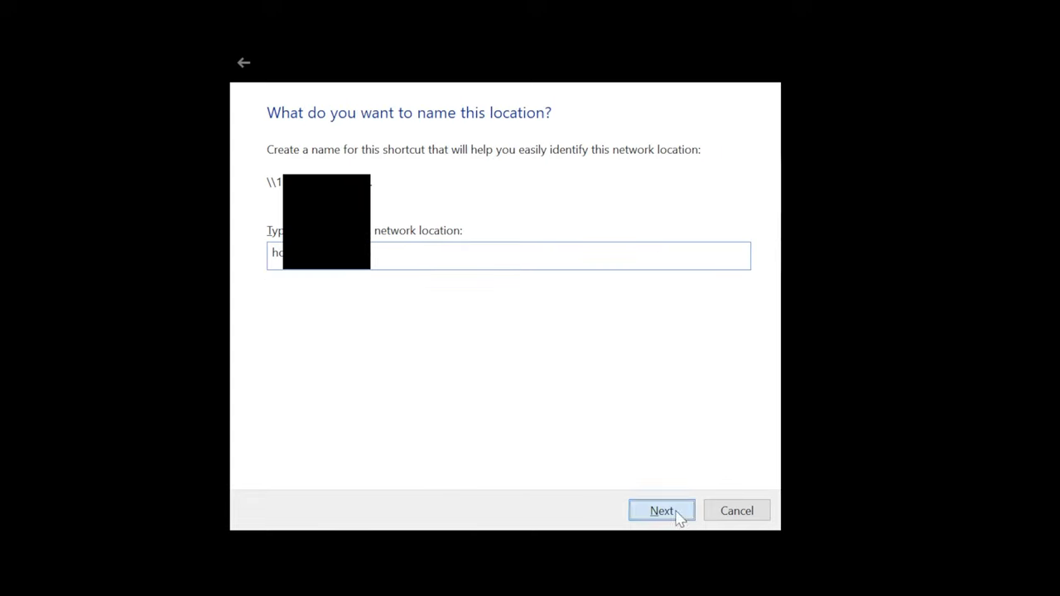
pyautogui.click(661, 510)
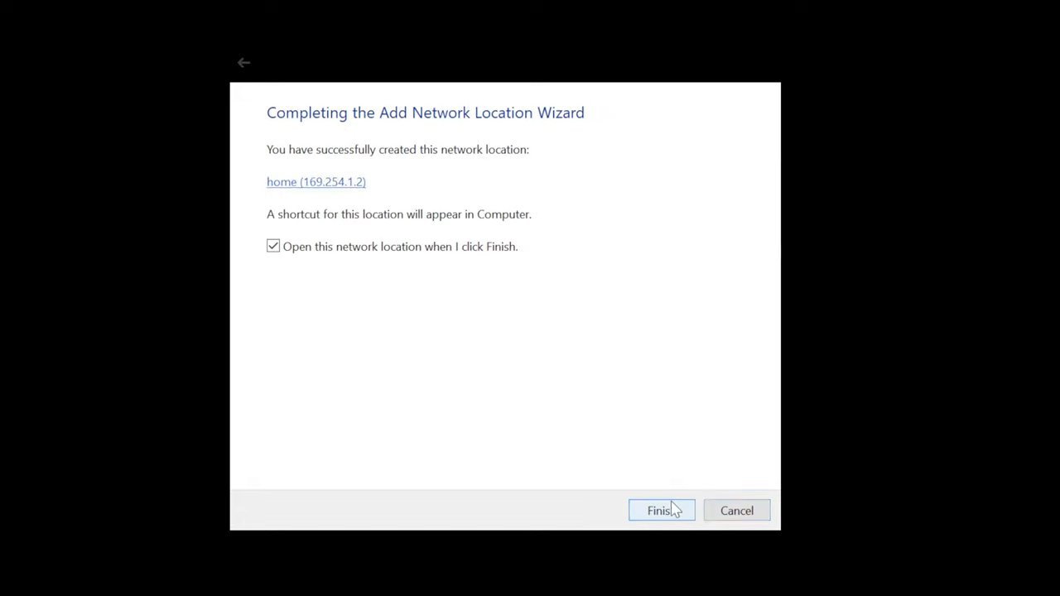
pyautogui.click(660, 510)
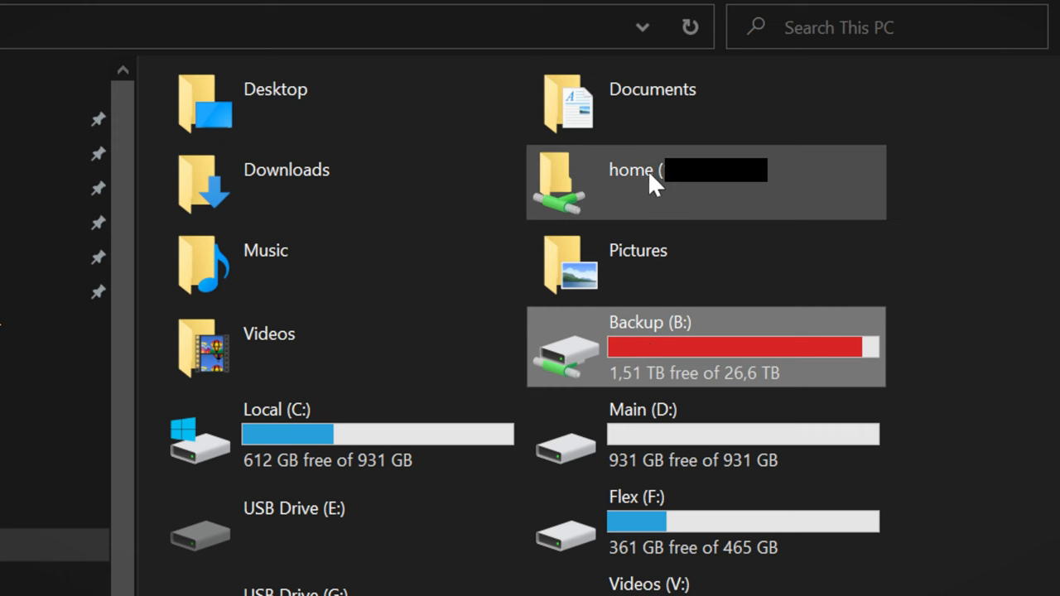
# Step: Rename the network location to 'Home' and open its Test folder
pyautogui.doubleClick(654, 170)
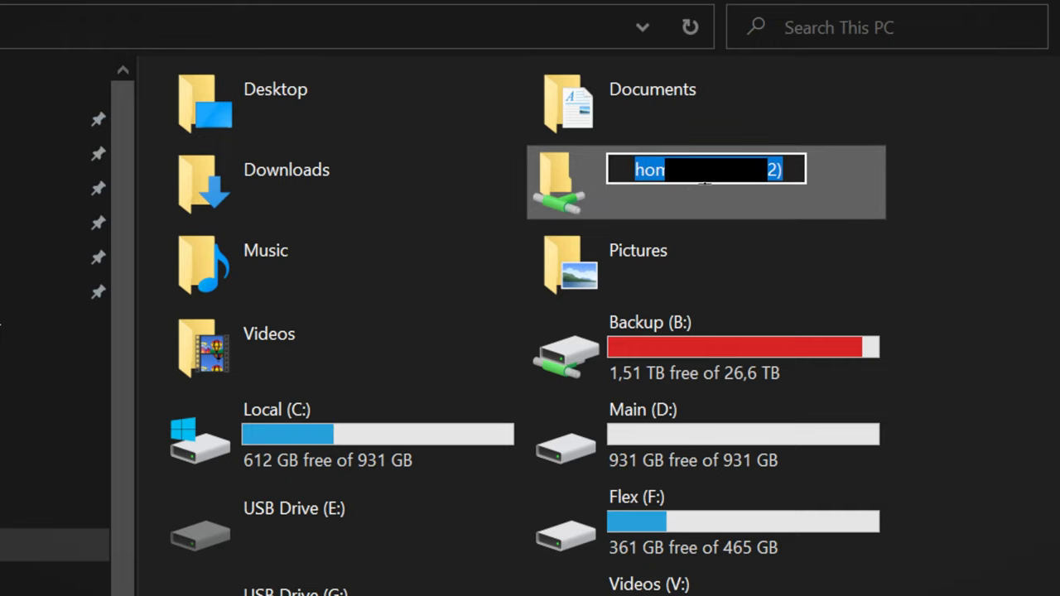
pyautogui.write('Home')
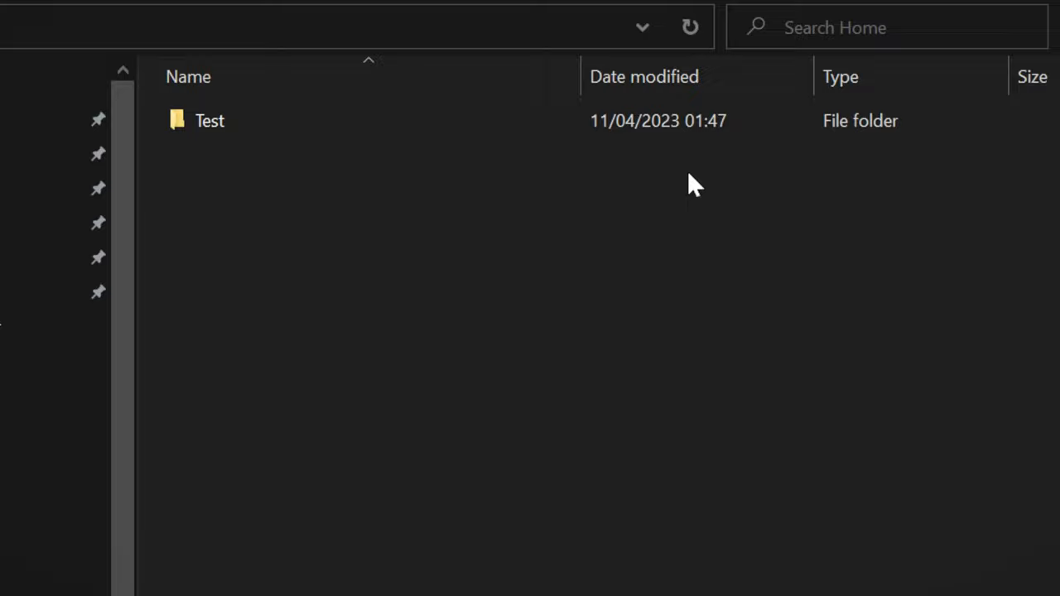
pyautogui.click(210, 120)
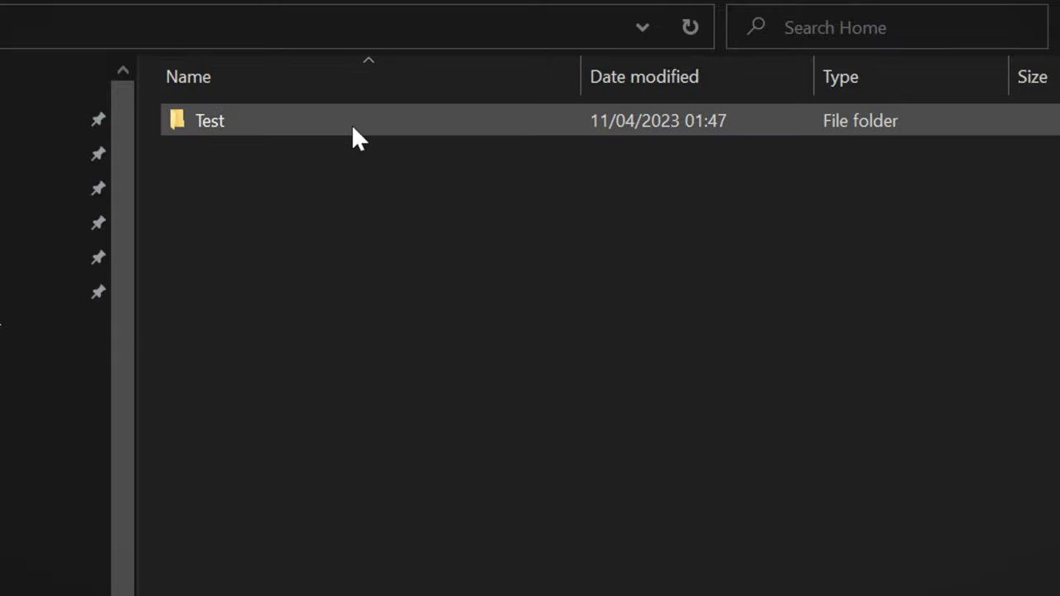
pyautogui.doubleClick(209, 120)
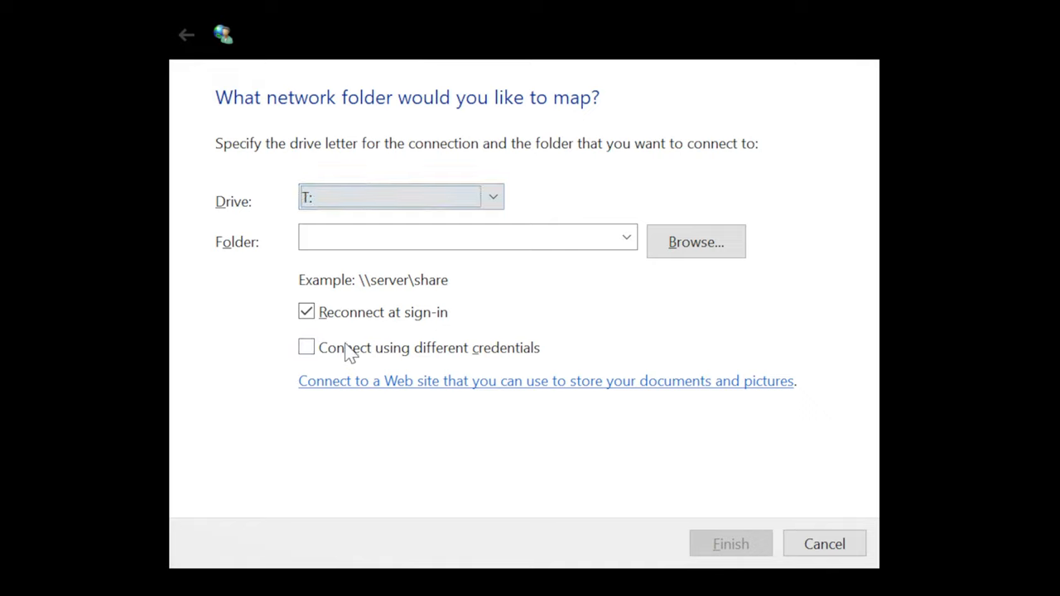
# Step: Map \\NAS\home\test as drive T: and name the new drive 'Test'
pyautogui.click(468, 237)
pyautogui.write('\\\\[redacted]\\home')
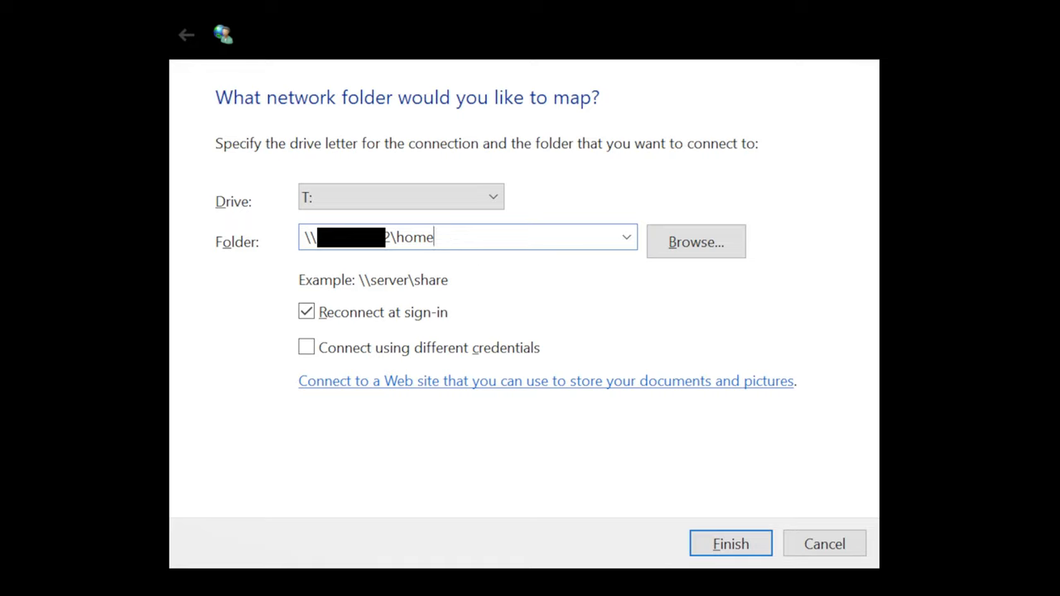
pyautogui.write('\\test')
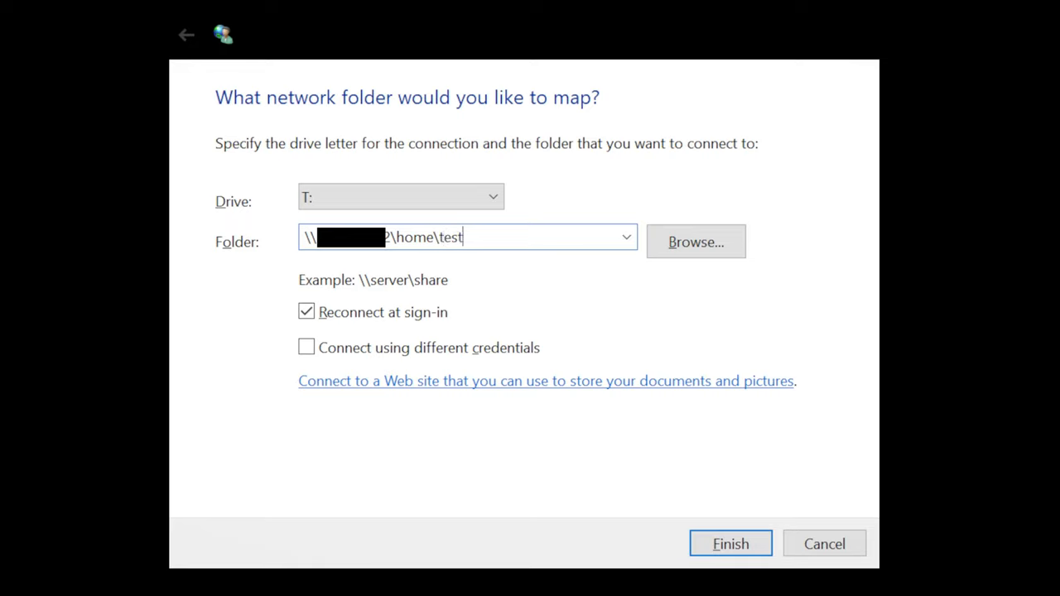
pyautogui.click(729, 543)
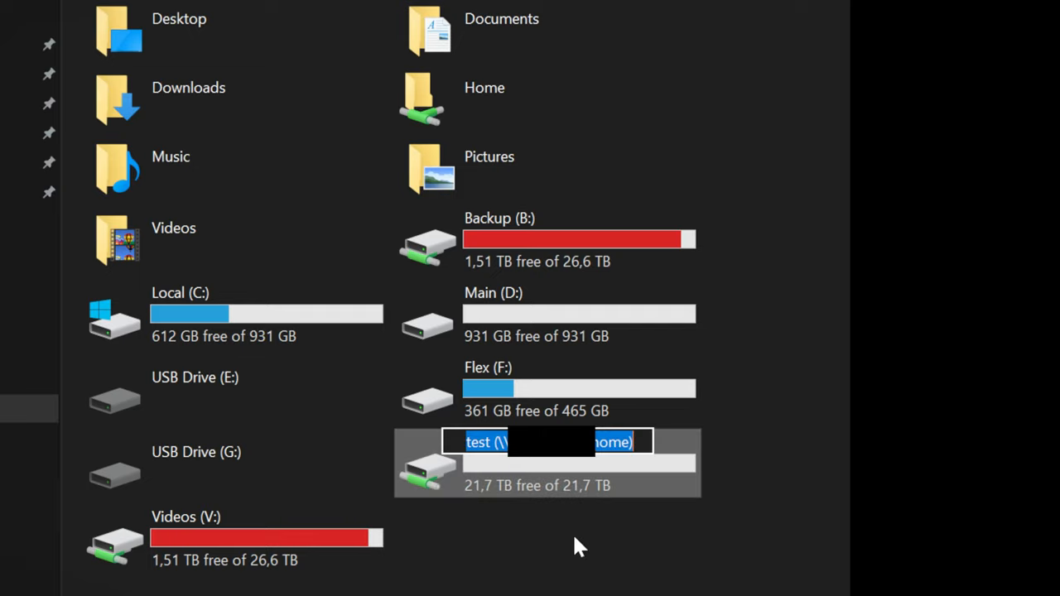
pyautogui.write('Test')
pyautogui.press('Return')
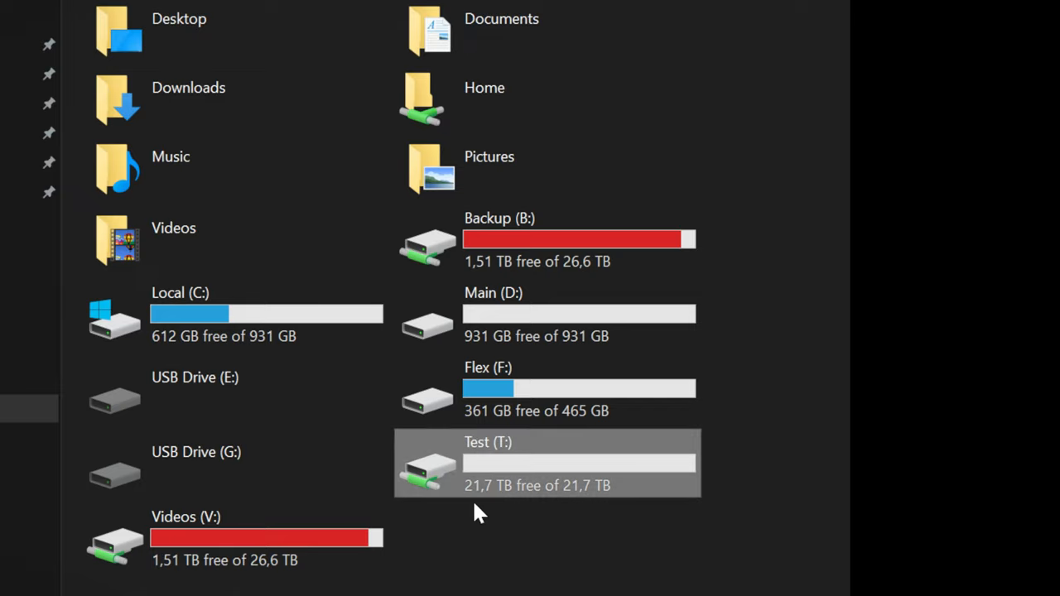
pyautogui.moveTo(567, 588)
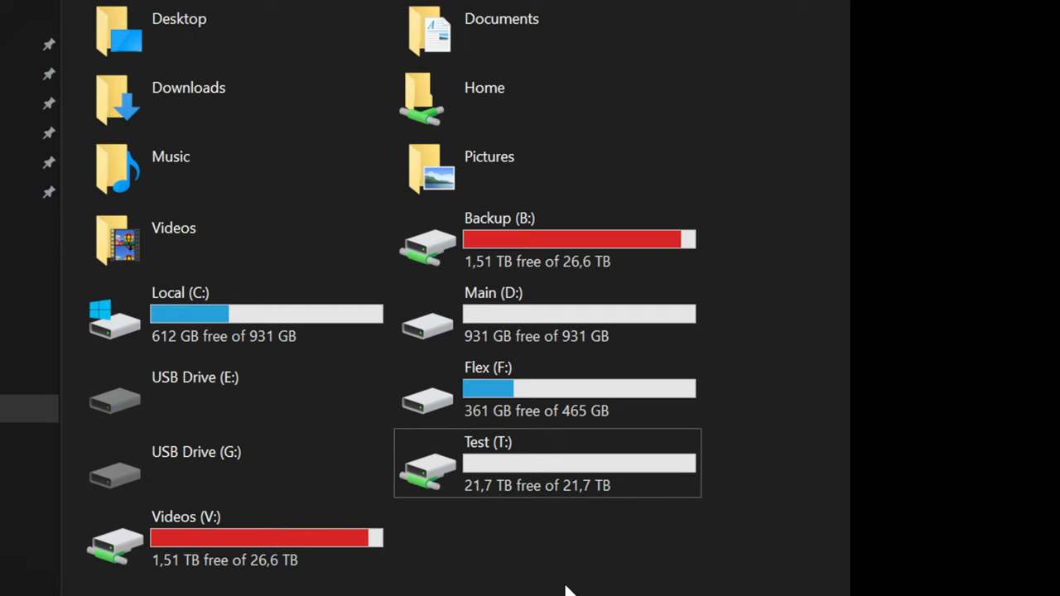
pyautogui.moveTo(534, 572)
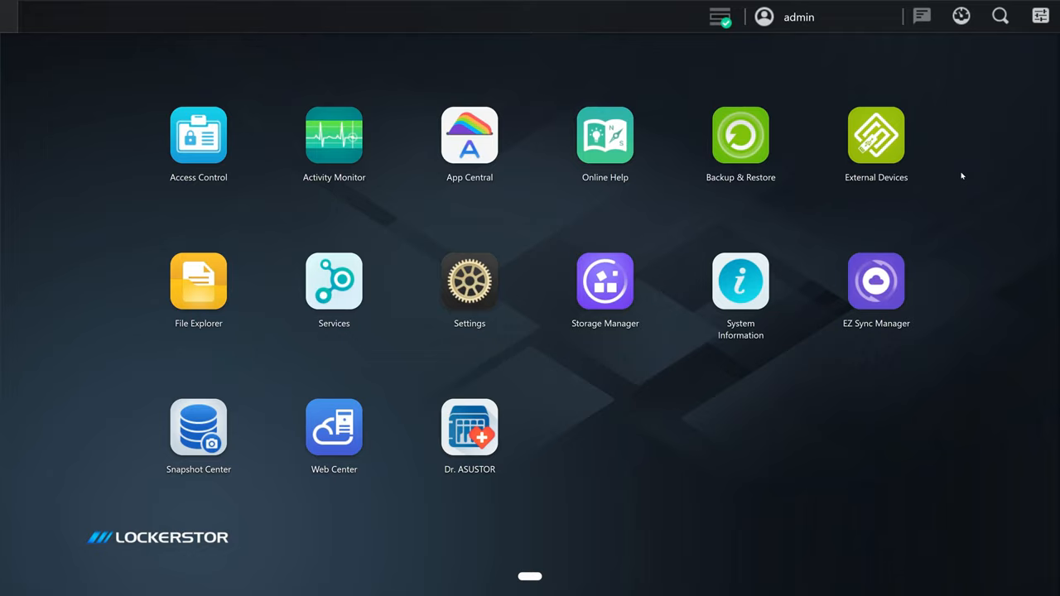
pyautogui.moveTo(612, 450)
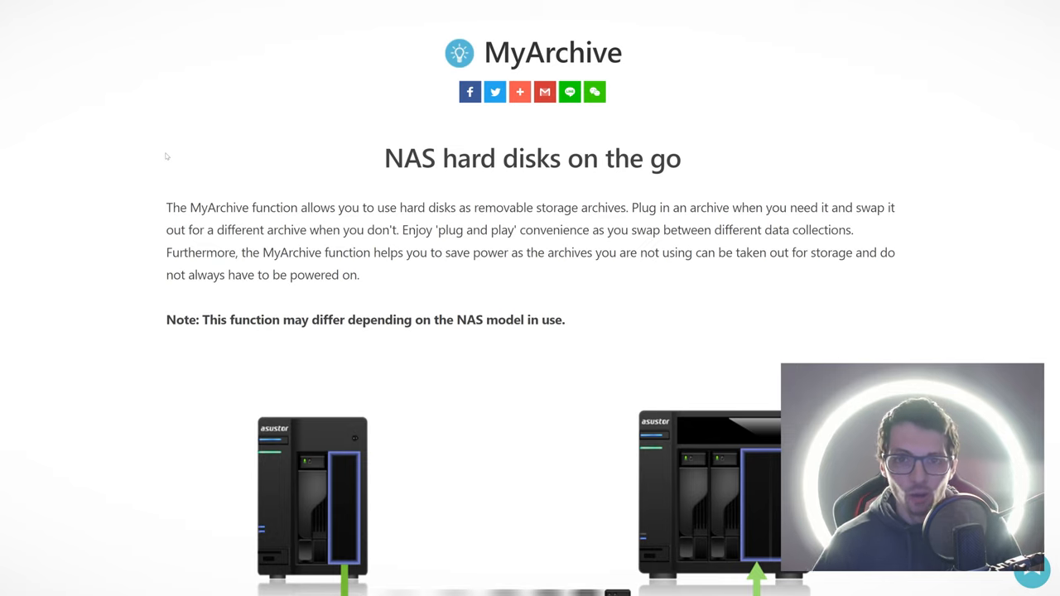
# Step: Scroll down through the ASUSTOR MyArchive feature page
pyautogui.scroll(-3)
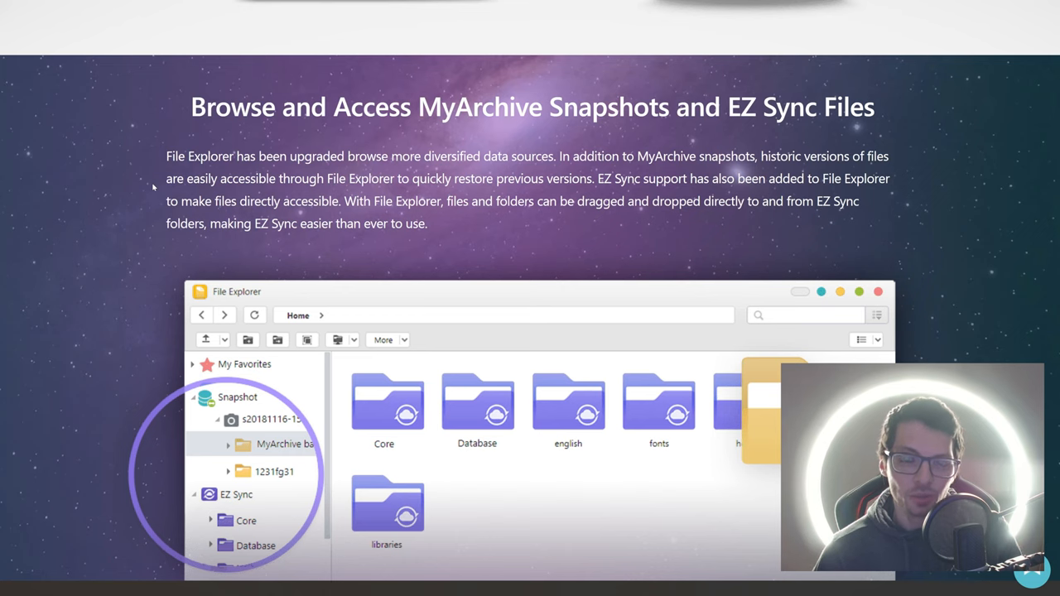
pyautogui.scroll(-3)
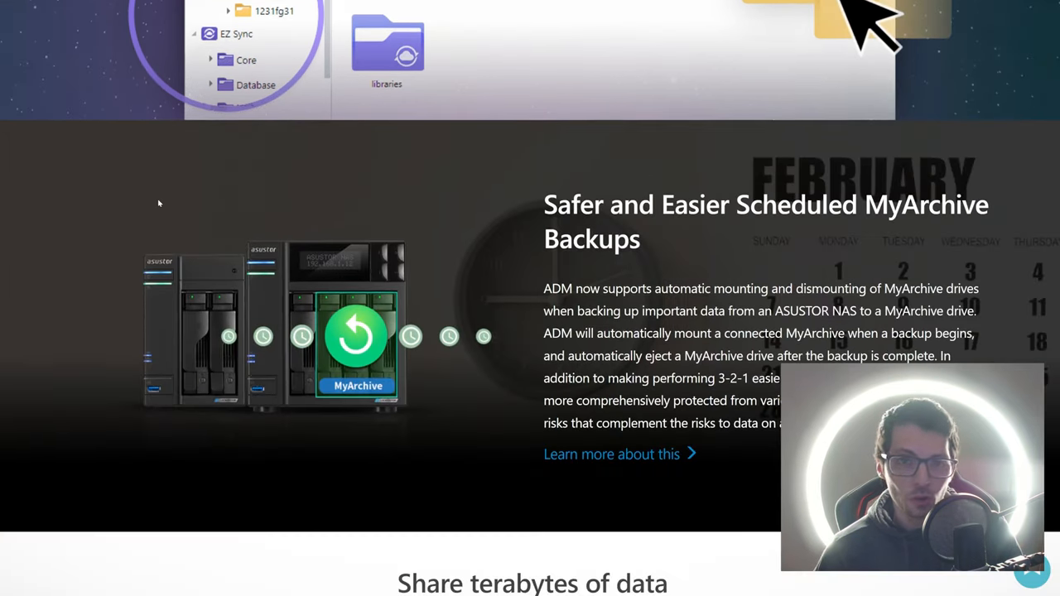
pyautogui.scroll(-3)
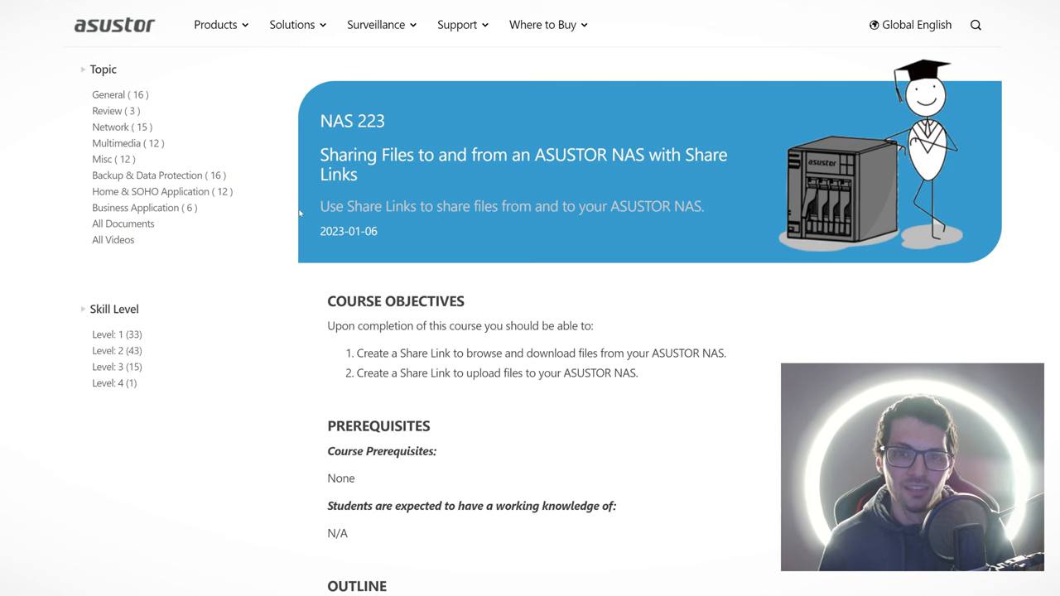
# Step: Scroll through the NAS 223 Share Links course page
pyautogui.scroll(-3)
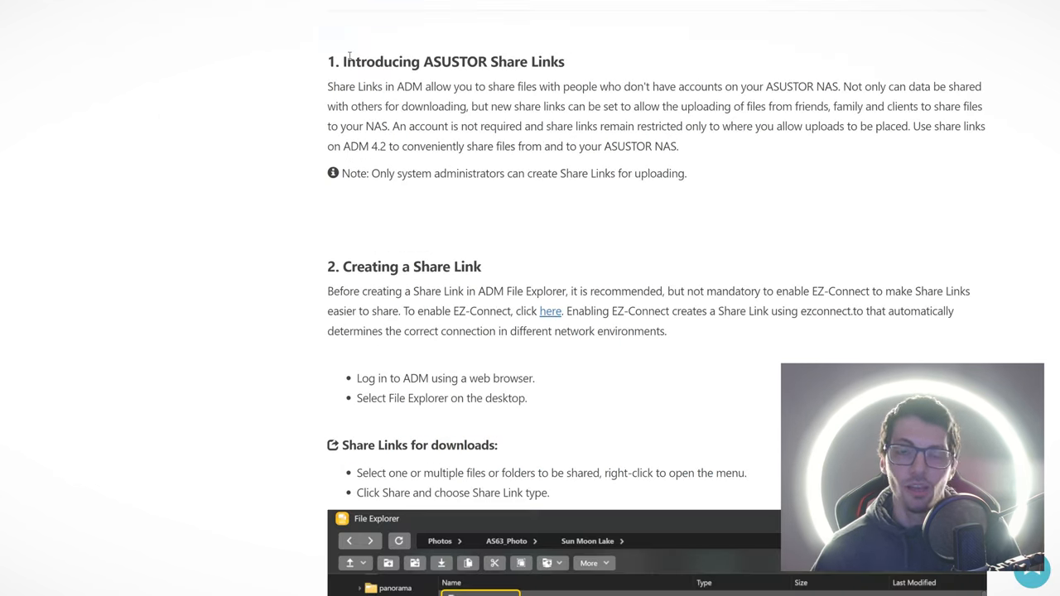
pyautogui.scroll(3)
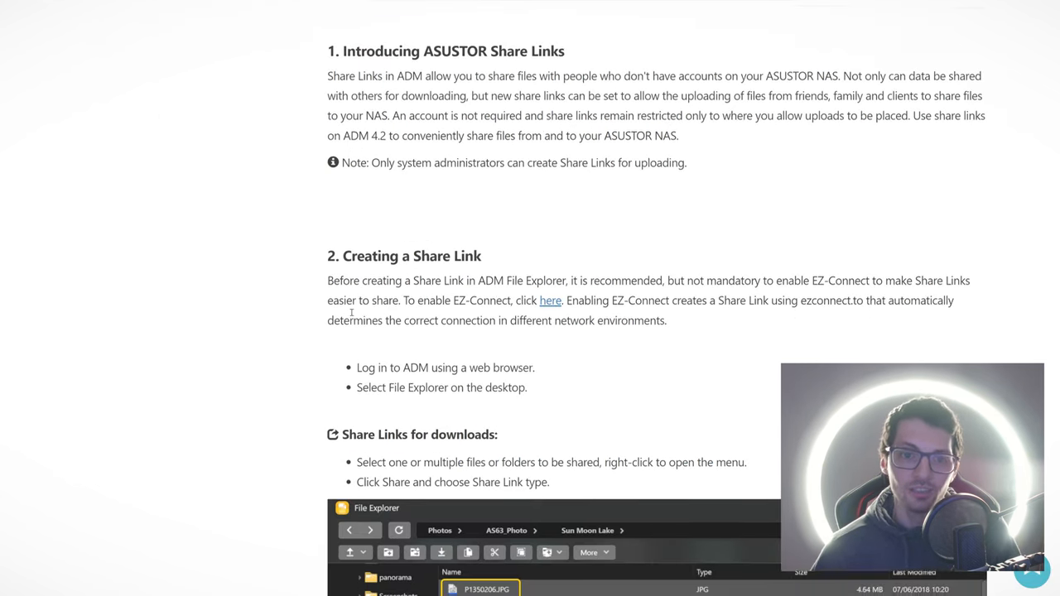
pyautogui.scroll(-3)
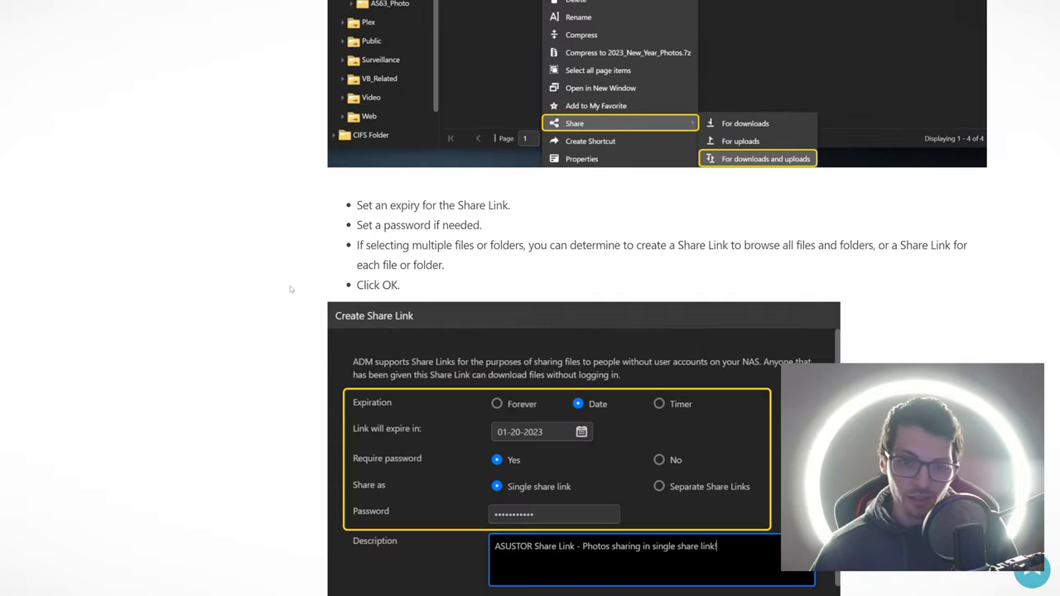
pyautogui.scroll(-3)
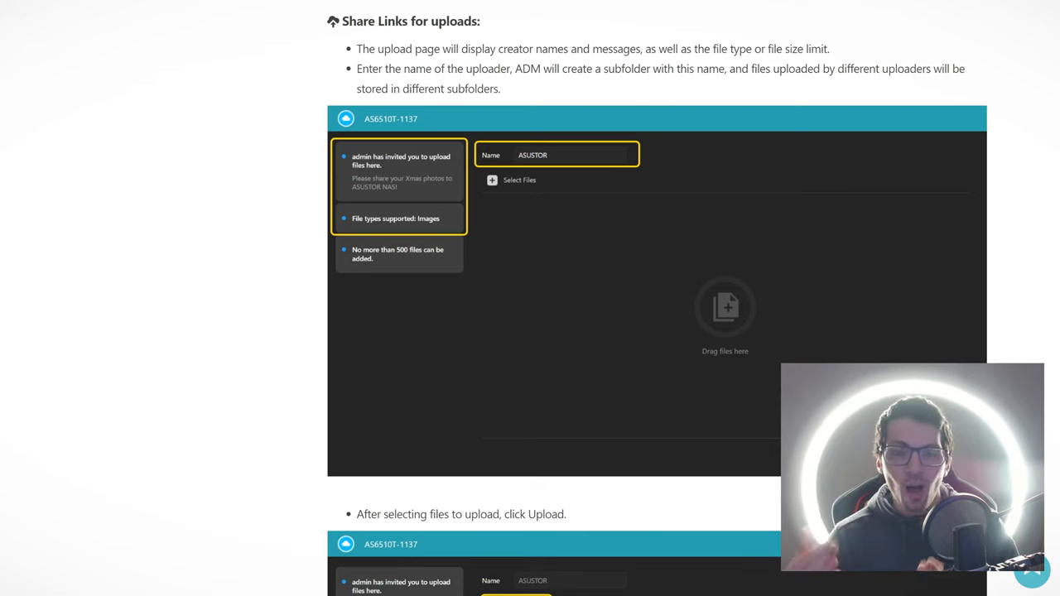
pyautogui.scroll(-3)
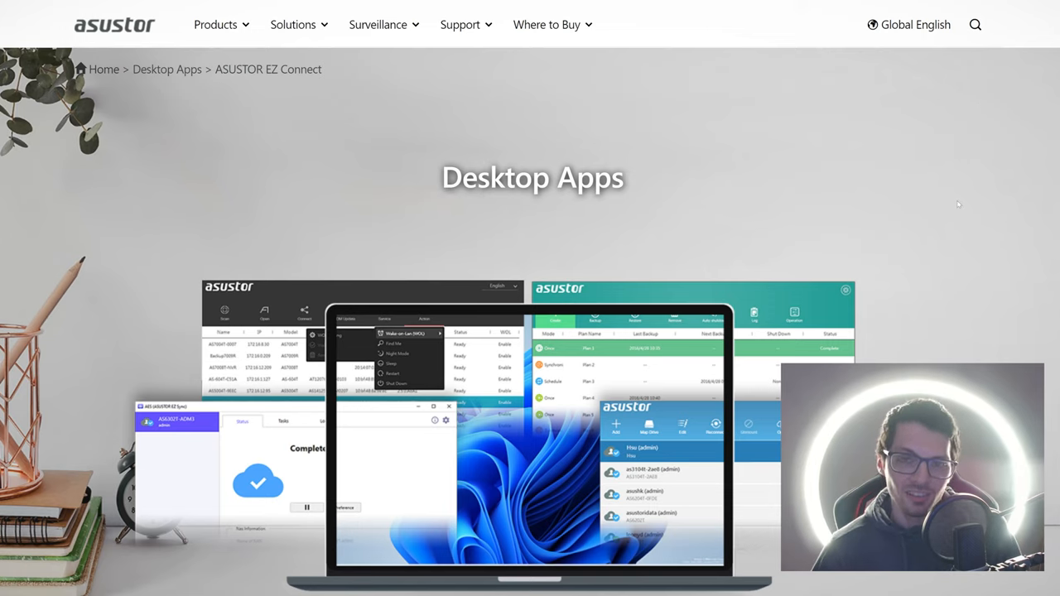
# Step: Scroll down through the ASUSTOR EZ Connect desktop app page
pyautogui.scroll(-3)
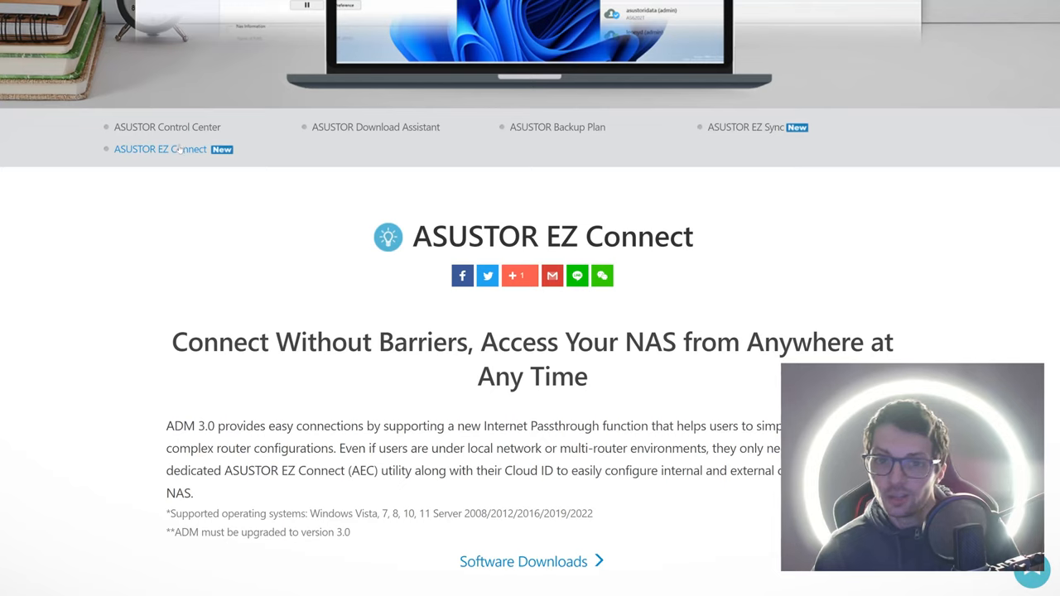
pyautogui.moveTo(167, 126)
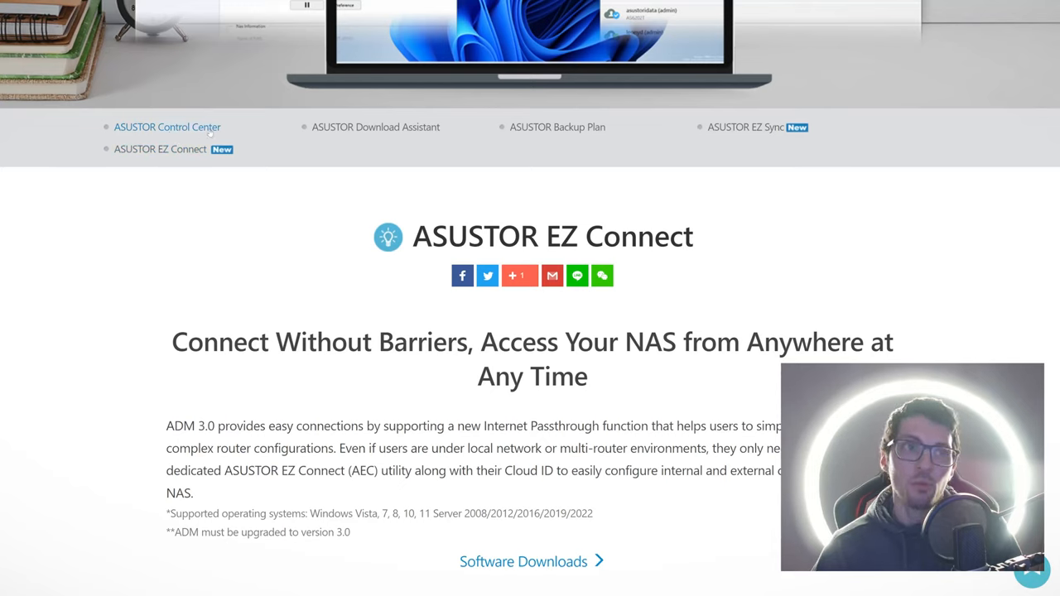
pyautogui.moveTo(547, 118)
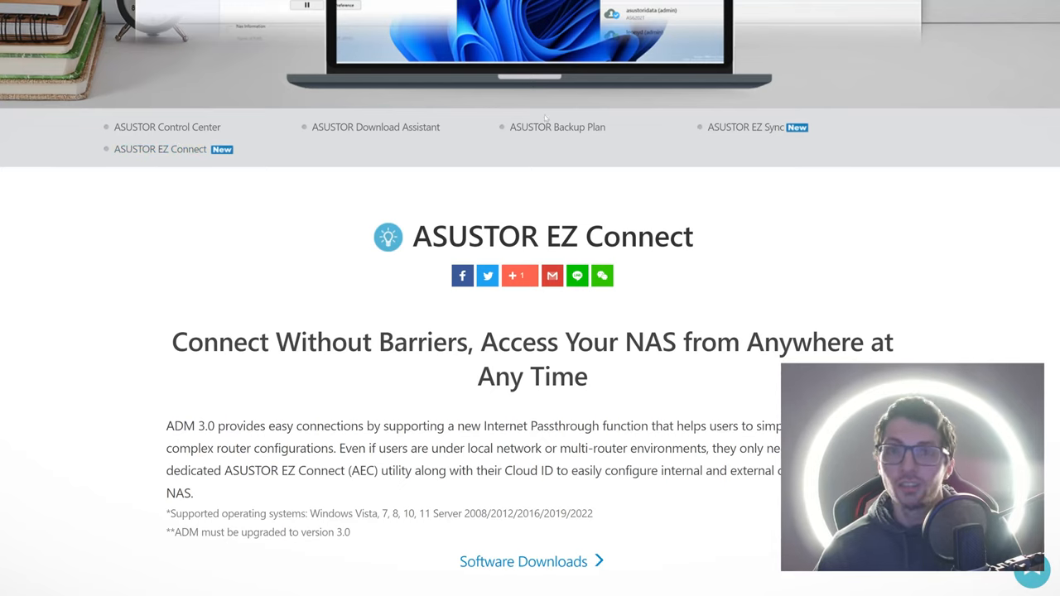
pyautogui.moveTo(745, 127)
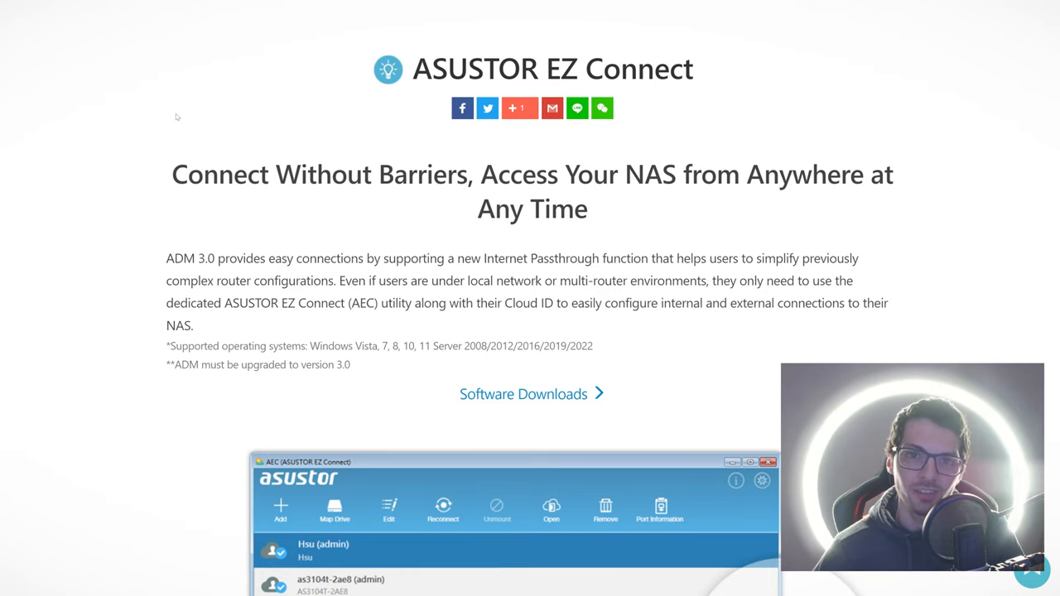
pyautogui.scroll(-3)
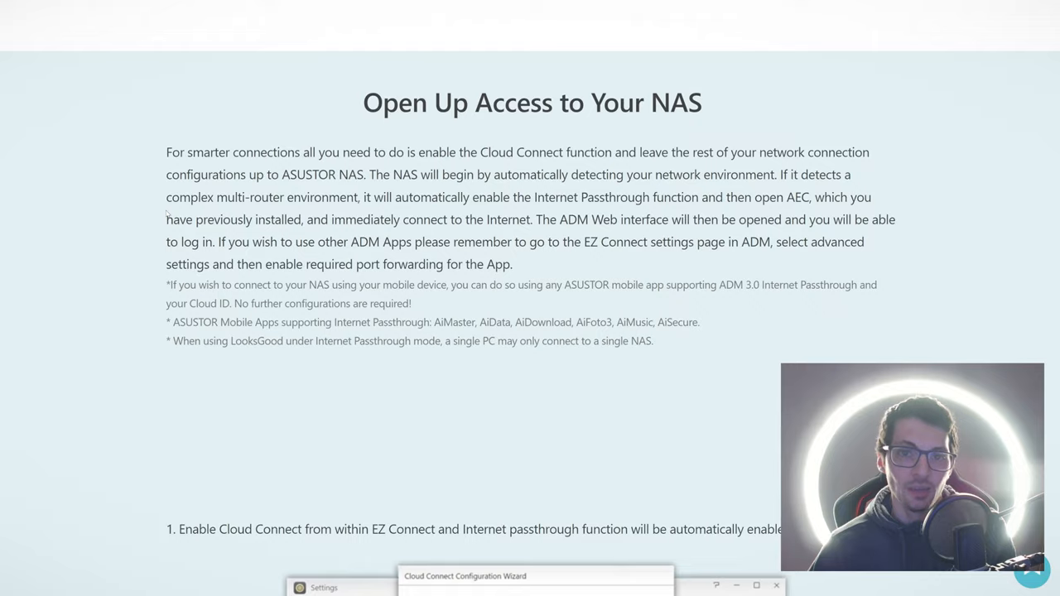
pyautogui.scroll(-3)
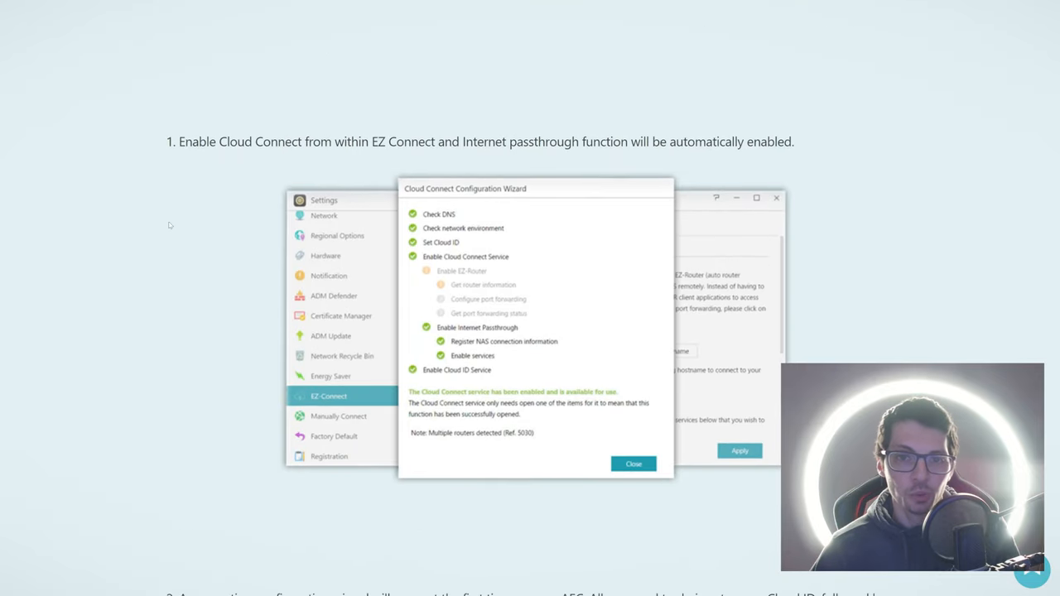
pyautogui.scroll(-3)
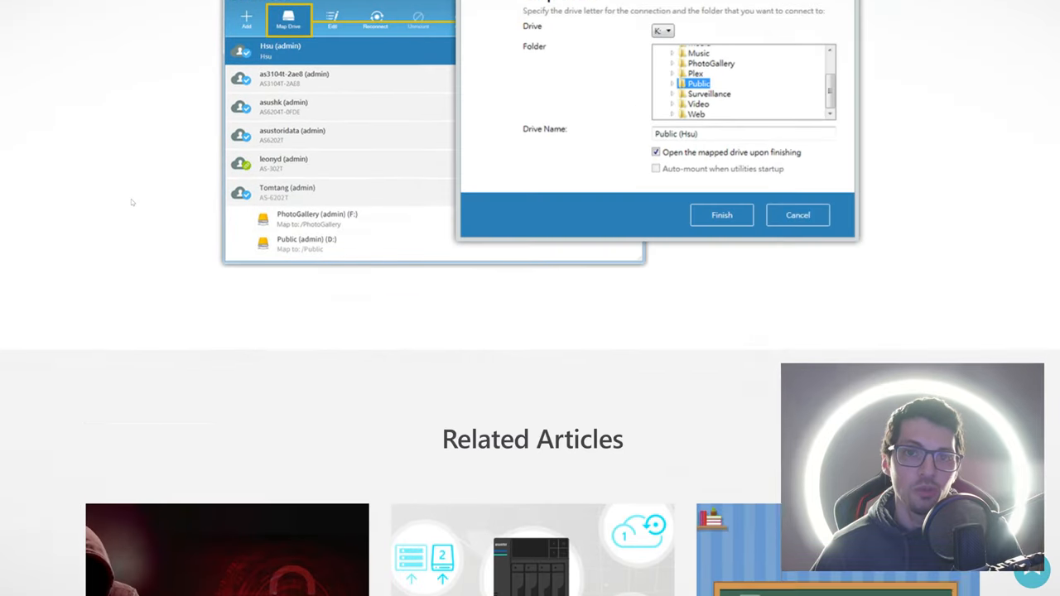
pyautogui.scroll(-3)
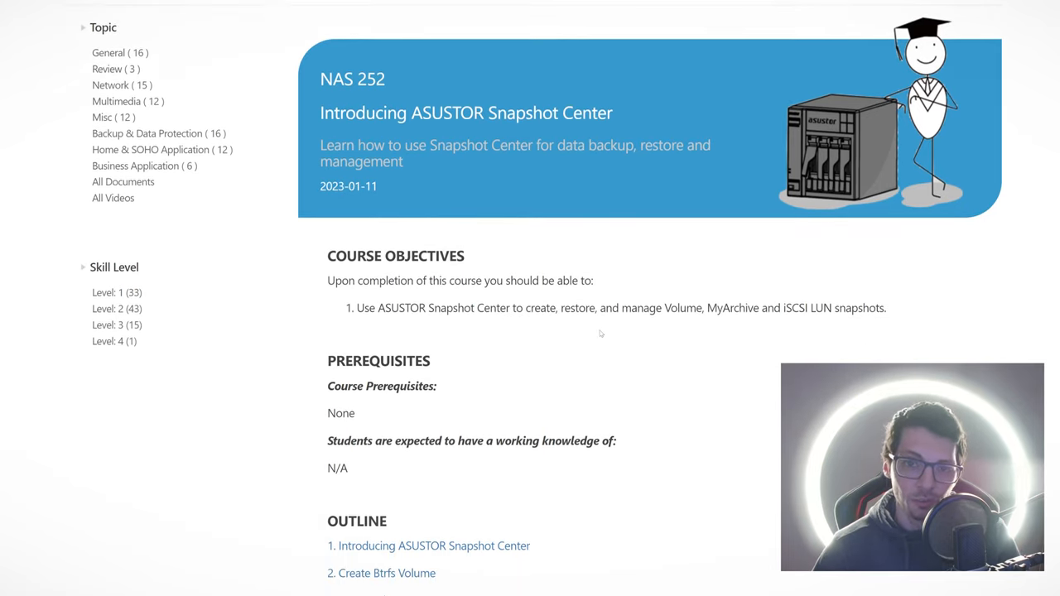
pyautogui.scroll(-3)
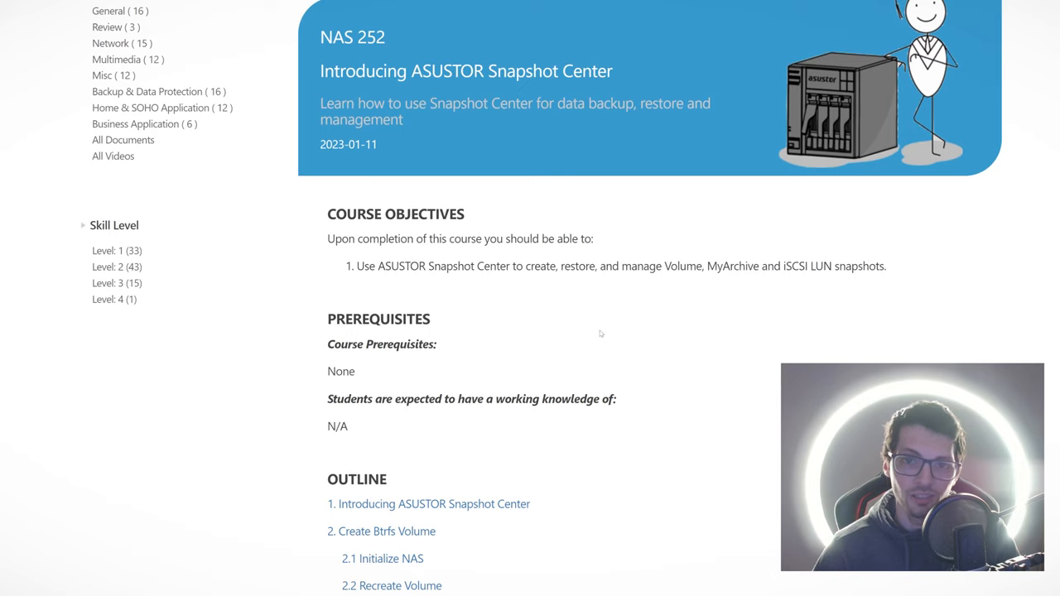
pyautogui.scroll(-3)
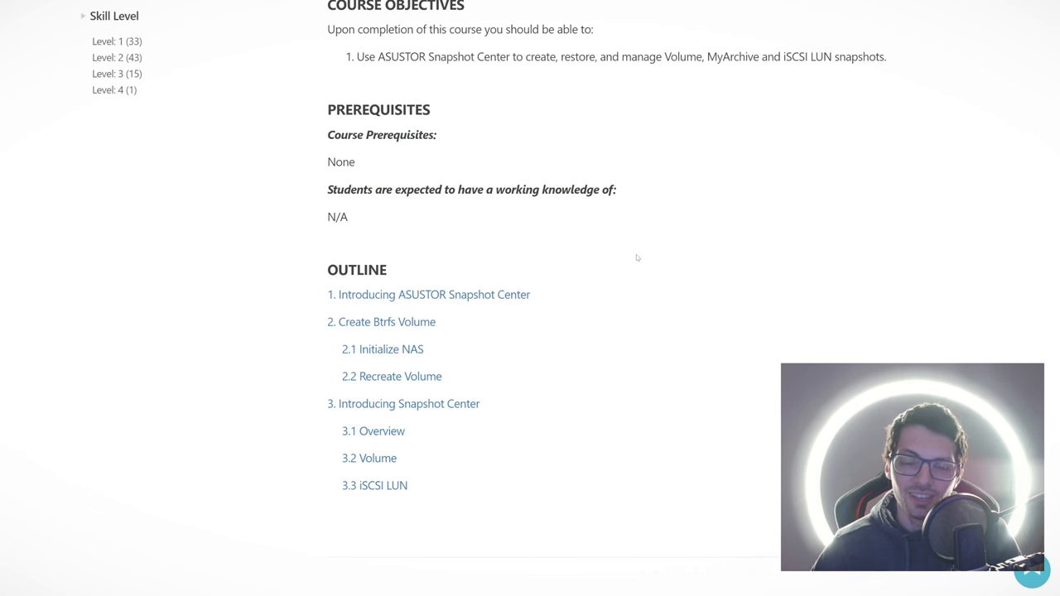
pyautogui.scroll(3)
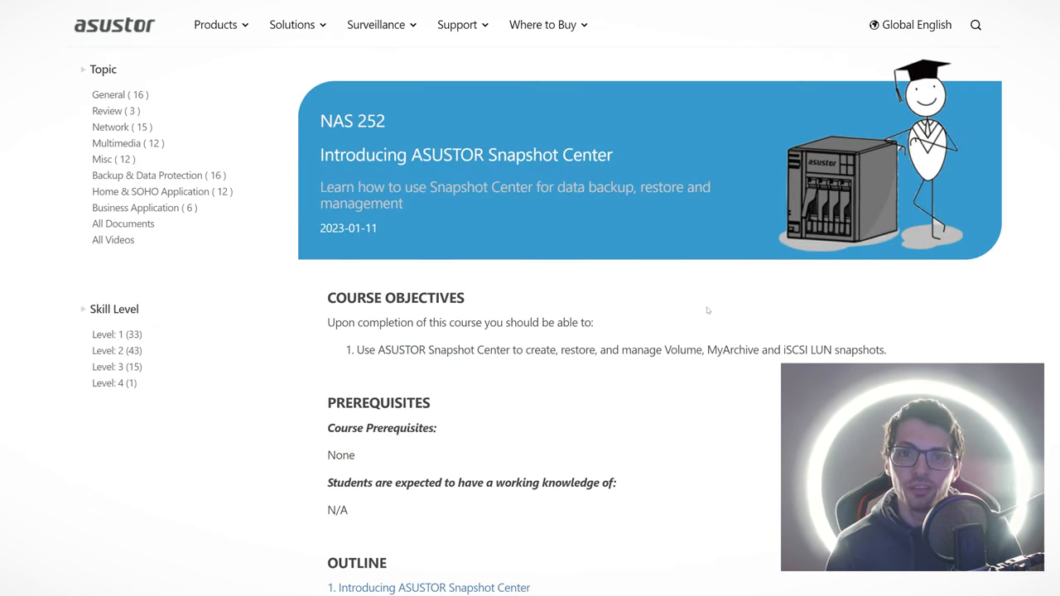